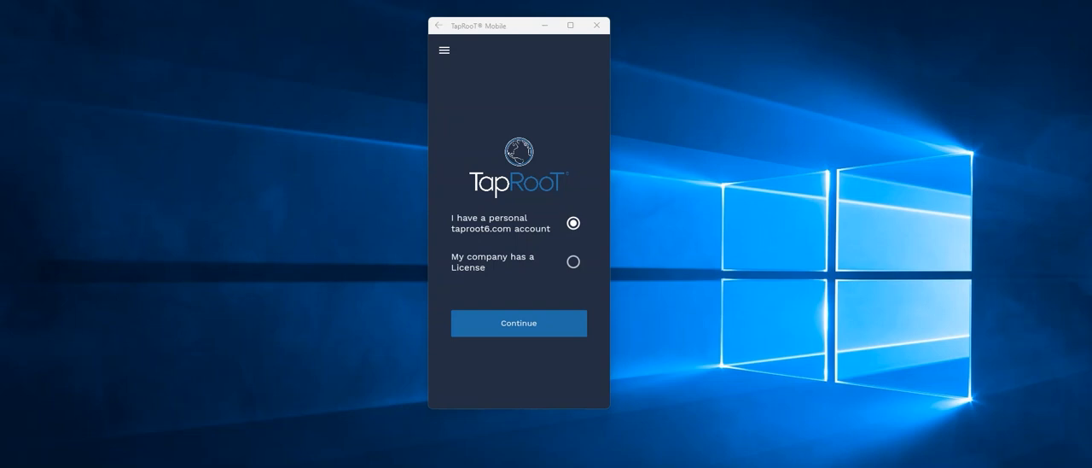
pyautogui.moveTo(607, 376)
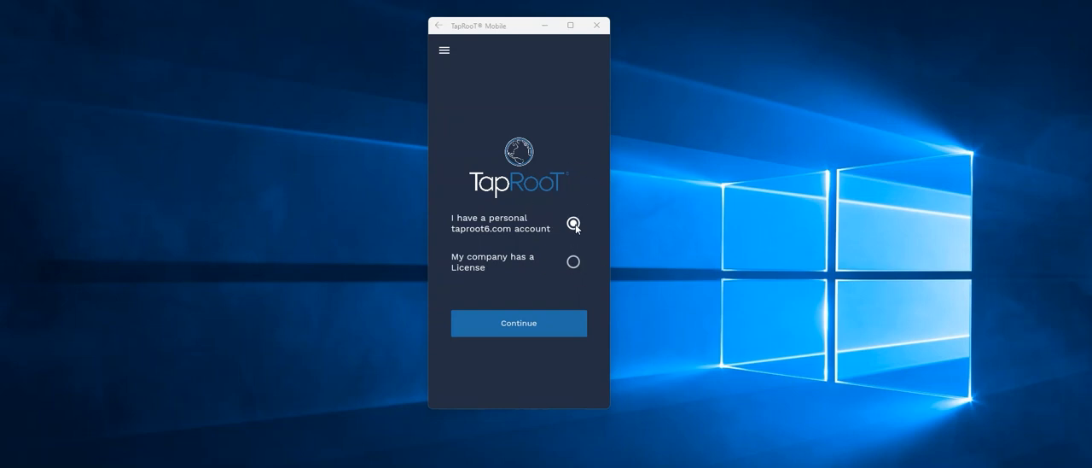
# Choose 'My company has a License' and enter the installation domain dandemo.taproot6.
pyautogui.click(574, 221)
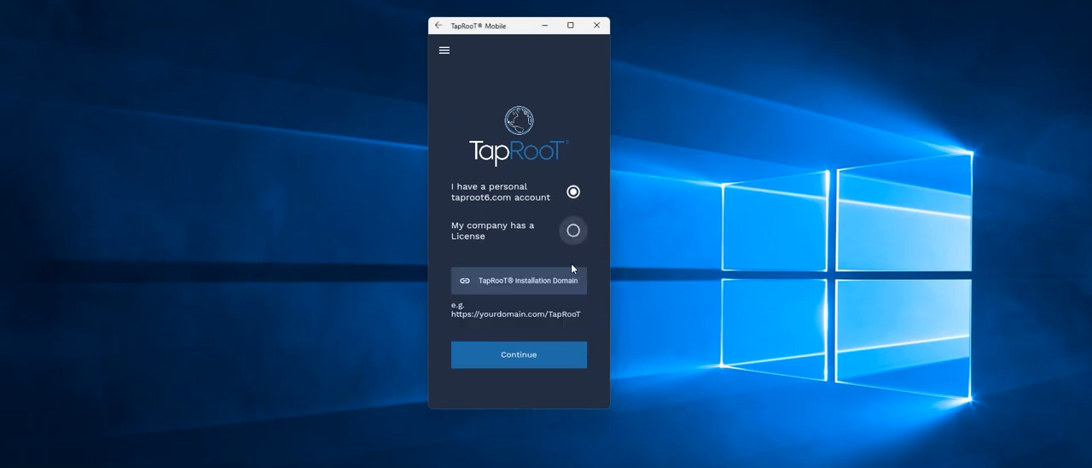
pyautogui.click(573, 230)
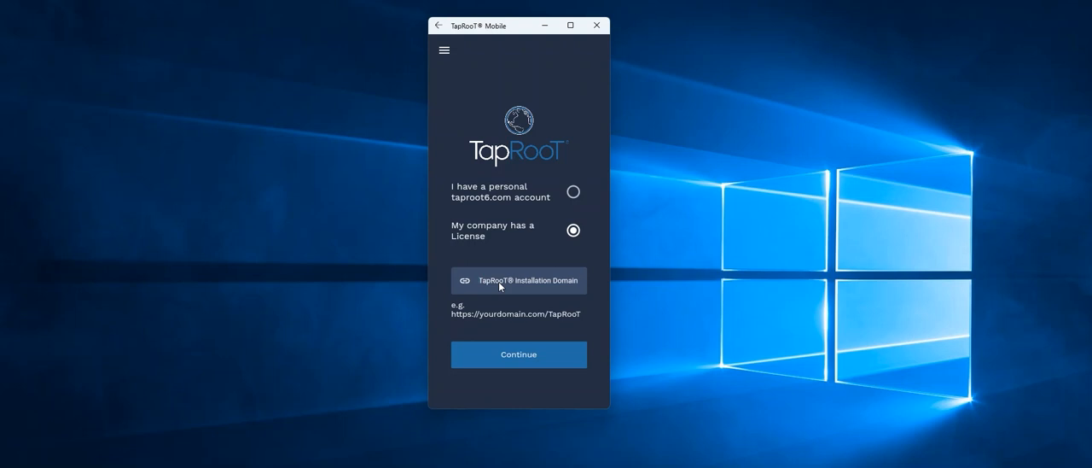
pyautogui.click(519, 280)
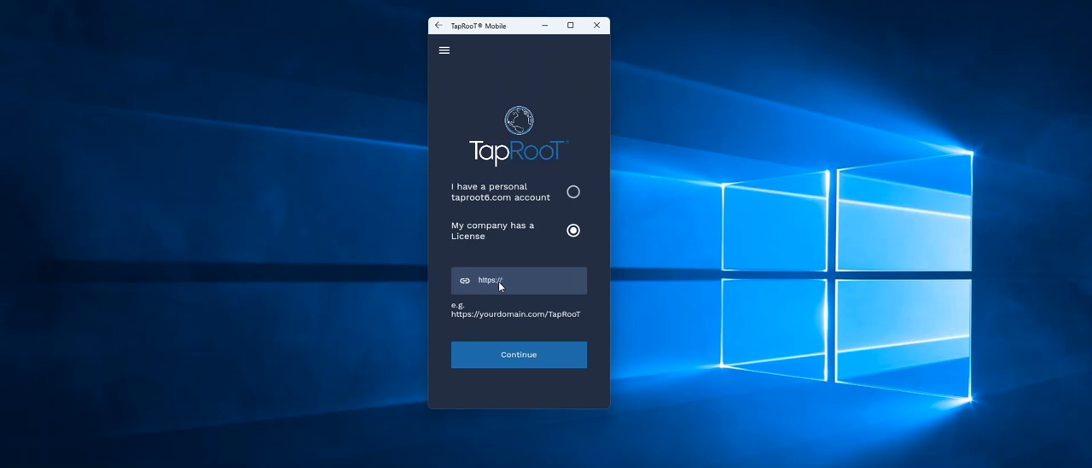
pyautogui.write('dandemo.')
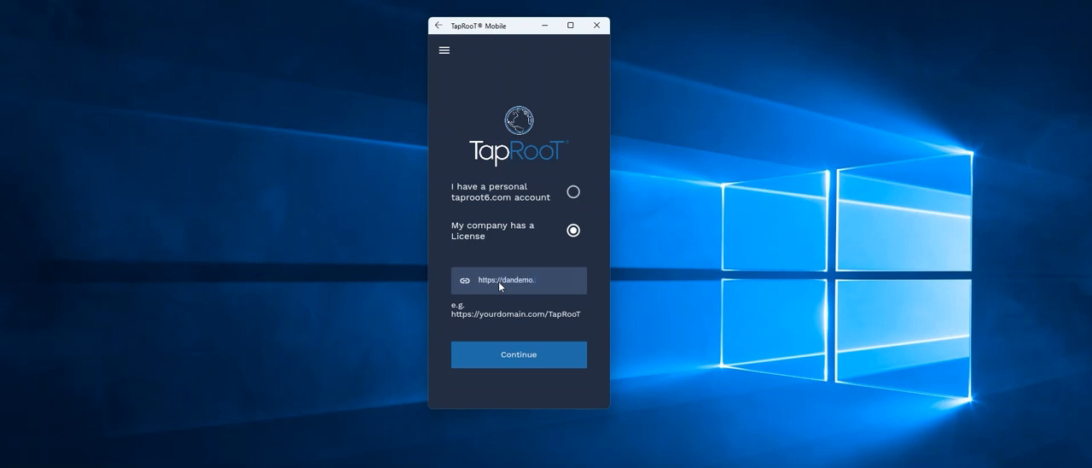
pyautogui.write('taproot6.com/ent')
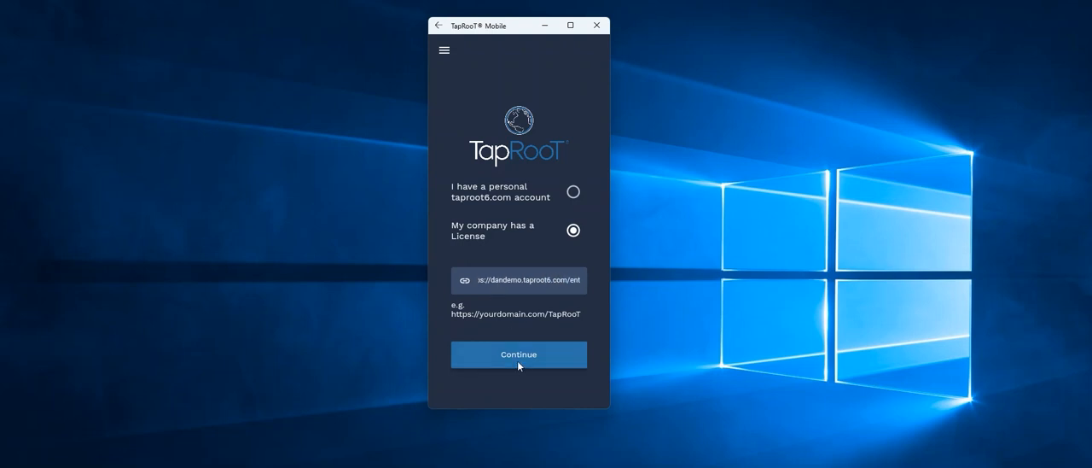
# Continue to the login form, enter the comet username and password, and log in.
pyautogui.click(519, 355)
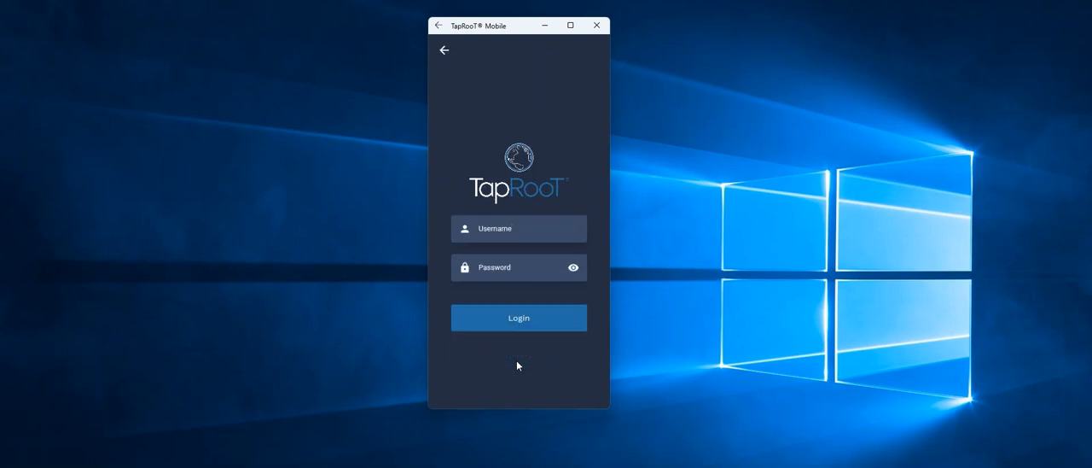
pyautogui.moveTo(514, 235)
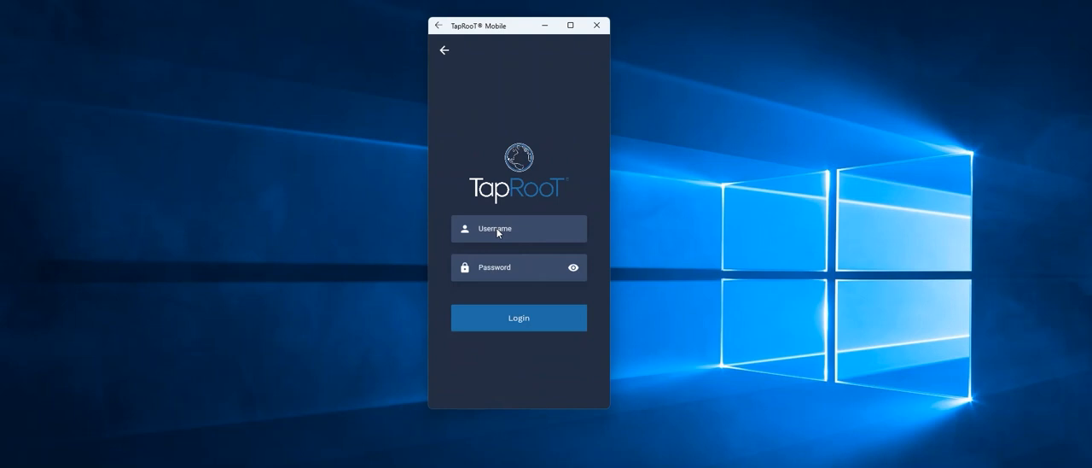
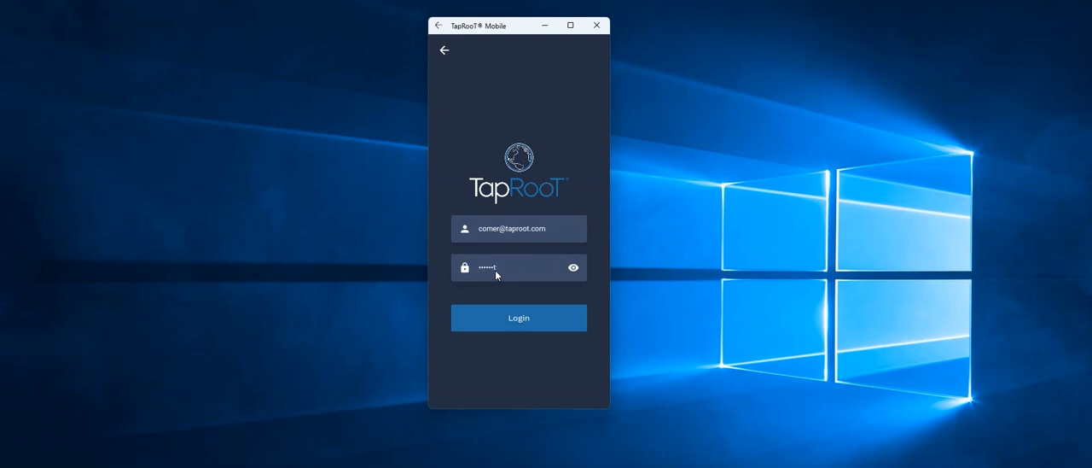
pyautogui.write('9')
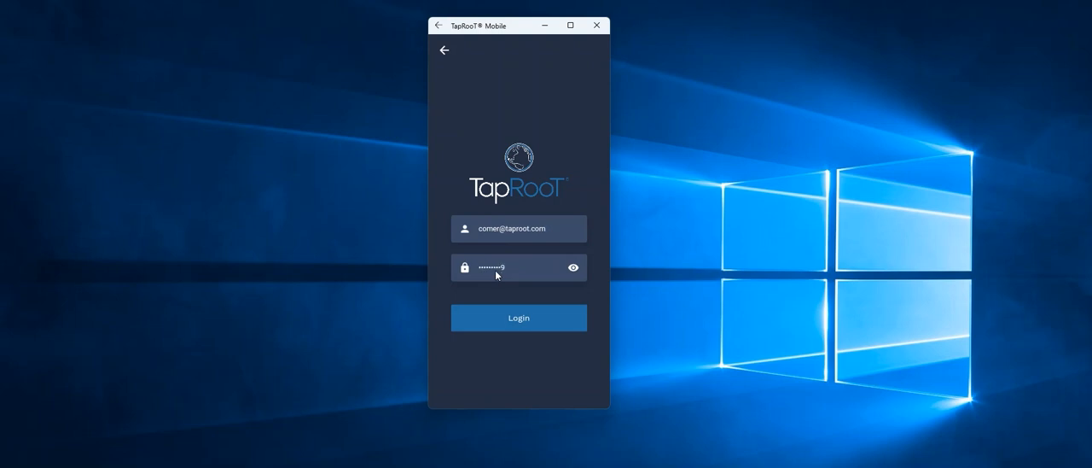
pyautogui.click(519, 318)
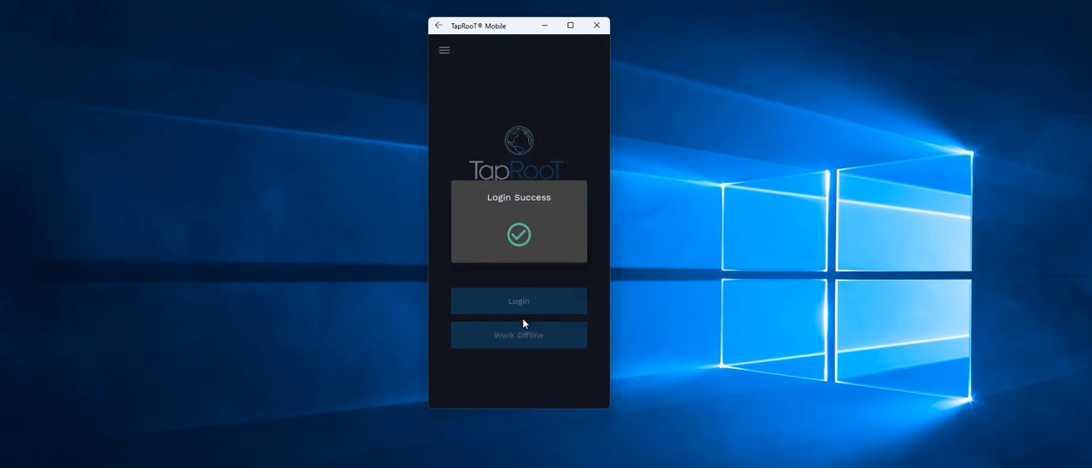
# Dismiss the Login Success message to reach the Events list.
pyautogui.click(519, 301)
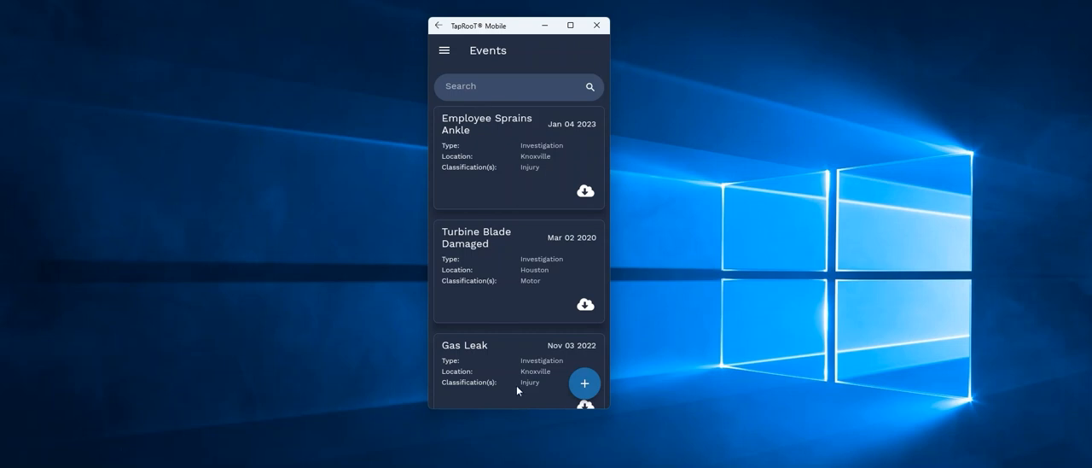
pyautogui.moveTo(505, 256)
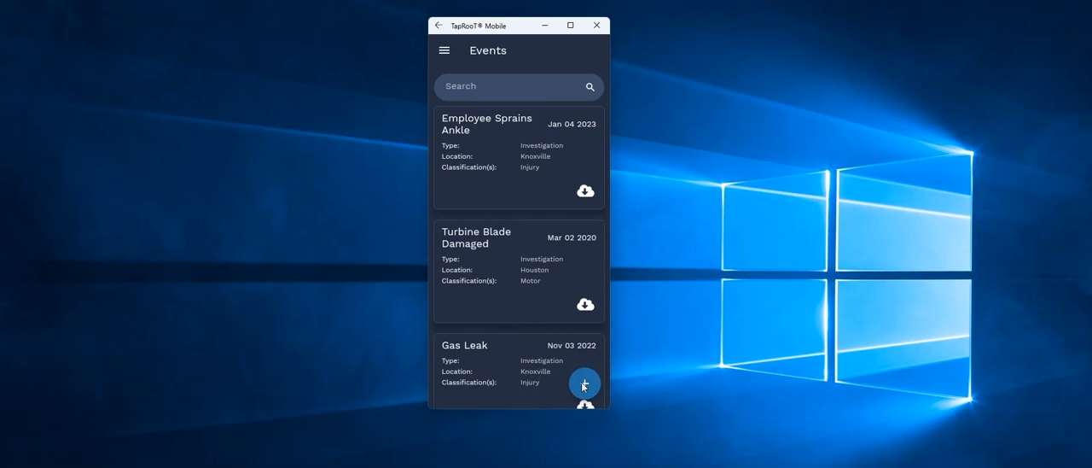
# Create a new event of type Incident & Investigation.
pyautogui.click(583, 382)
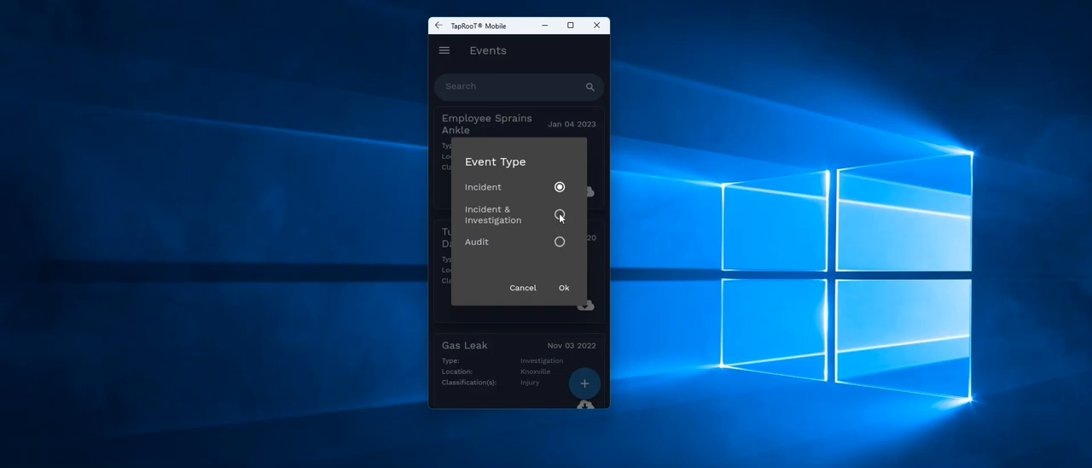
pyautogui.click(560, 215)
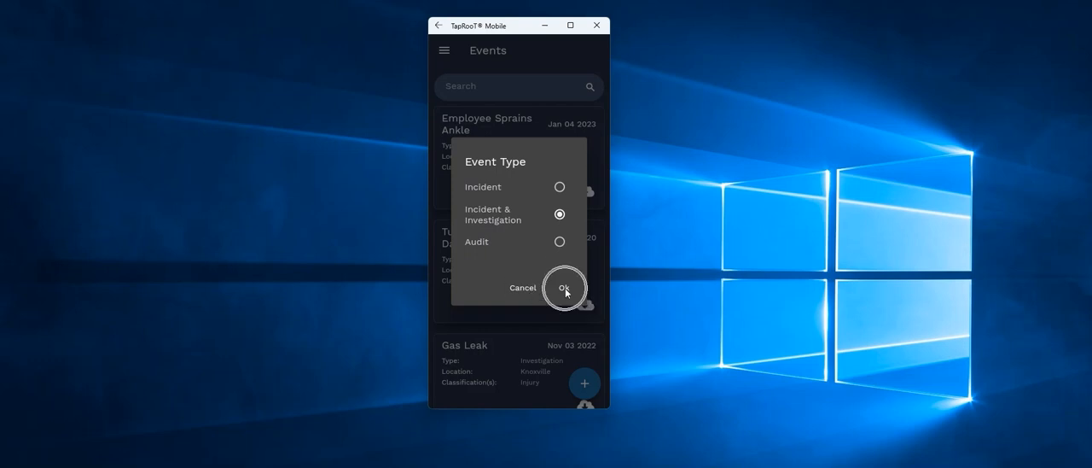
pyautogui.click(563, 286)
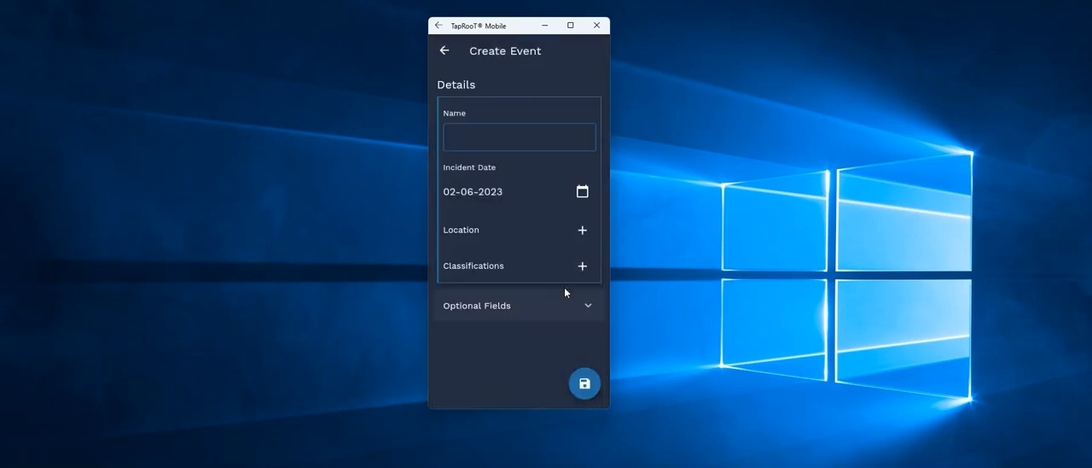
# Name the event 'Arc Flash and burn' and keep the incident date via the date picker.
pyautogui.click(518, 136)
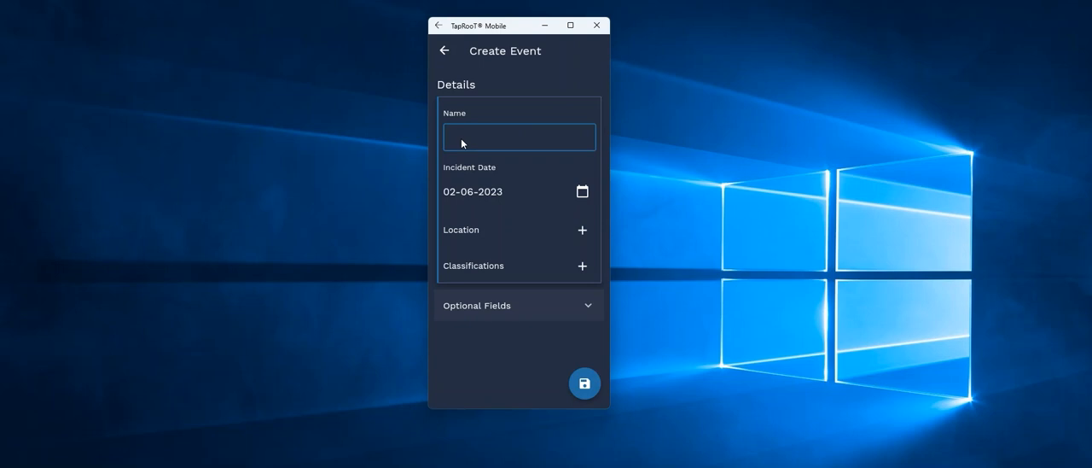
pyautogui.write('Arc F')
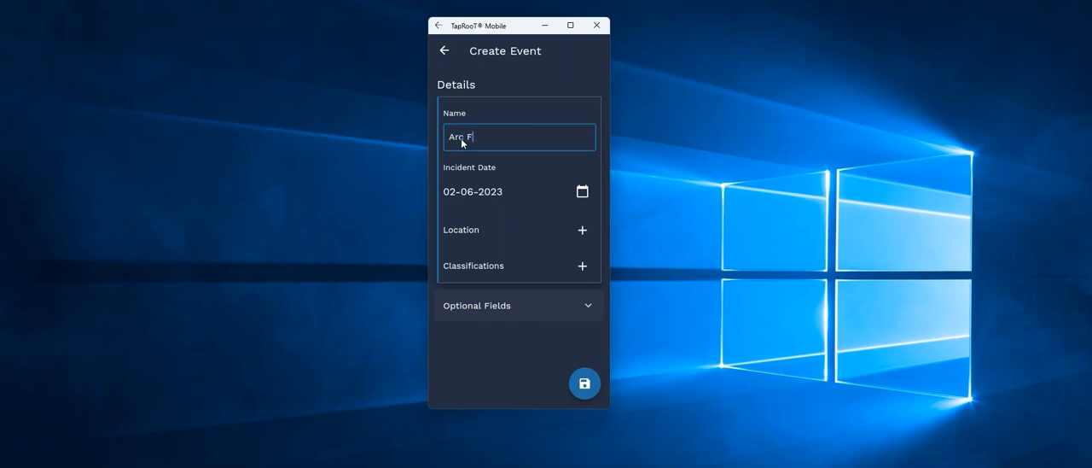
pyautogui.write('lash and bu')
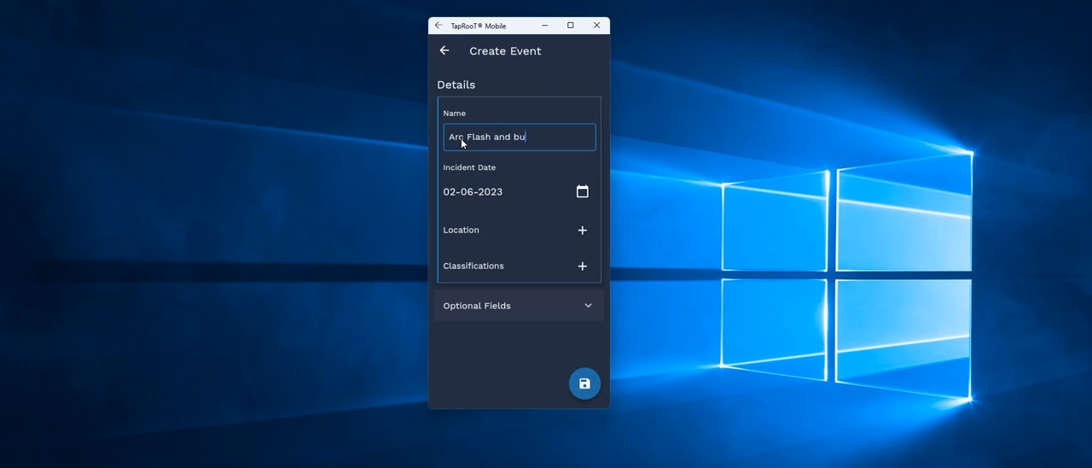
pyautogui.write('rn')
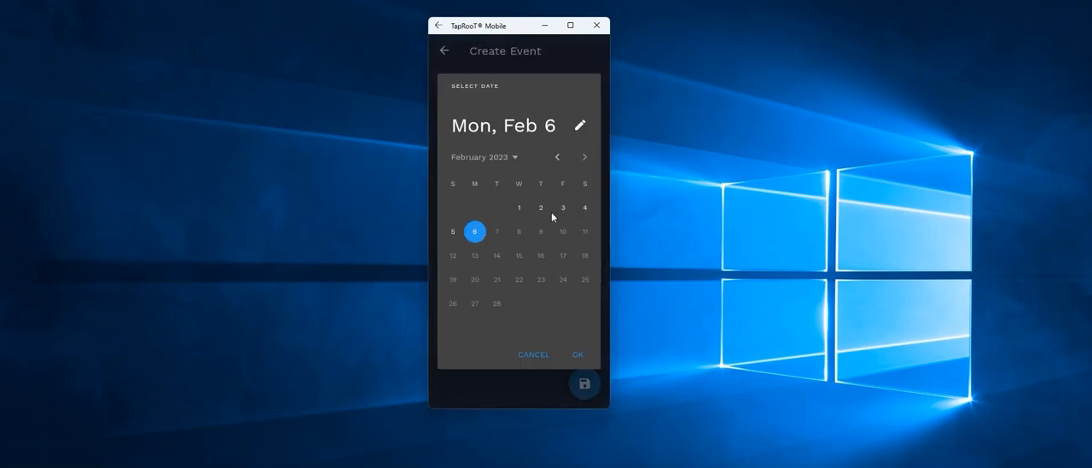
pyautogui.click(541, 208)
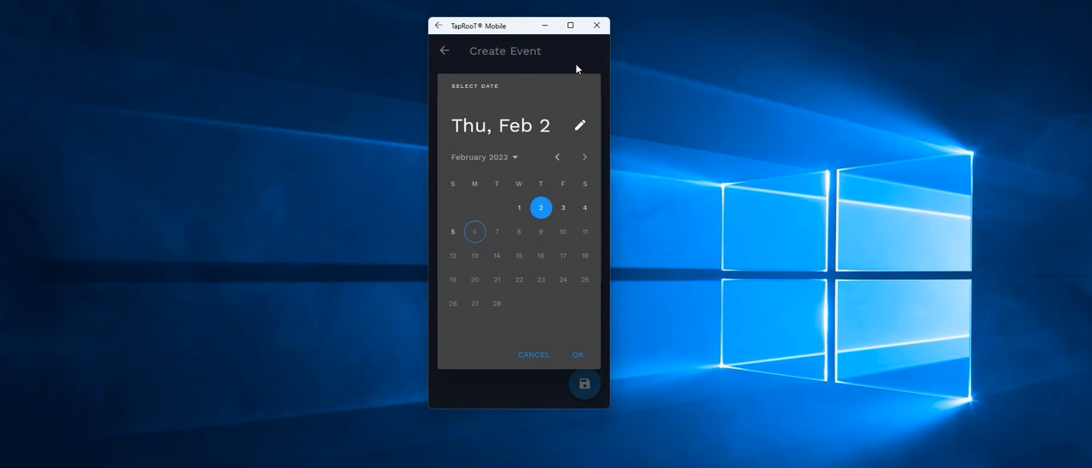
pyautogui.click(577, 355)
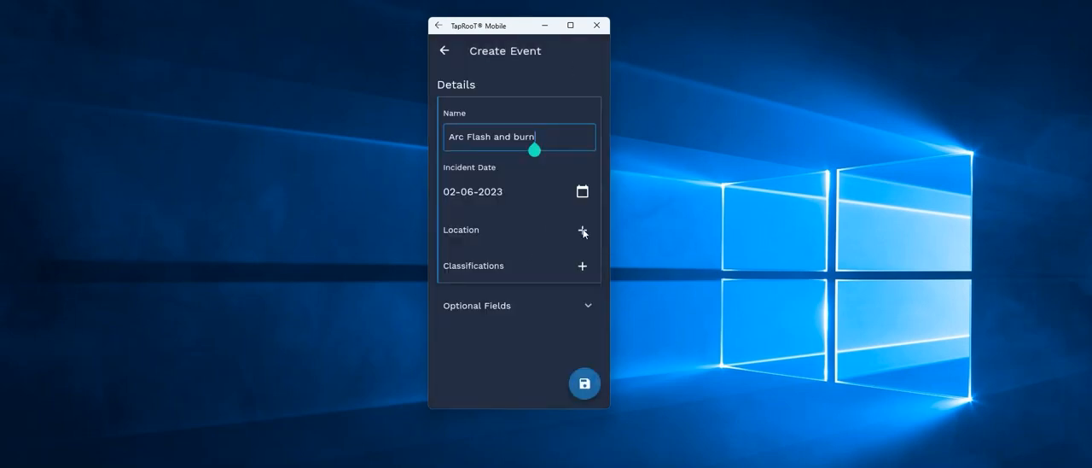
# Set the location to United States > Tennessee > Nashville and browse classifications for Safety.
pyautogui.click(584, 232)
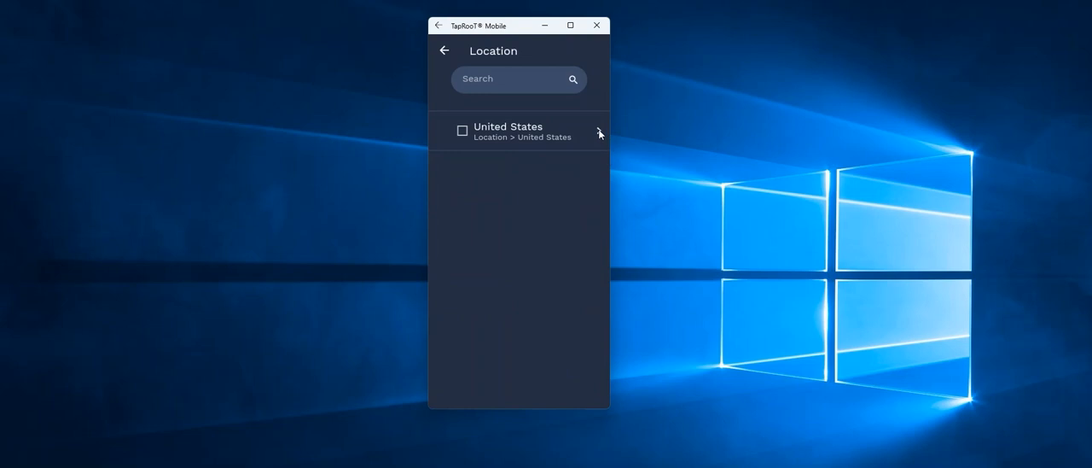
pyautogui.click(597, 133)
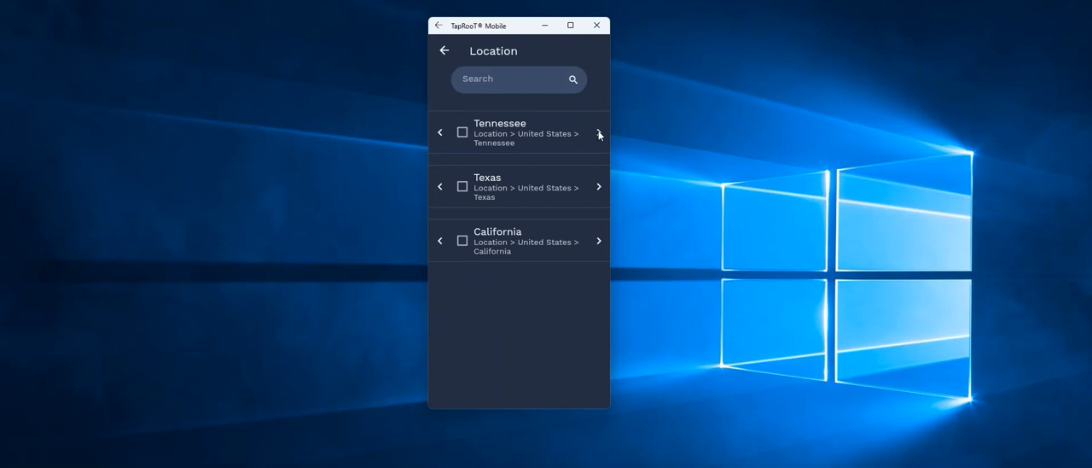
pyautogui.moveTo(600, 144)
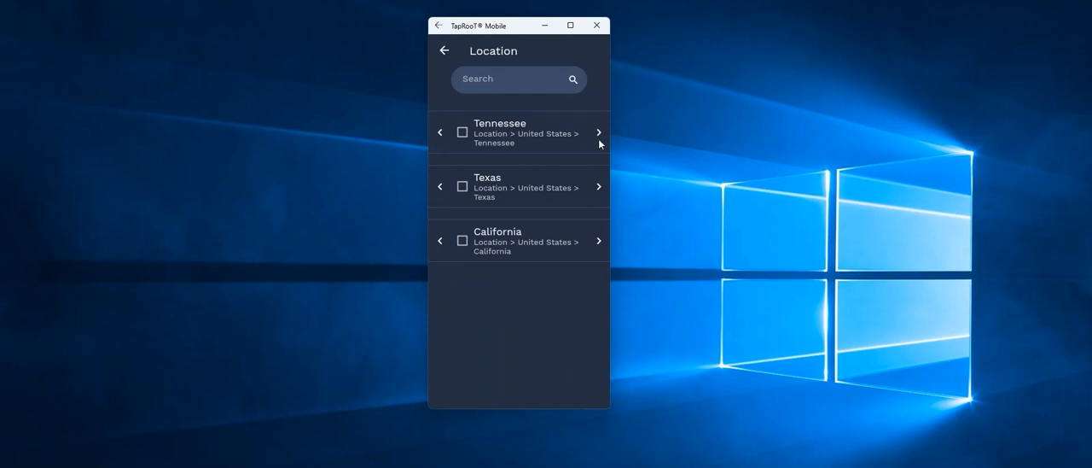
pyautogui.click(597, 133)
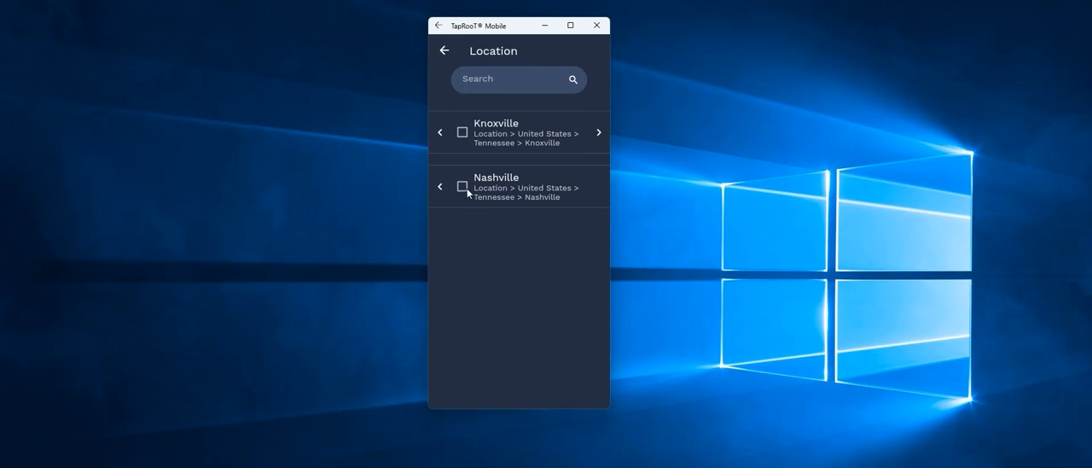
pyautogui.click(463, 186)
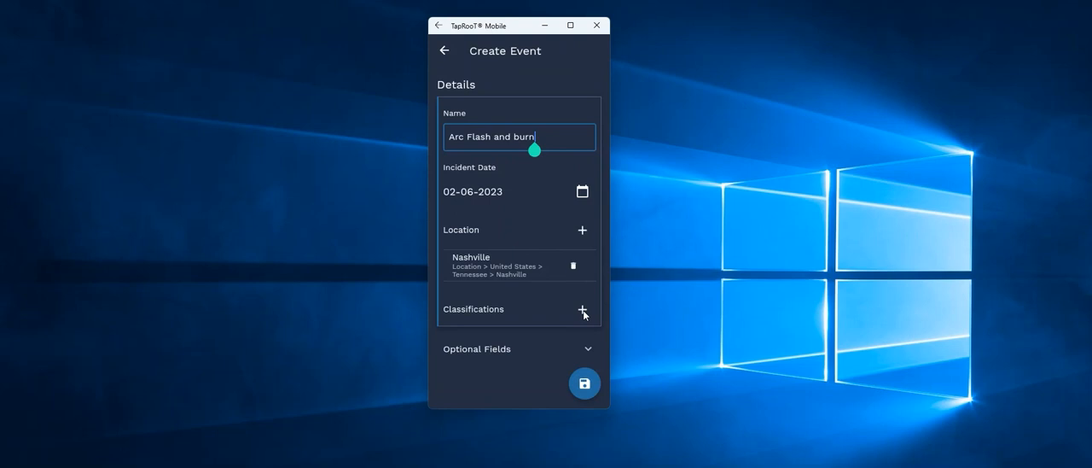
pyautogui.click(584, 309)
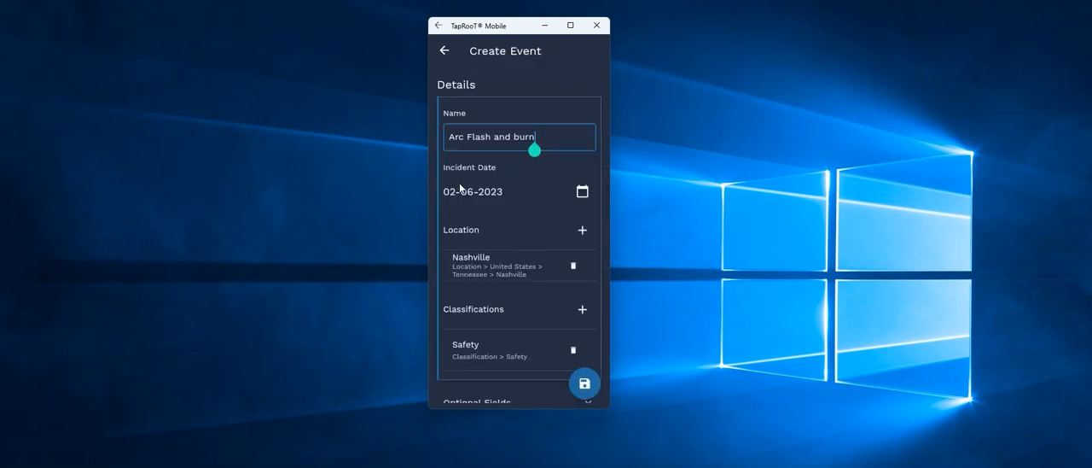
pyautogui.scroll(-3)
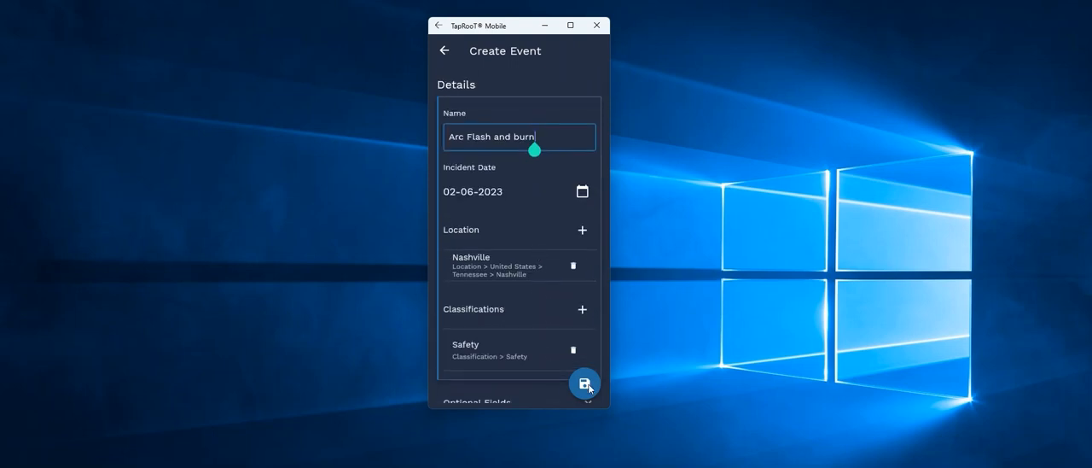
# Save the Arc Flash and burn event so it appears first in the Events list.
pyautogui.click(583, 382)
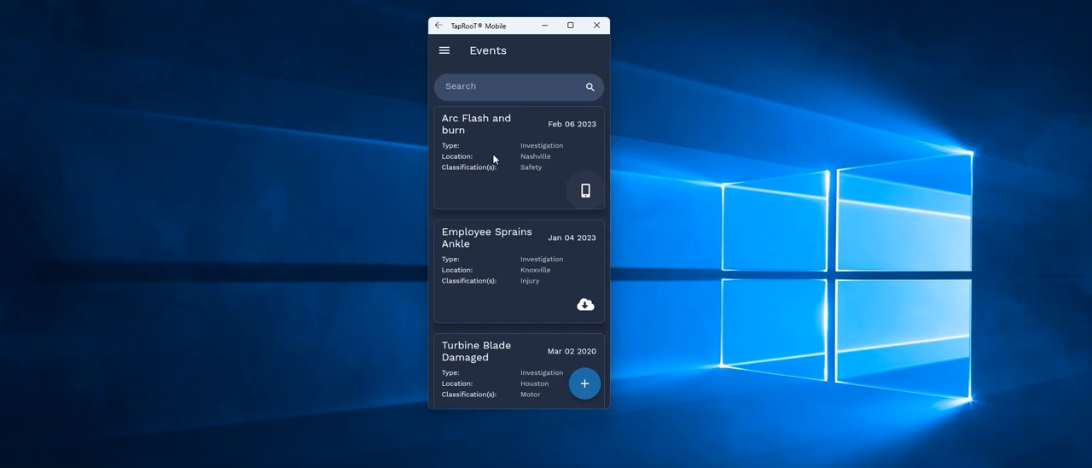
pyautogui.moveTo(515, 174)
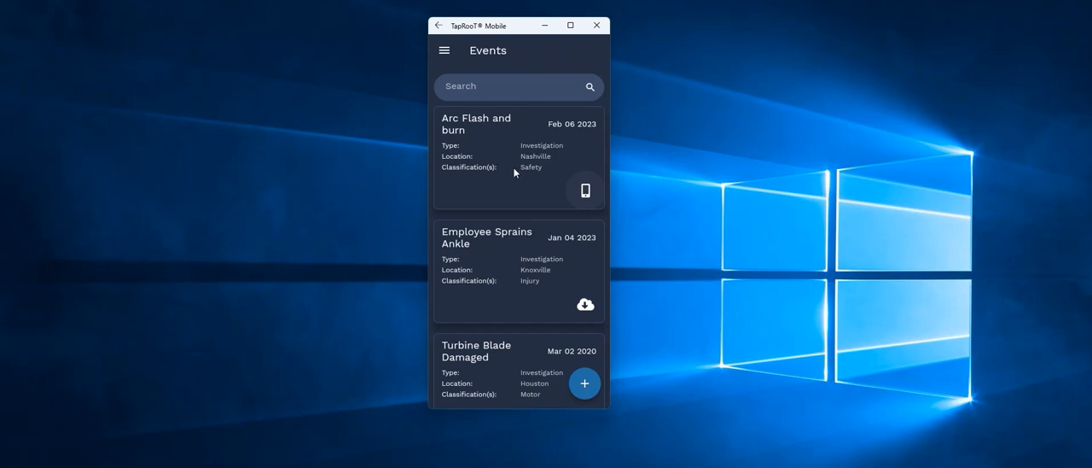
pyautogui.moveTo(570, 208)
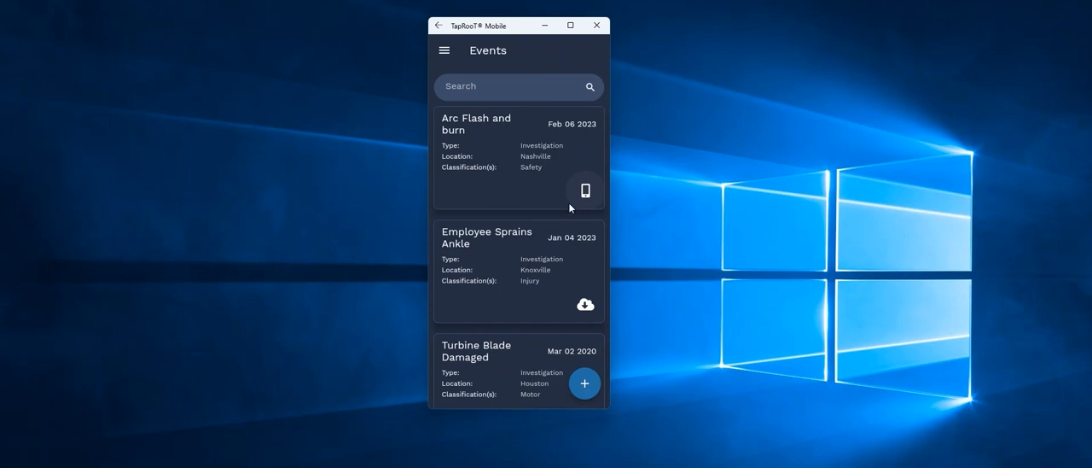
pyautogui.moveTo(584, 198)
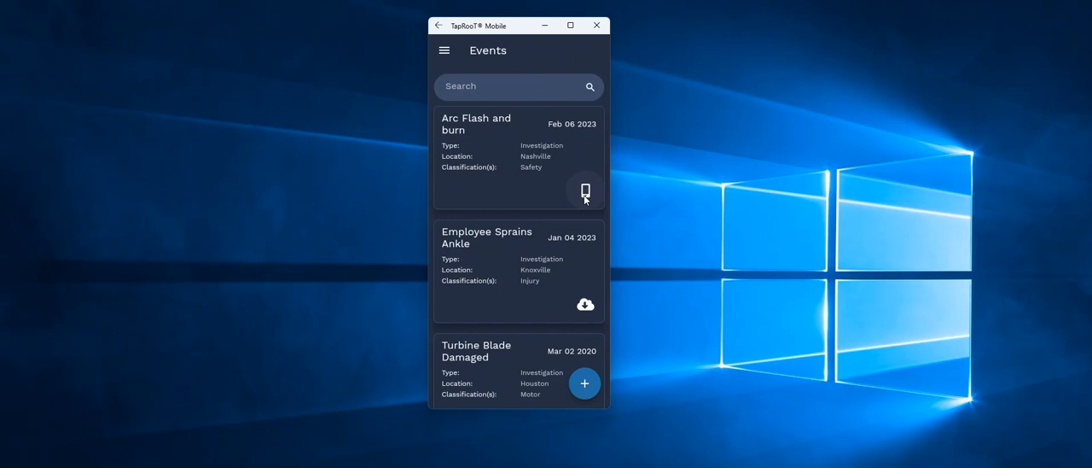
pyautogui.click(585, 191)
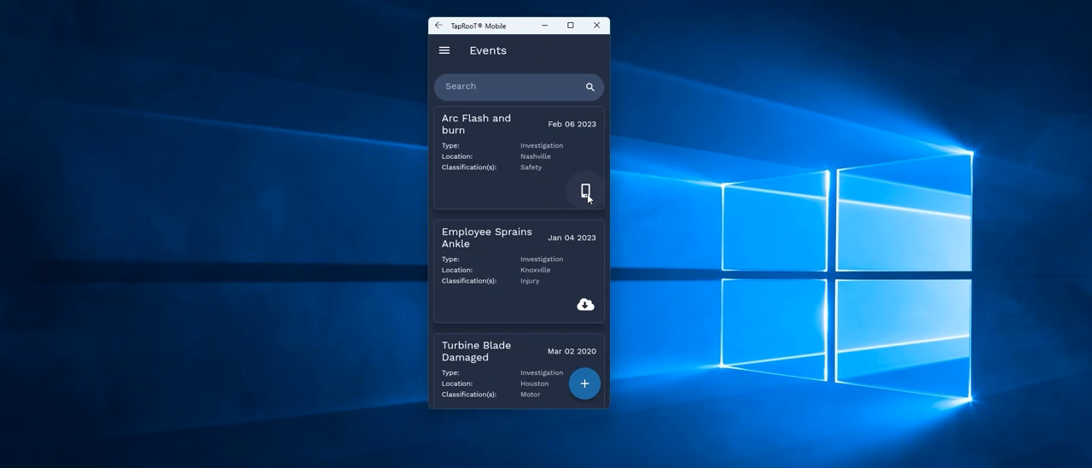
pyautogui.moveTo(460, 273)
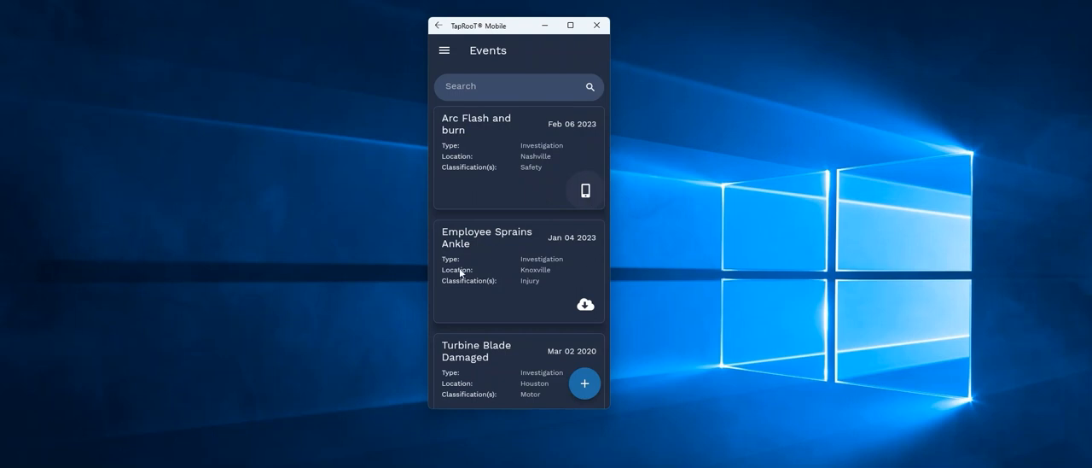
pyautogui.moveTo(488, 301)
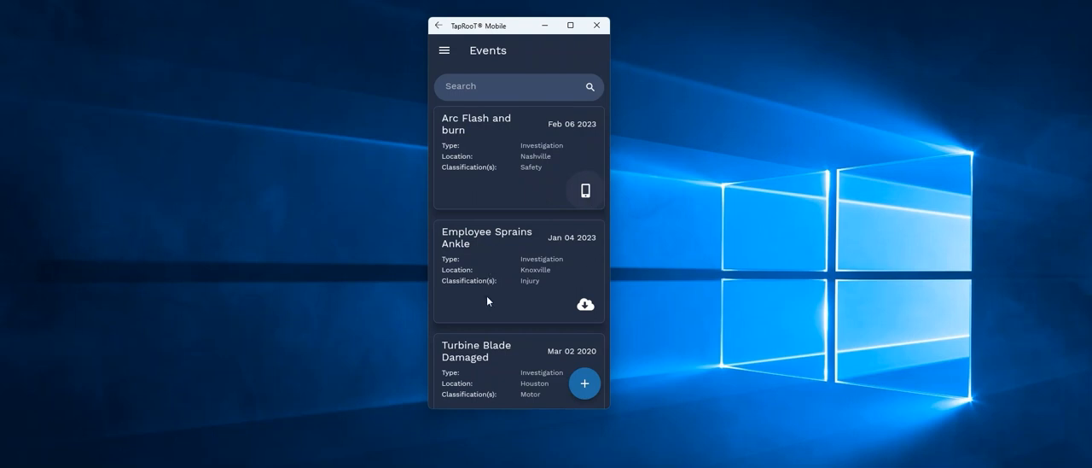
pyautogui.moveTo(584, 358)
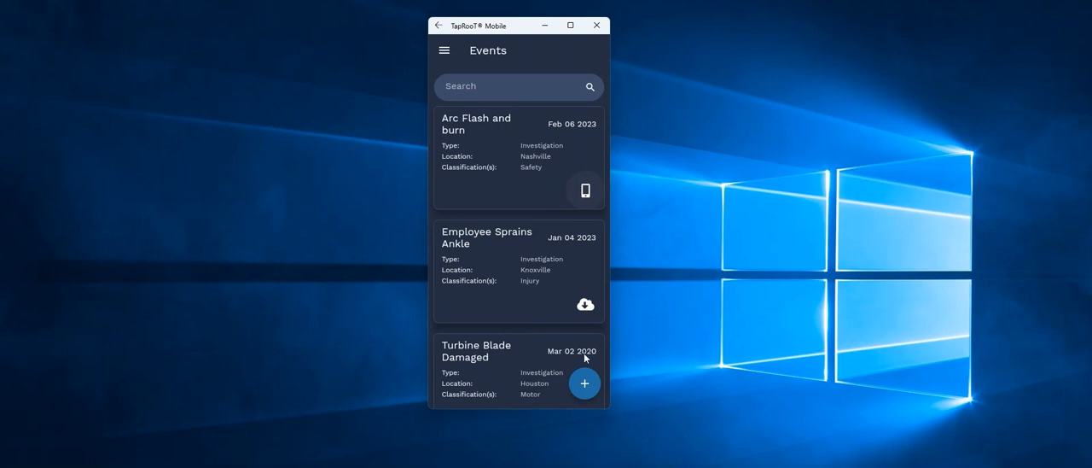
pyautogui.moveTo(580, 266)
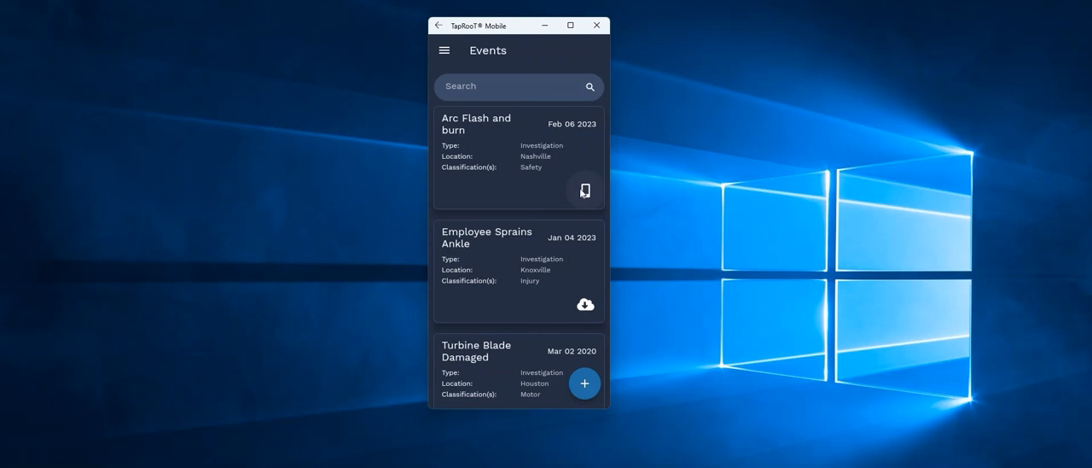
pyautogui.moveTo(585, 195)
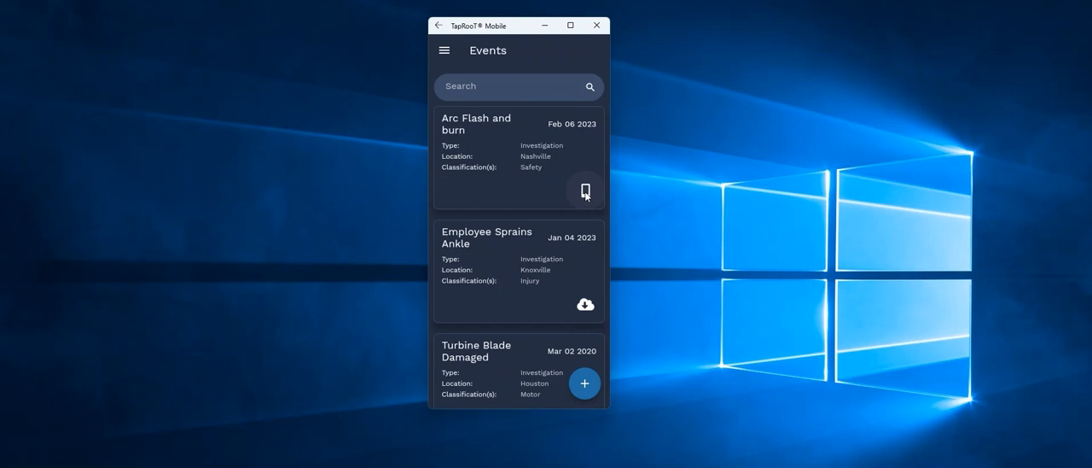
# Upload the device-only Arc Flash and burn investigation to the server.
pyautogui.click(586, 190)
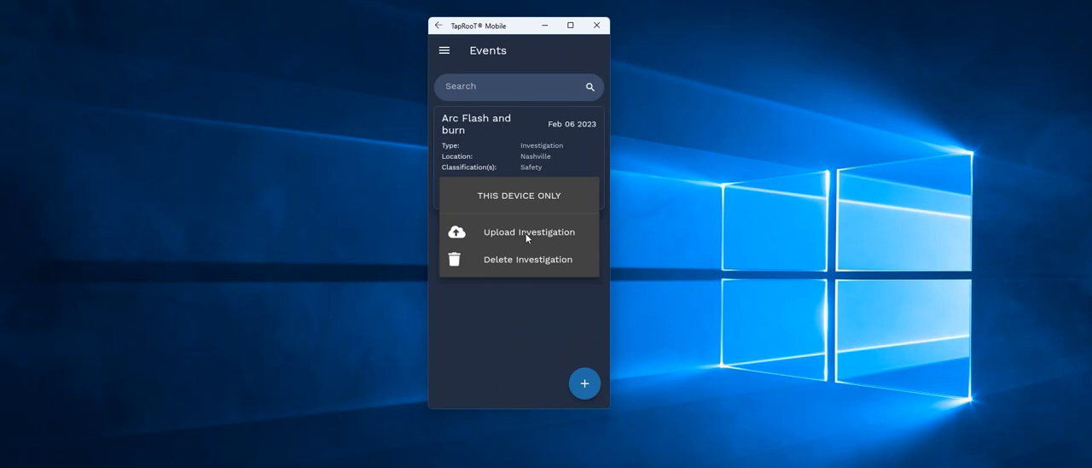
pyautogui.click(529, 232)
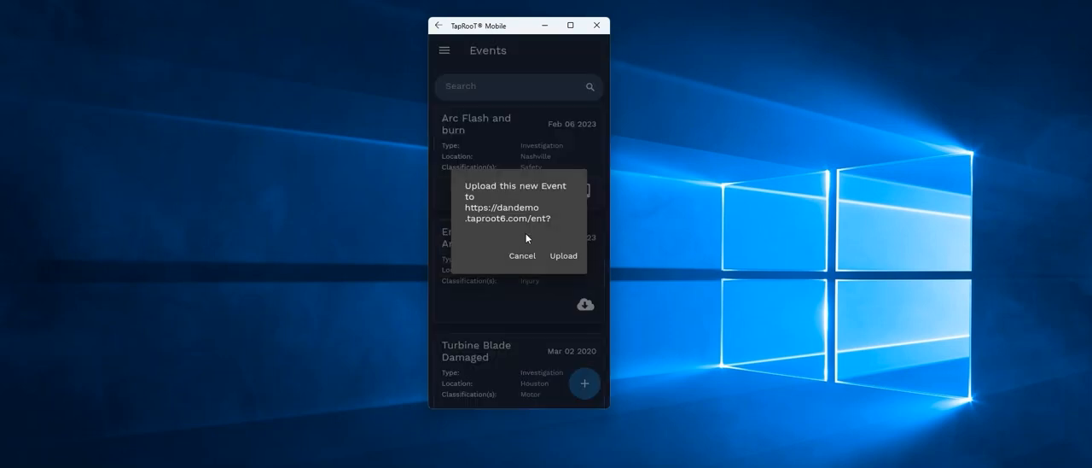
pyautogui.click(563, 256)
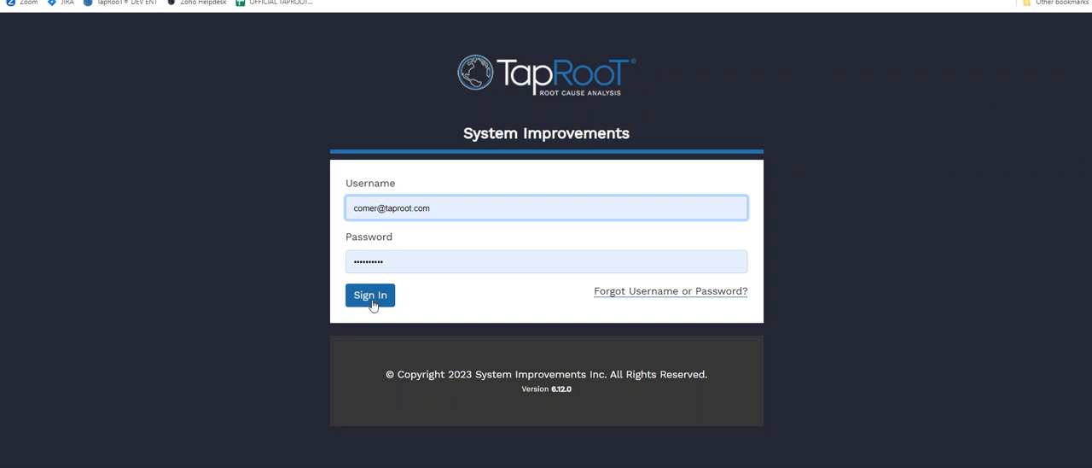
# Sign in to TapRooT web and open the Arc Flash and burn investigation, shown as checked out.
pyautogui.click(369, 294)
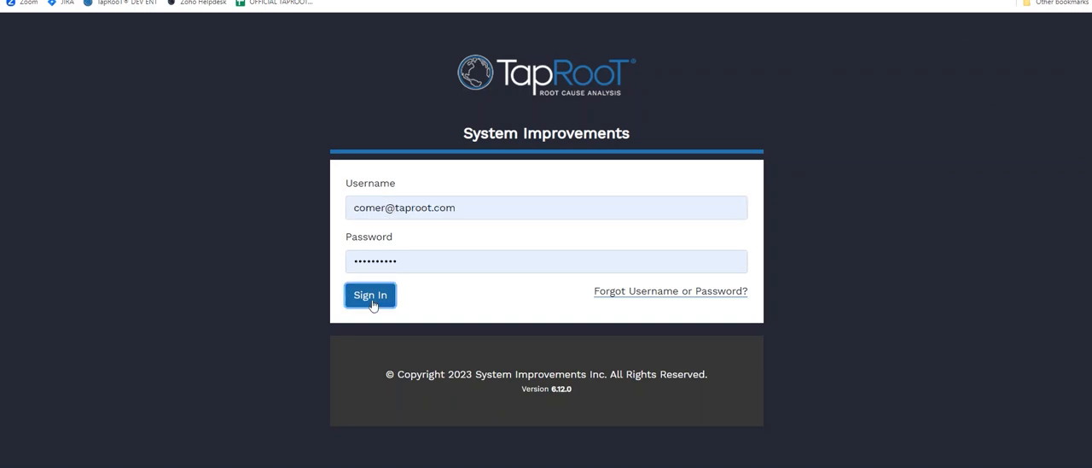
pyautogui.click(369, 294)
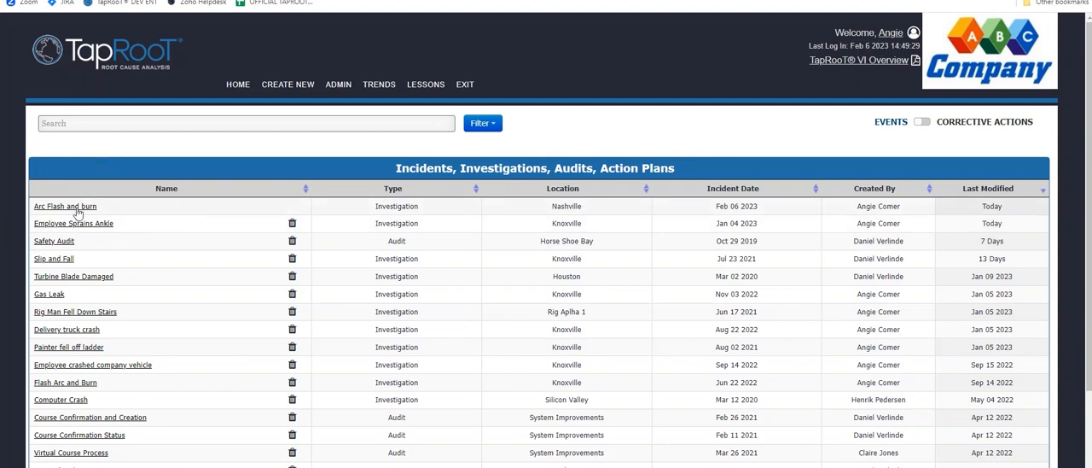
pyautogui.click(65, 205)
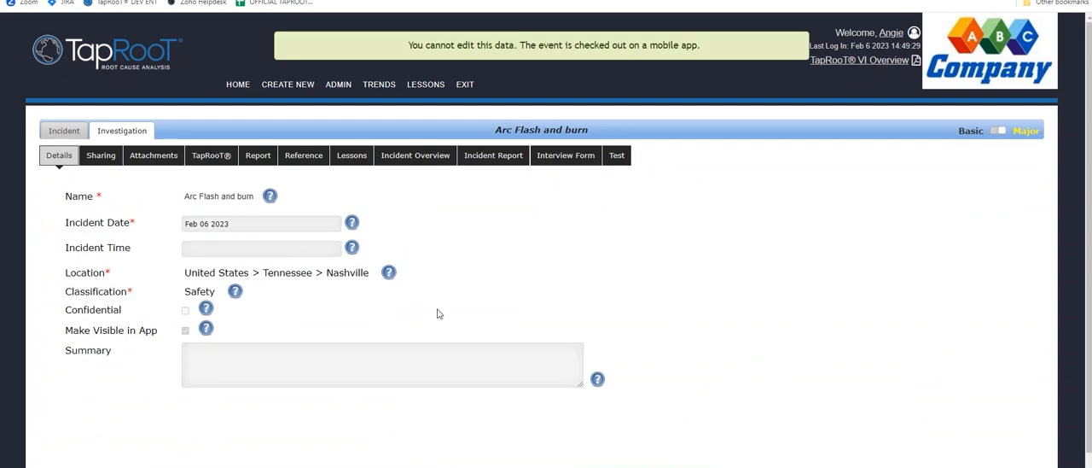
pyautogui.moveTo(207, 239)
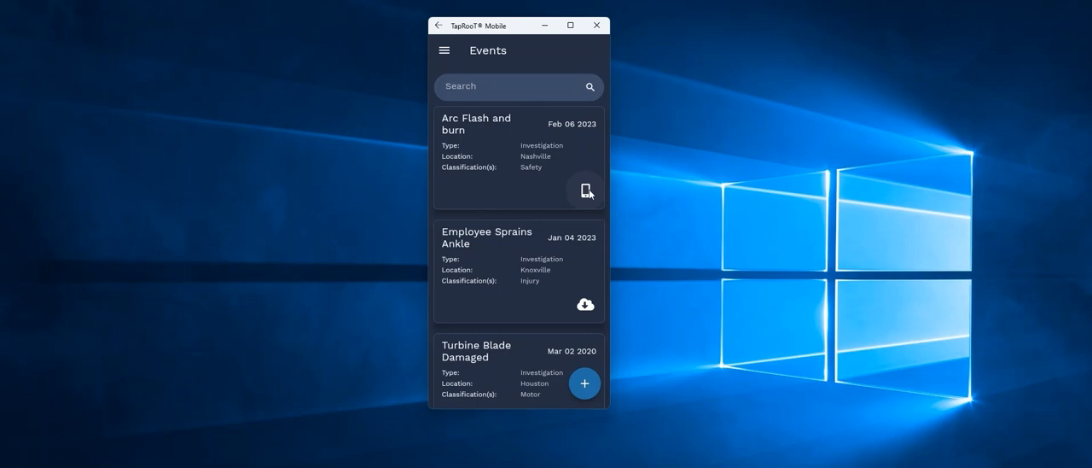
# View the sync and check-in options for the checked-out Arc Flash and burn event.
pyautogui.click(585, 191)
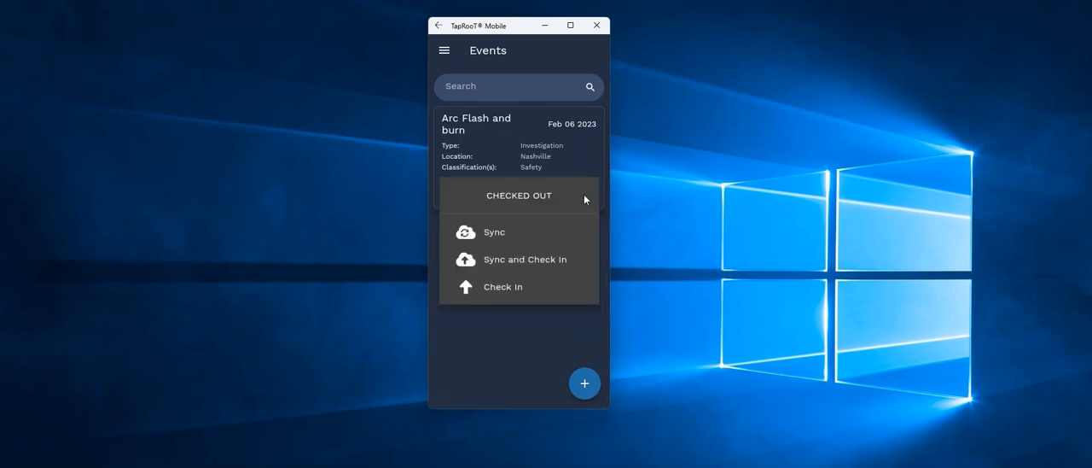
pyautogui.moveTo(553, 263)
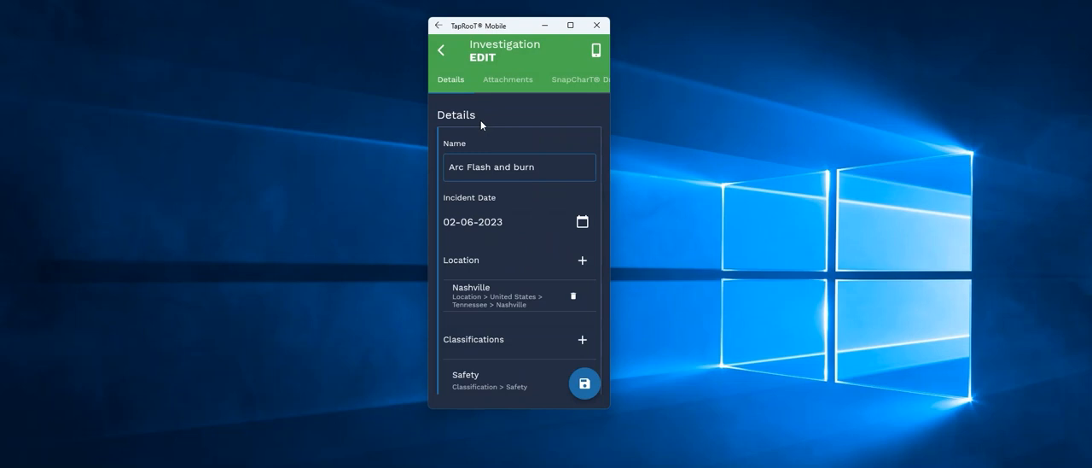
pyautogui.moveTo(502, 89)
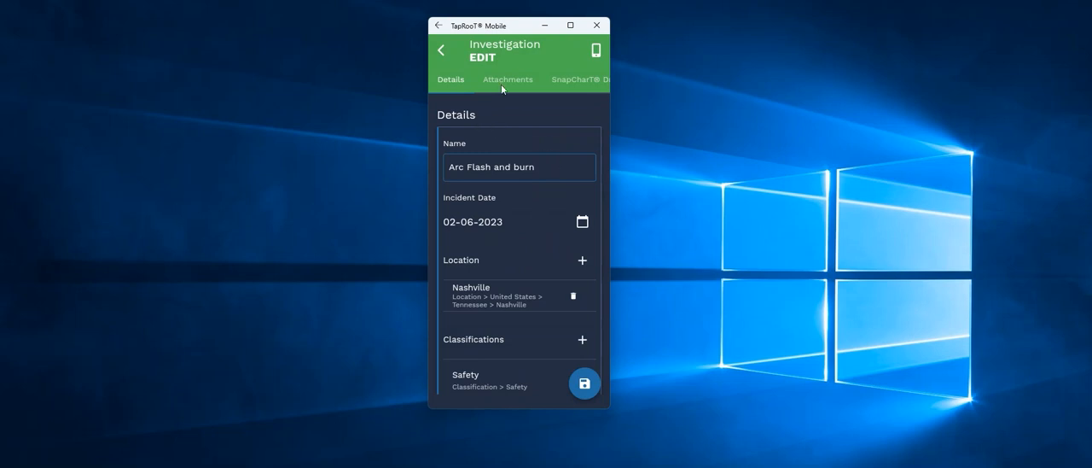
# Review Arc Flash and burn's attachments, then show its empty SnapCharT drop zones.
pyautogui.click(507, 78)
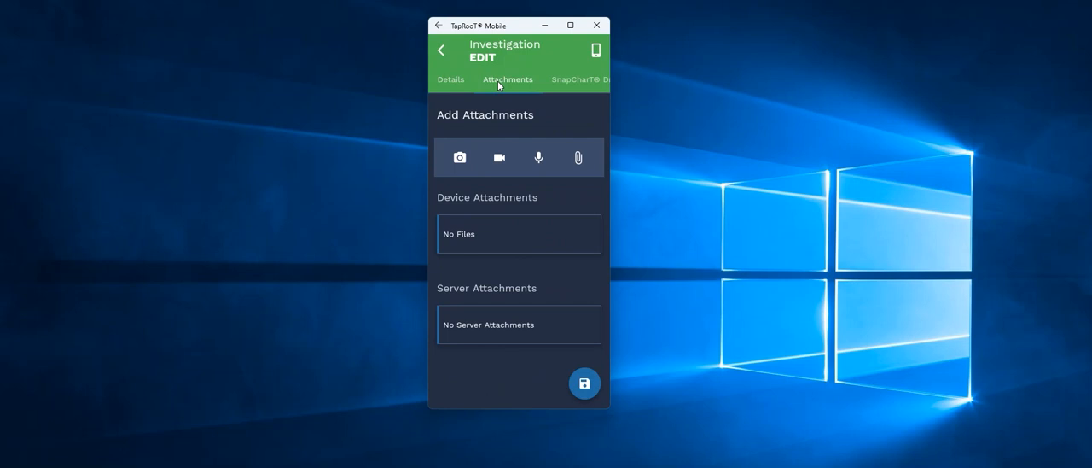
pyautogui.moveTo(491, 205)
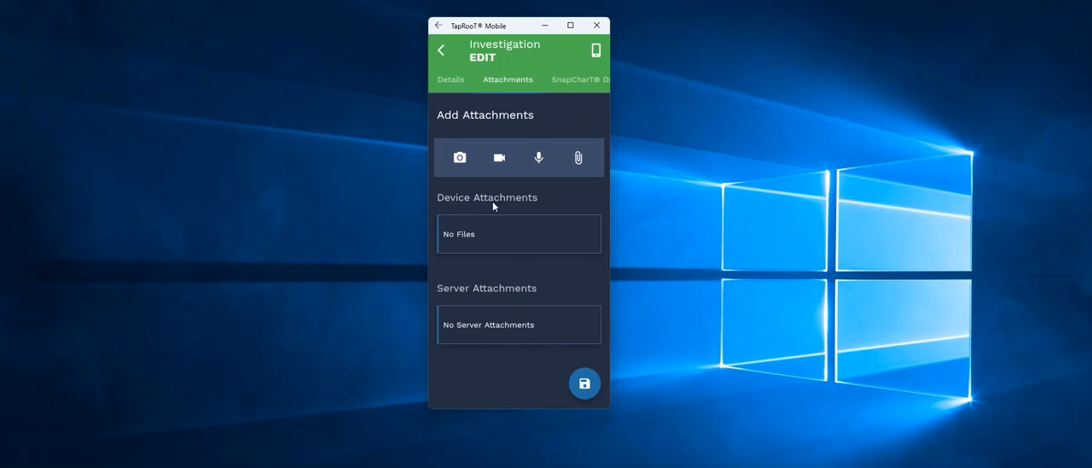
pyautogui.moveTo(579, 157)
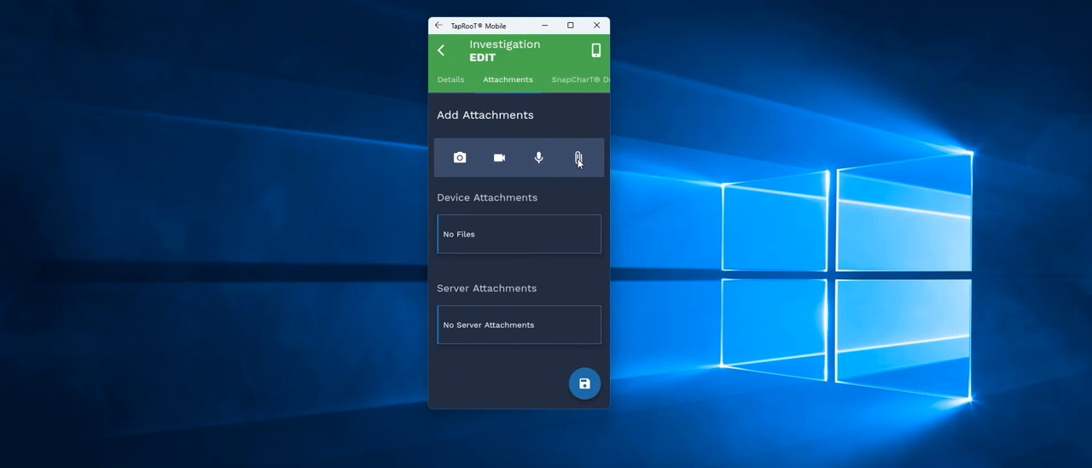
pyautogui.moveTo(570, 85)
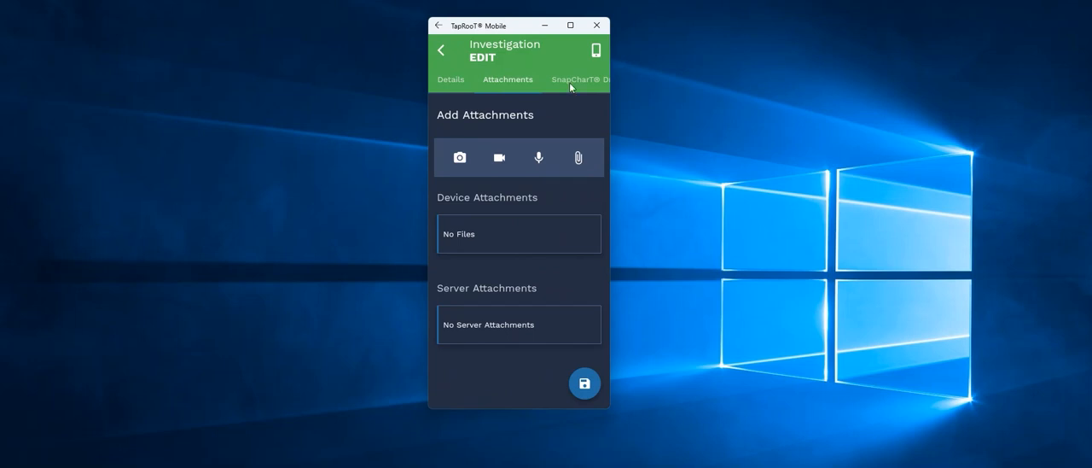
pyautogui.click(546, 79)
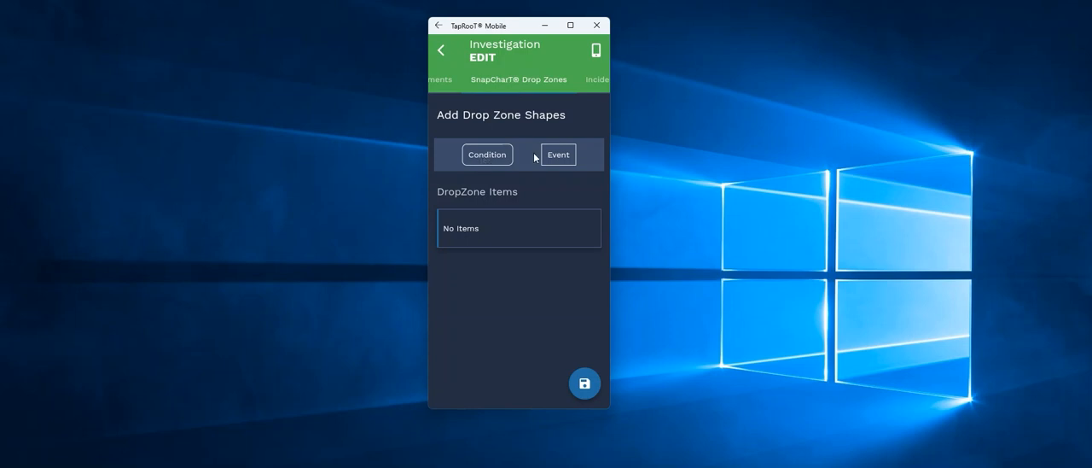
# Add the drop zone event "Employee was sent to the site." and save it.
pyautogui.click(558, 154)
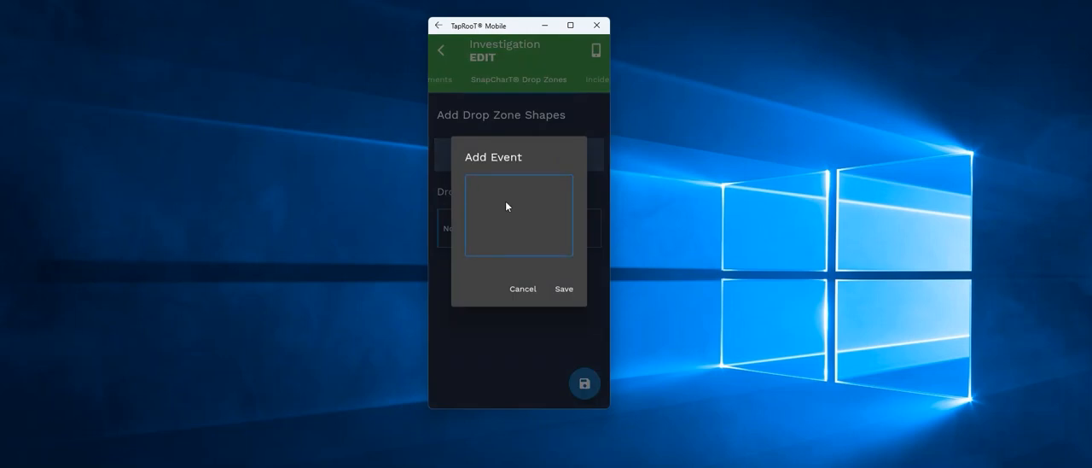
pyautogui.write('Employ')
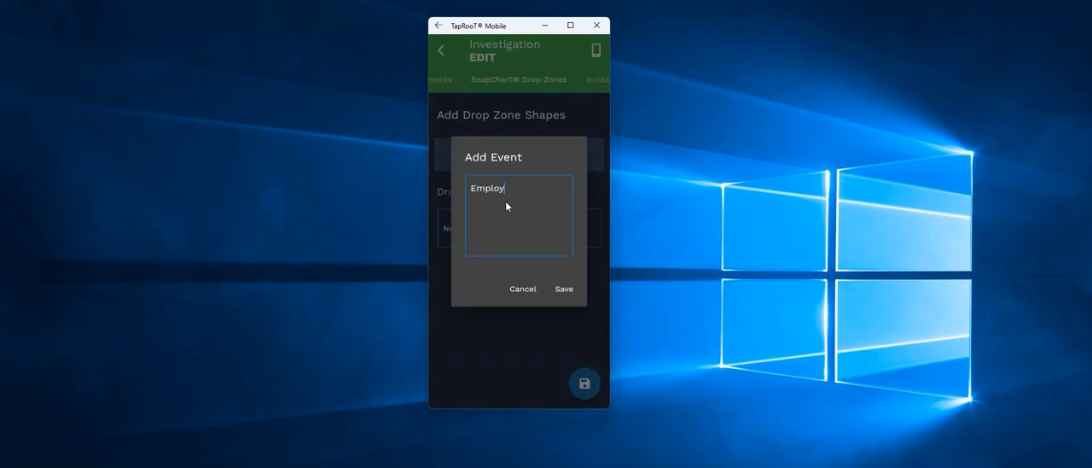
pyautogui.write('ee')
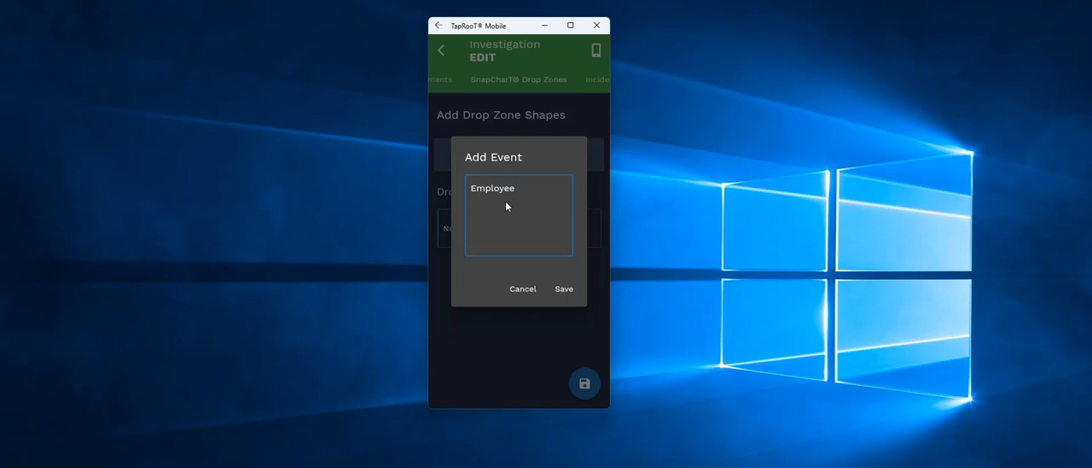
pyautogui.write('was')
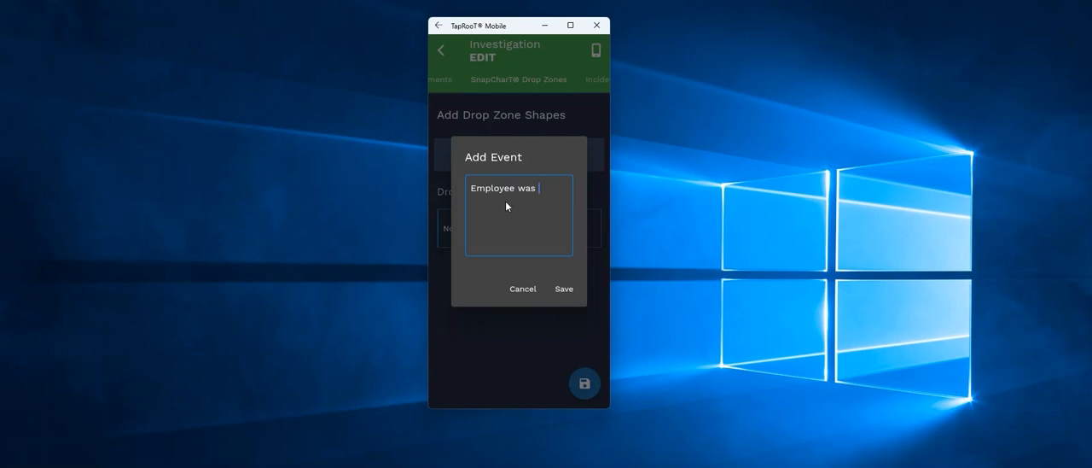
pyautogui.write('sent to the')
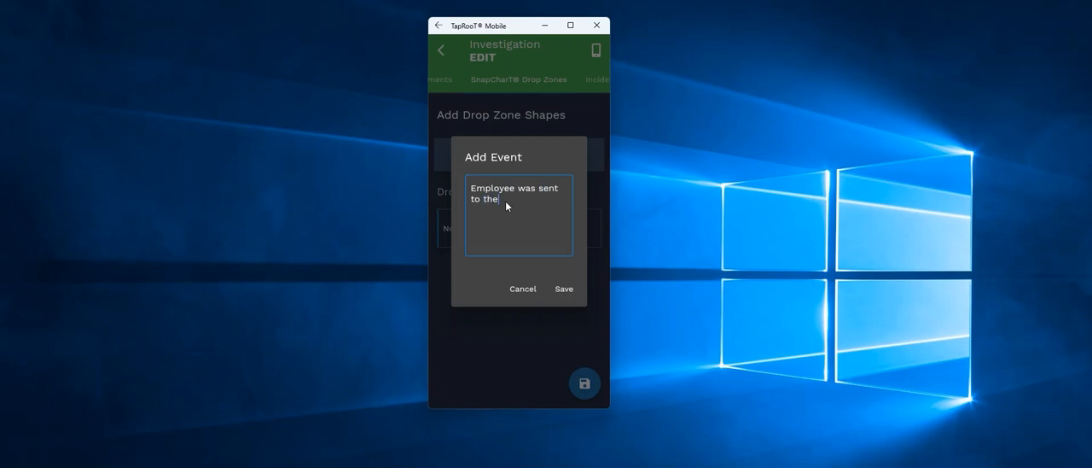
pyautogui.write('site.')
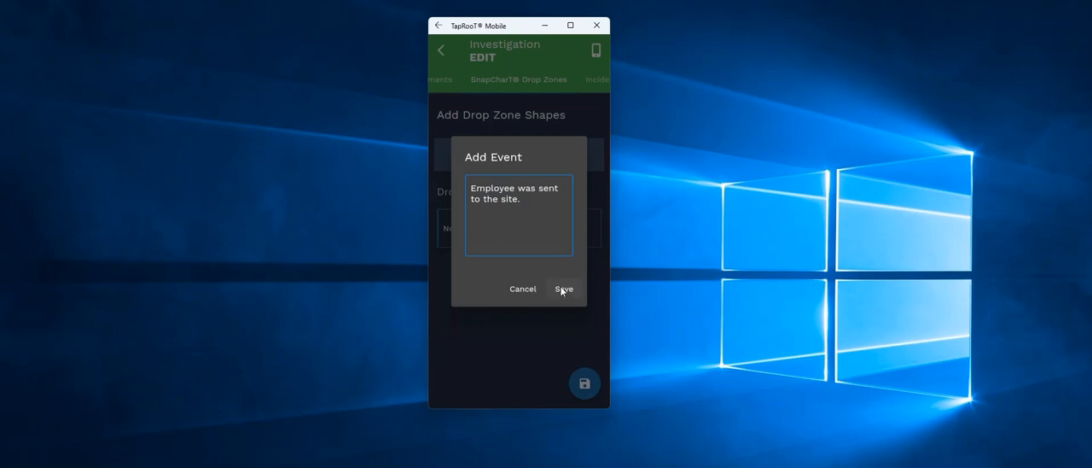
pyautogui.click(563, 289)
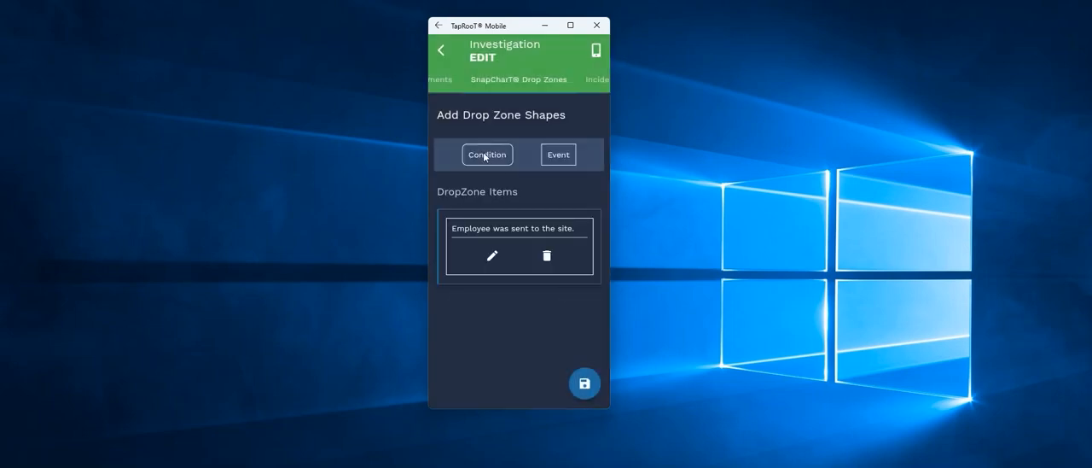
pyautogui.moveTo(539, 253)
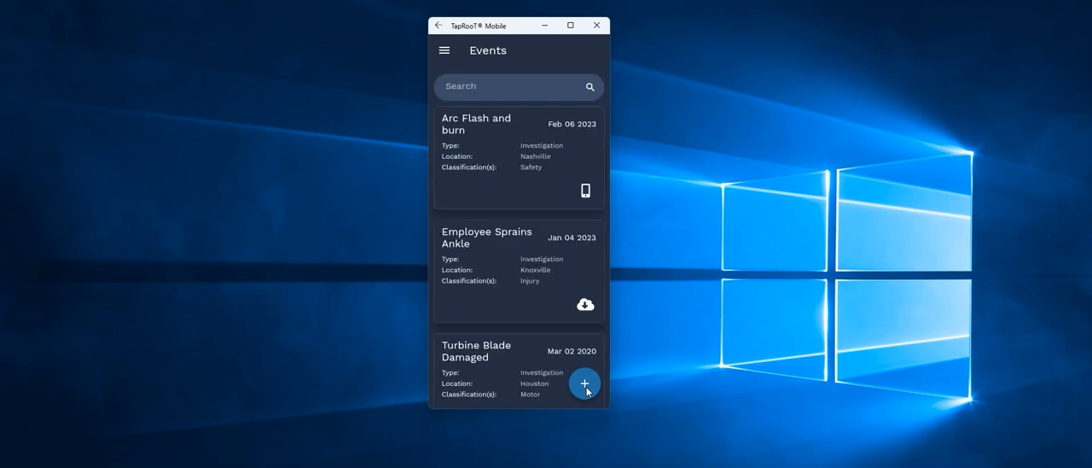
pyautogui.moveTo(557, 174)
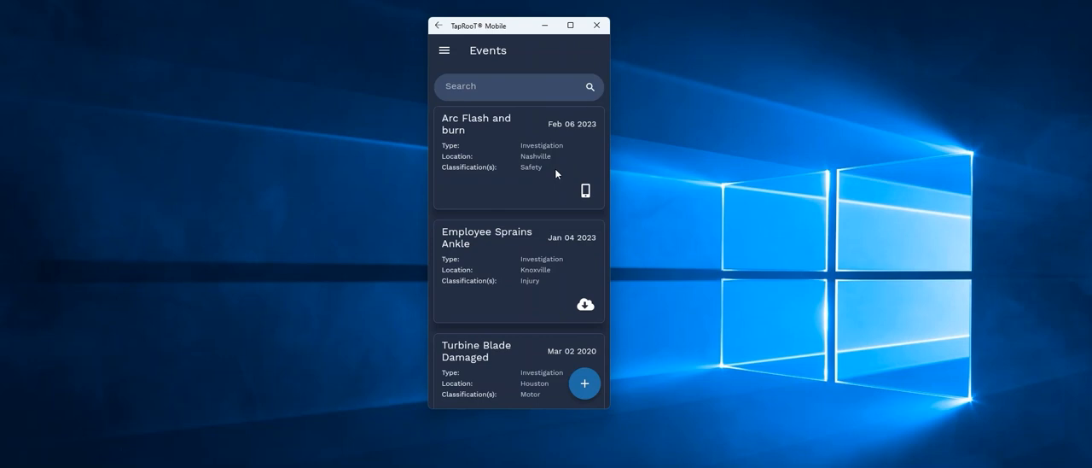
pyautogui.moveTo(587, 202)
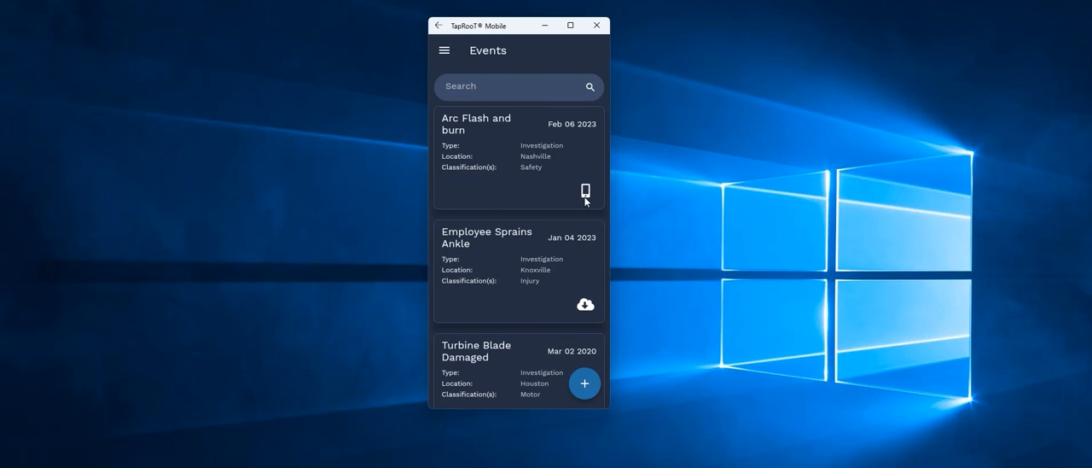
pyautogui.moveTo(587, 198)
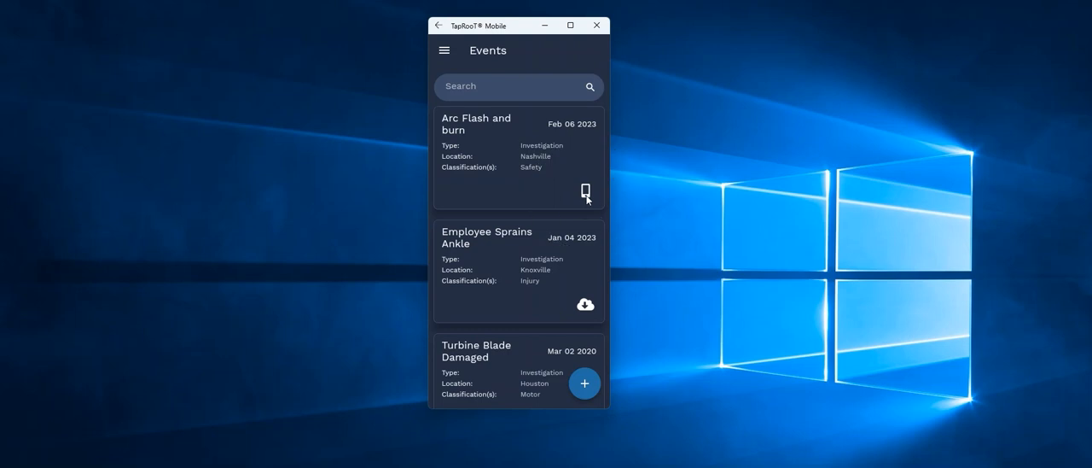
# Sync and check in Arc Flash and burn, confirming its removal from this device.
pyautogui.click(585, 192)
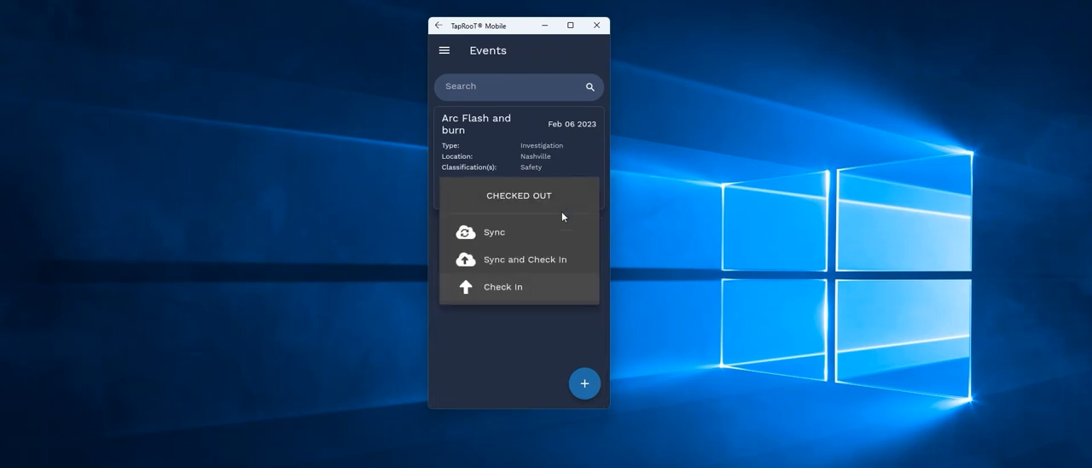
pyautogui.moveTo(514, 266)
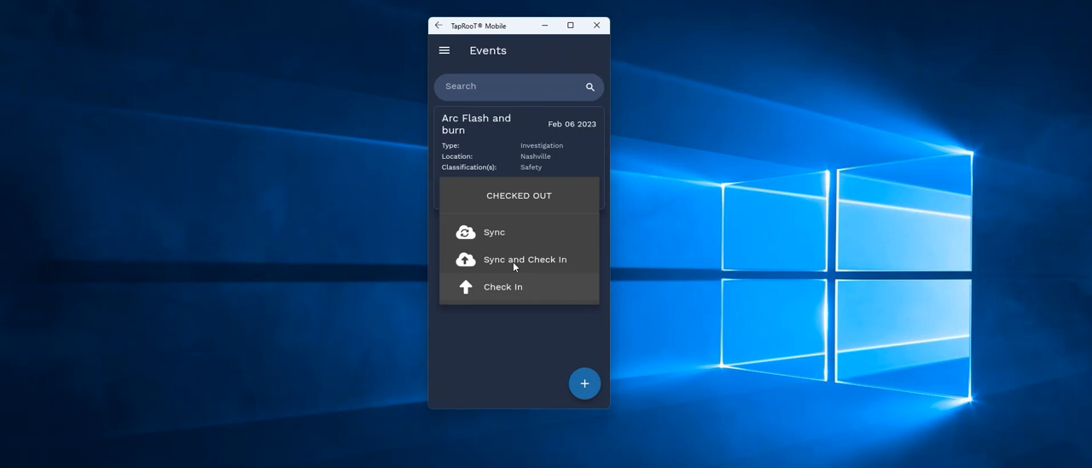
pyautogui.click(525, 260)
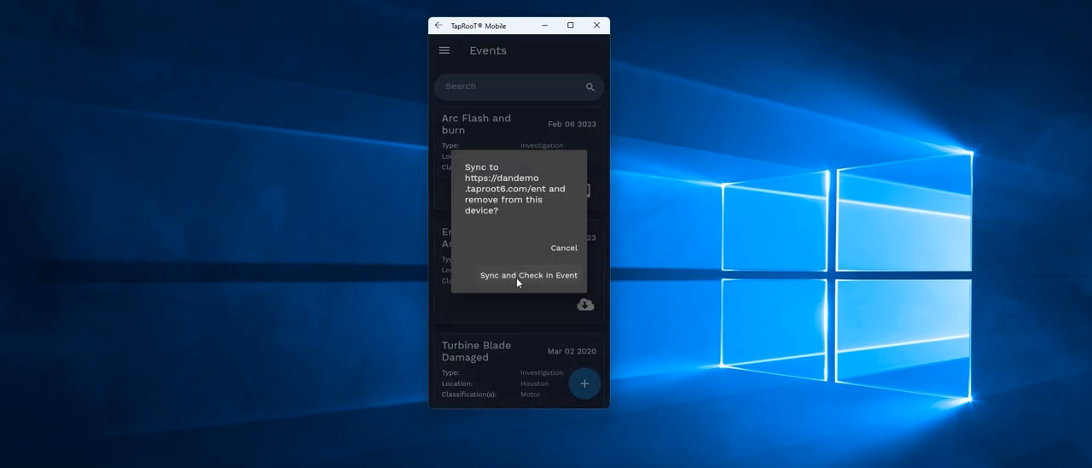
pyautogui.click(528, 275)
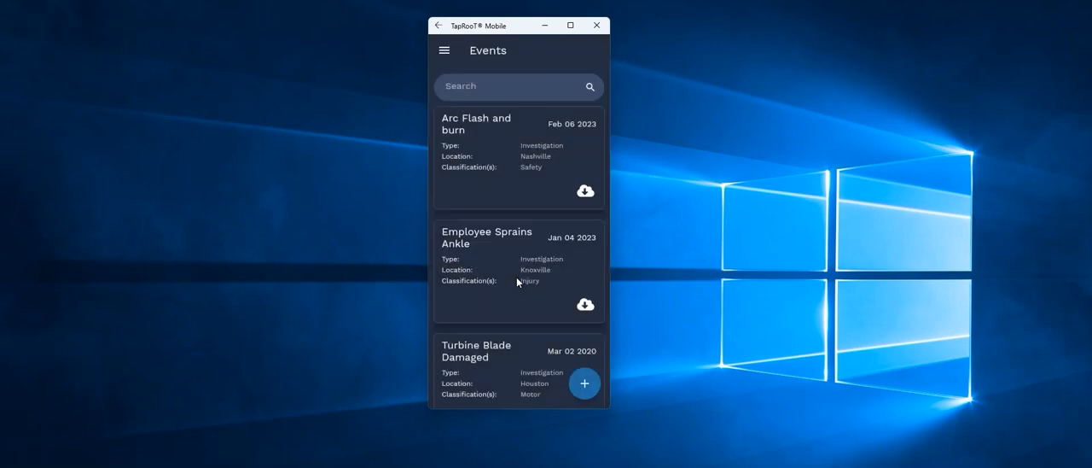
pyautogui.click(586, 191)
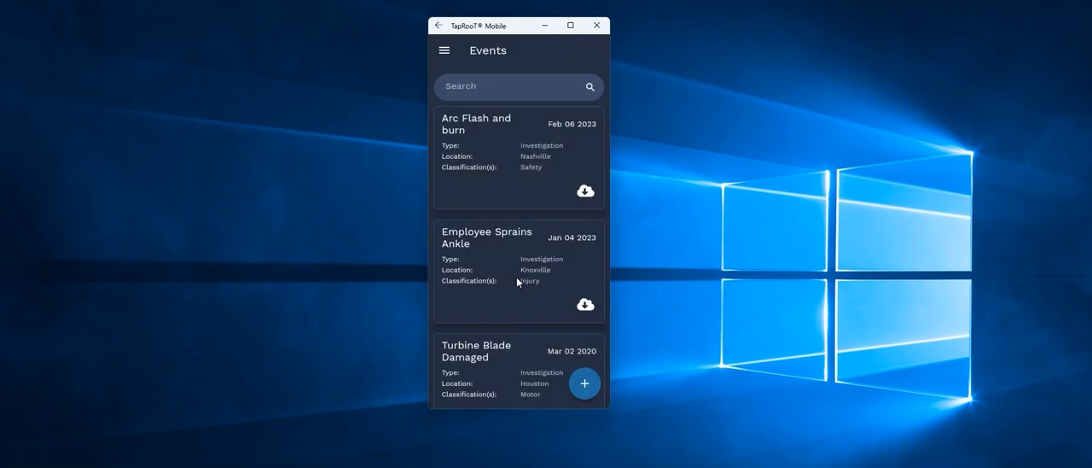
pyautogui.moveTo(587, 201)
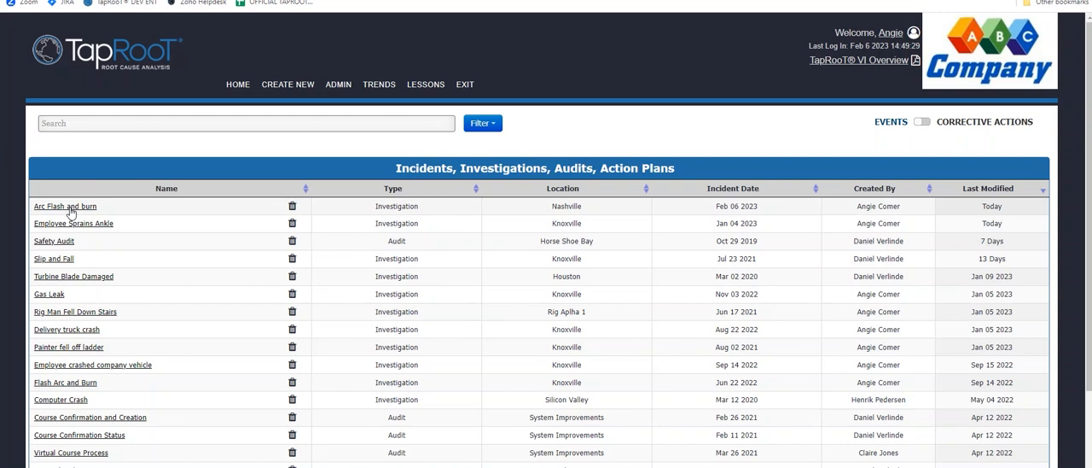
# Open Arc Flash and burn from the incidents list and launch its SnapCharT editor.
pyautogui.click(65, 205)
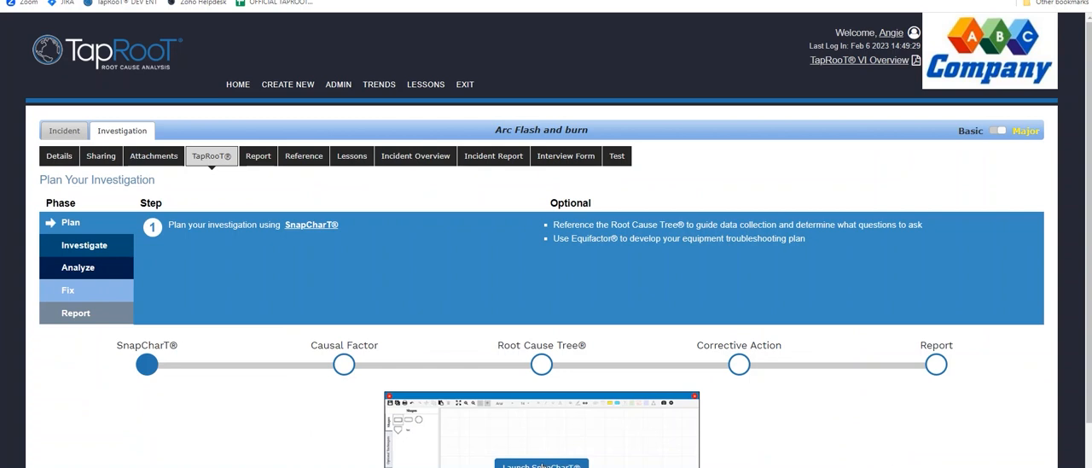
pyautogui.click(541, 464)
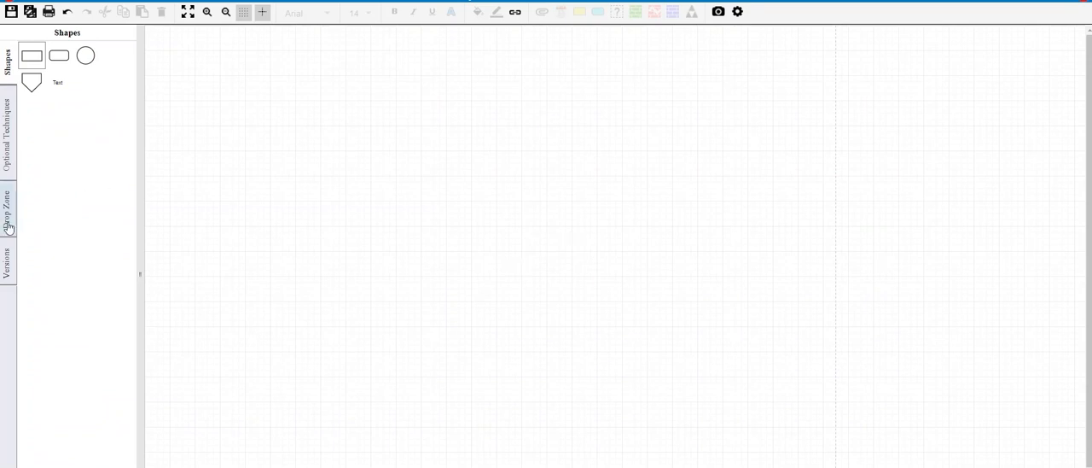
# Show the drop zone items in the SnapCharT editor's left sidebar.
pyautogui.click(6, 204)
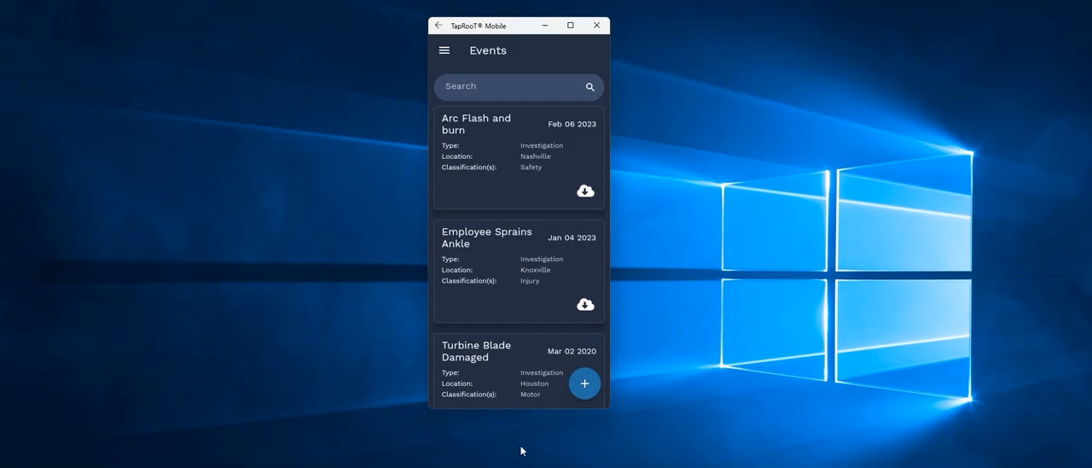
pyautogui.moveTo(498, 321)
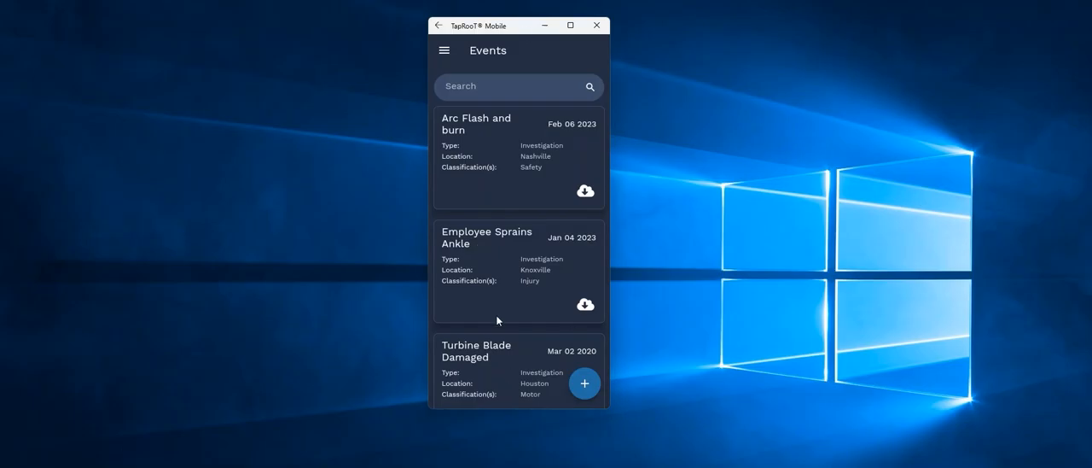
pyautogui.moveTo(508, 325)
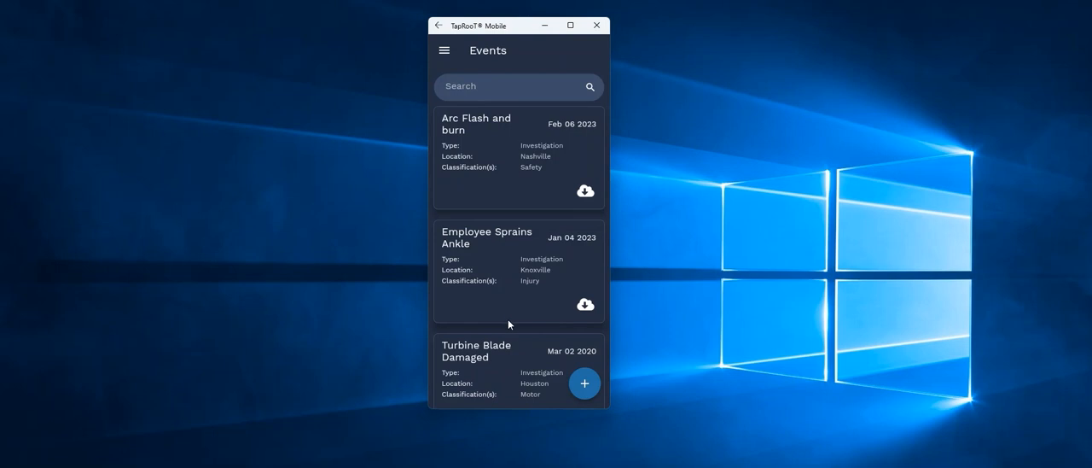
pyautogui.moveTo(498, 254)
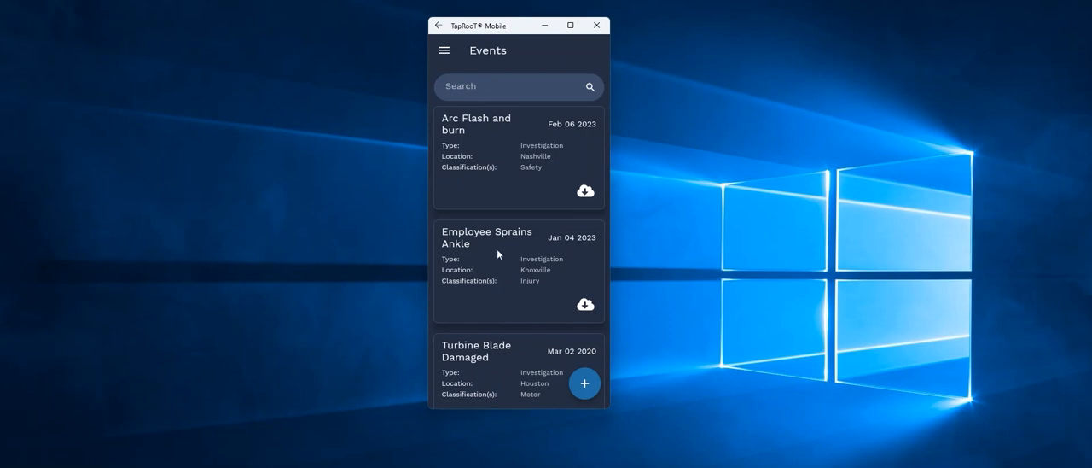
pyautogui.moveTo(503, 237)
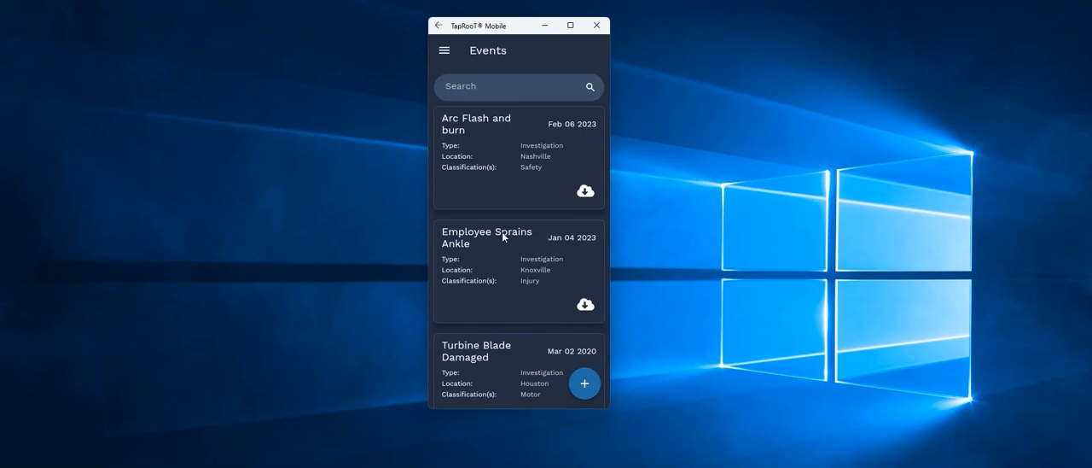
pyautogui.moveTo(481, 133)
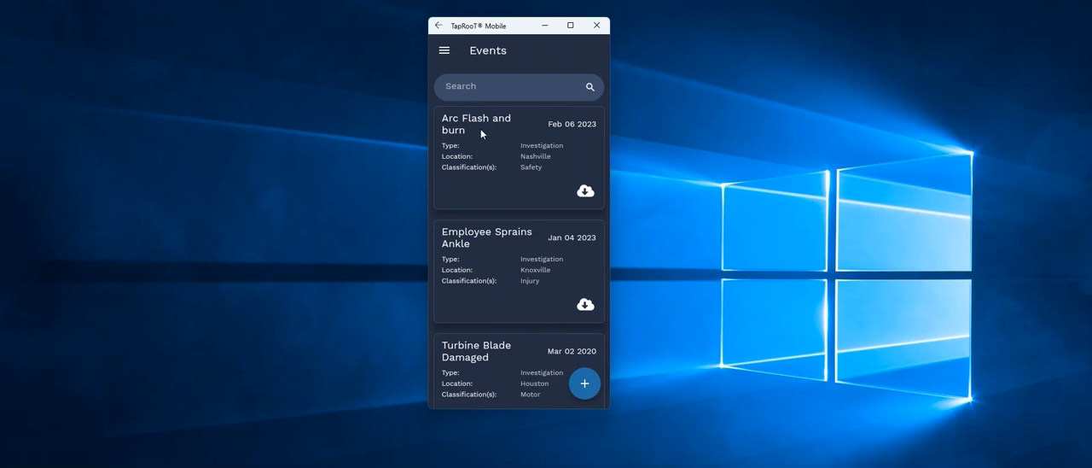
pyautogui.moveTo(512, 232)
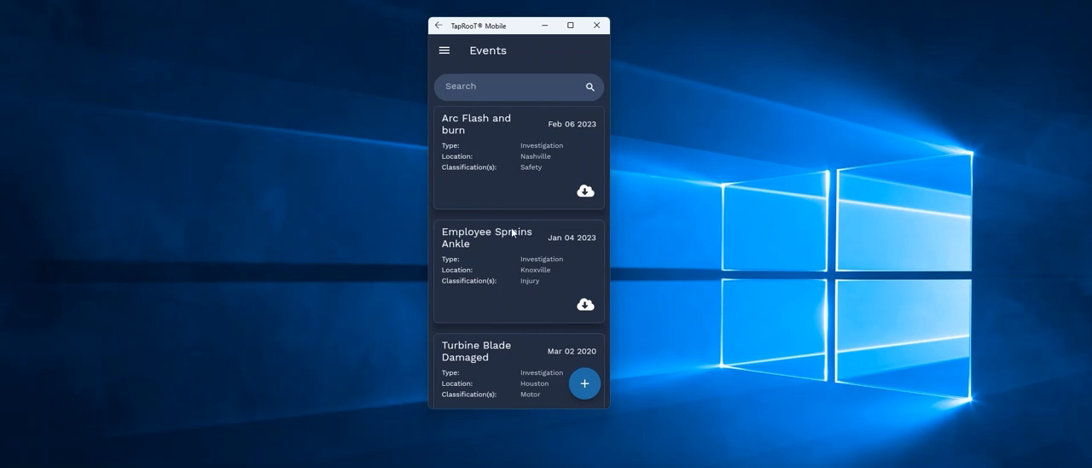
pyautogui.moveTo(474, 264)
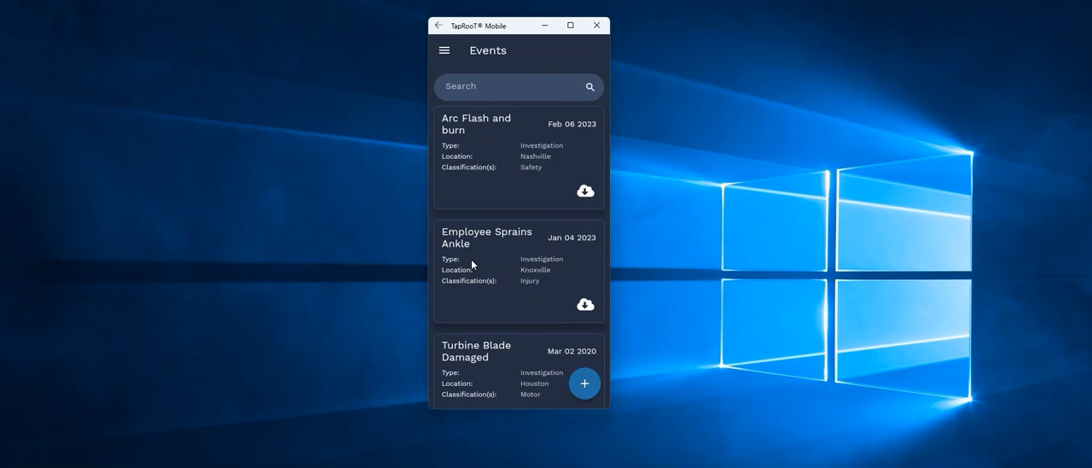
pyautogui.moveTo(512, 237)
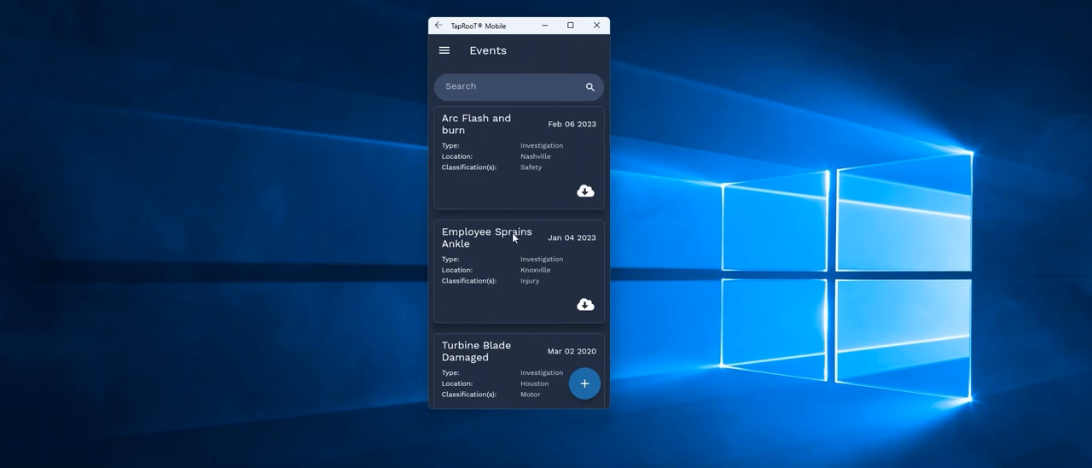
pyautogui.moveTo(585, 313)
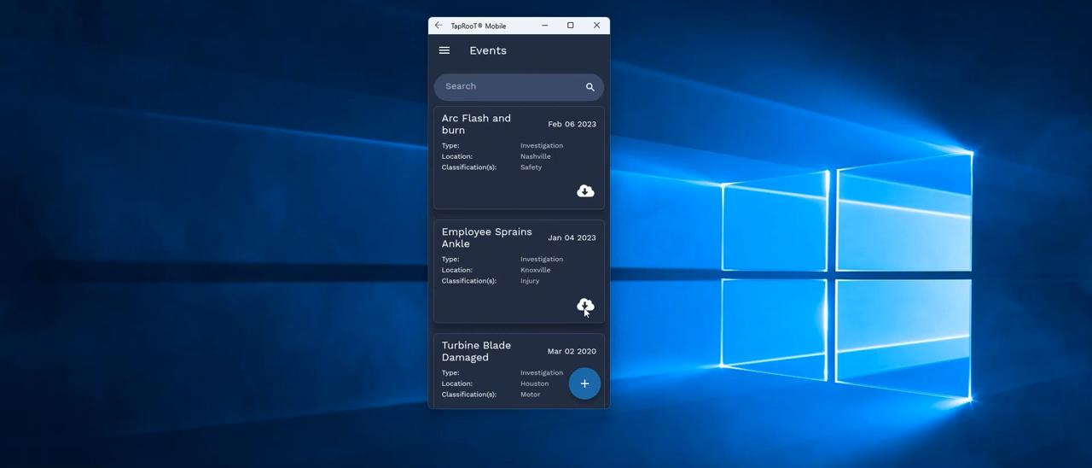
# Check out Employee Sprains Ankle to this device, confirming through the lock warning.
pyautogui.click(584, 307)
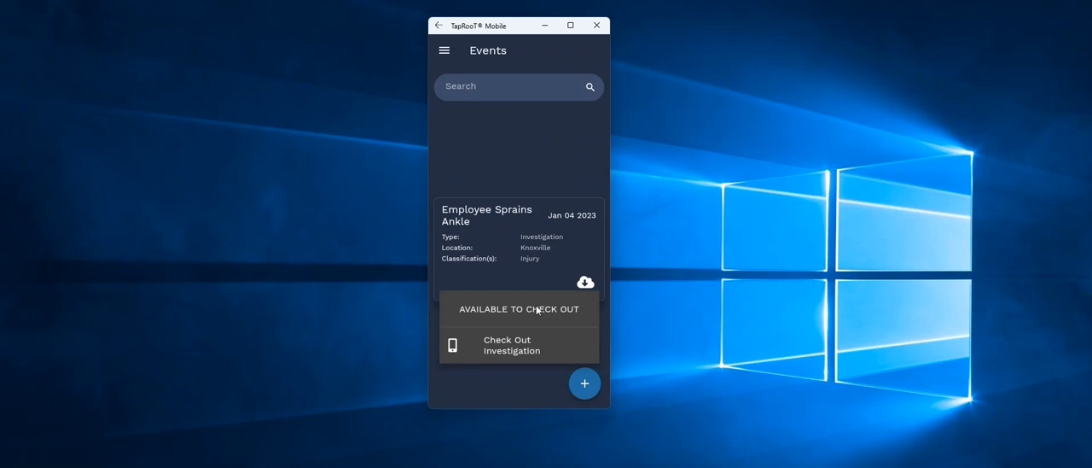
pyautogui.click(519, 345)
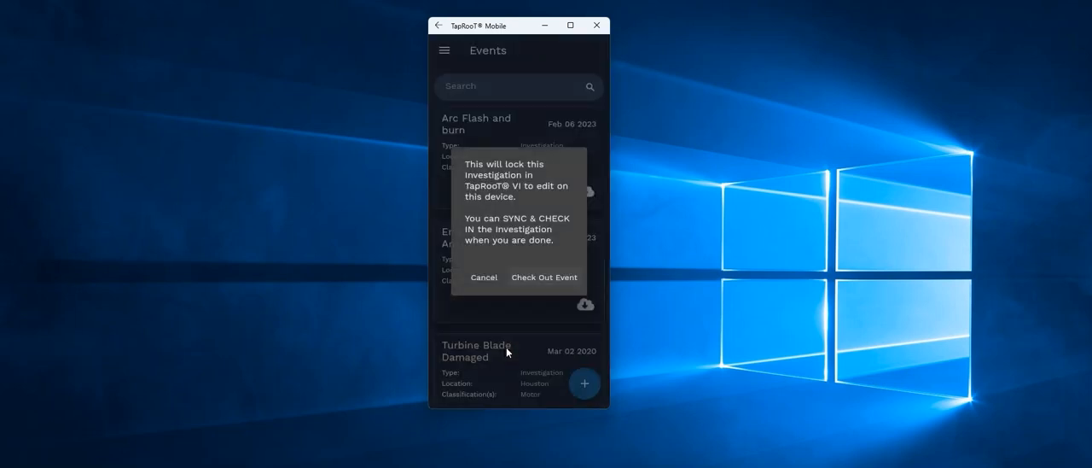
pyautogui.moveTo(550, 212)
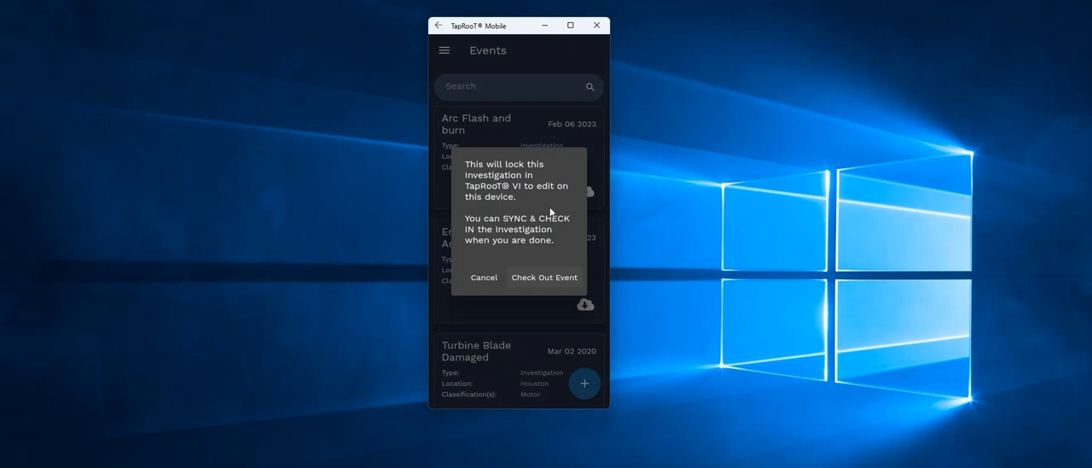
pyautogui.moveTo(558, 208)
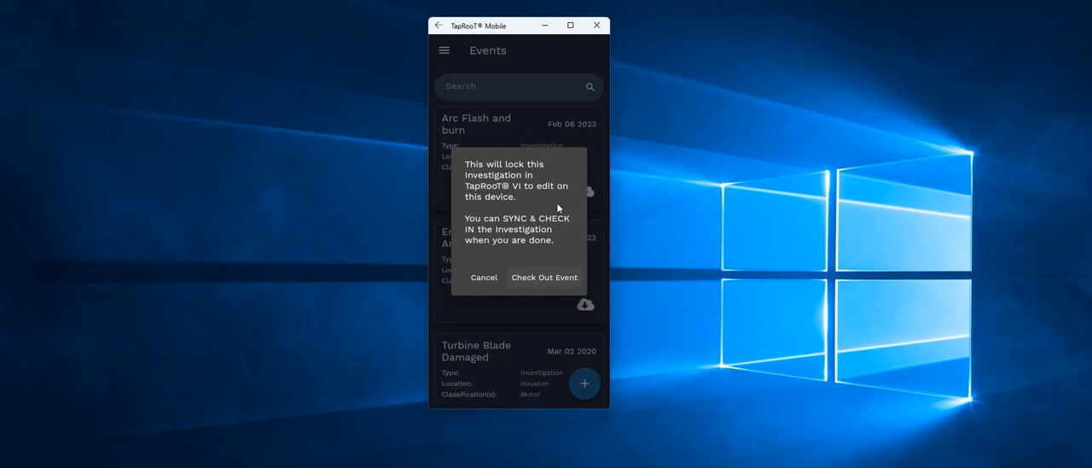
pyautogui.moveTo(537, 238)
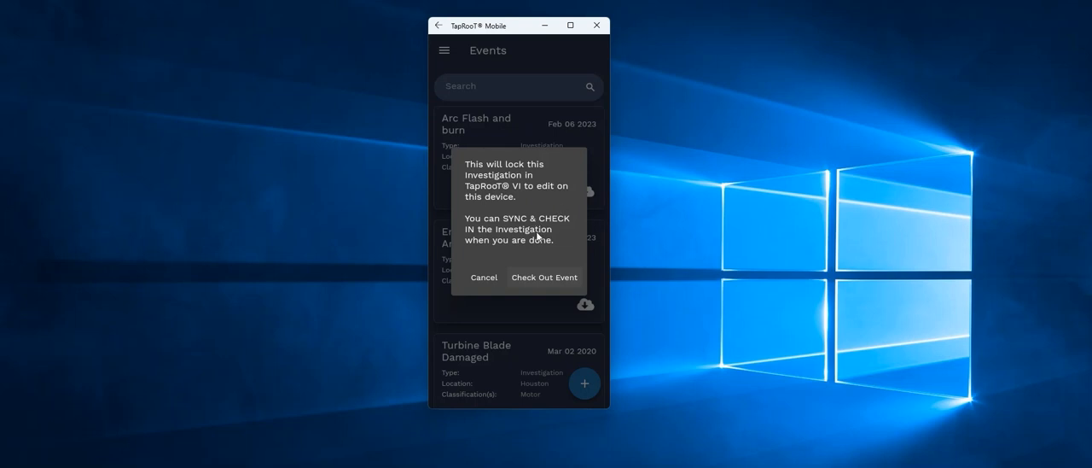
pyautogui.moveTo(543, 246)
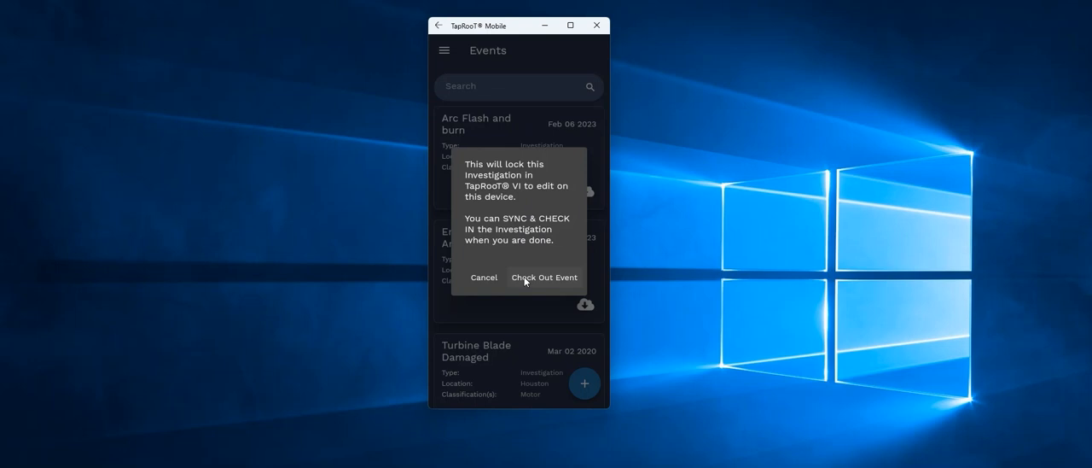
pyautogui.click(542, 277)
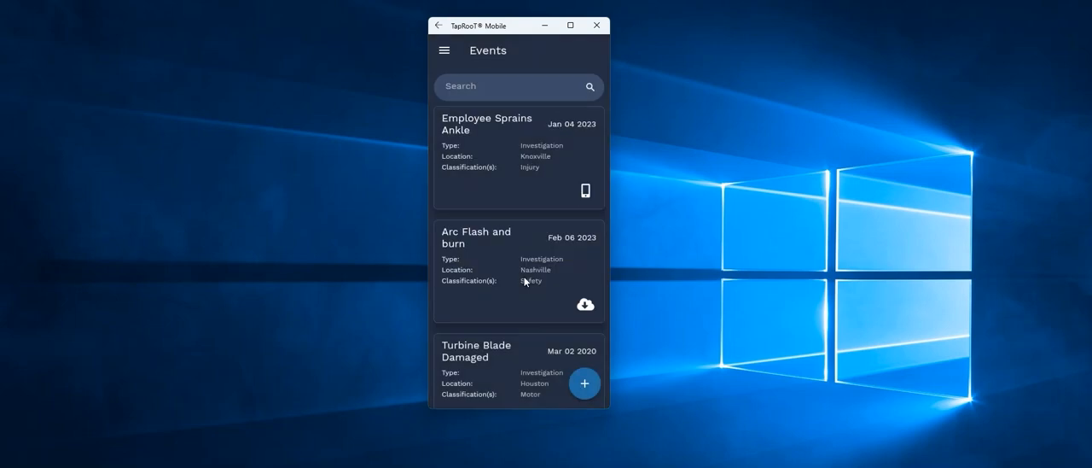
pyautogui.moveTo(585, 191)
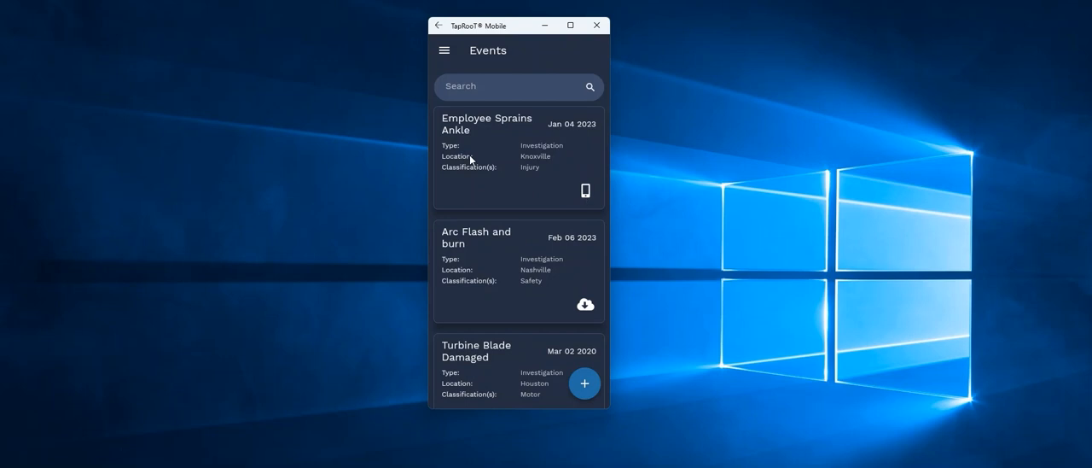
pyautogui.moveTo(587, 191)
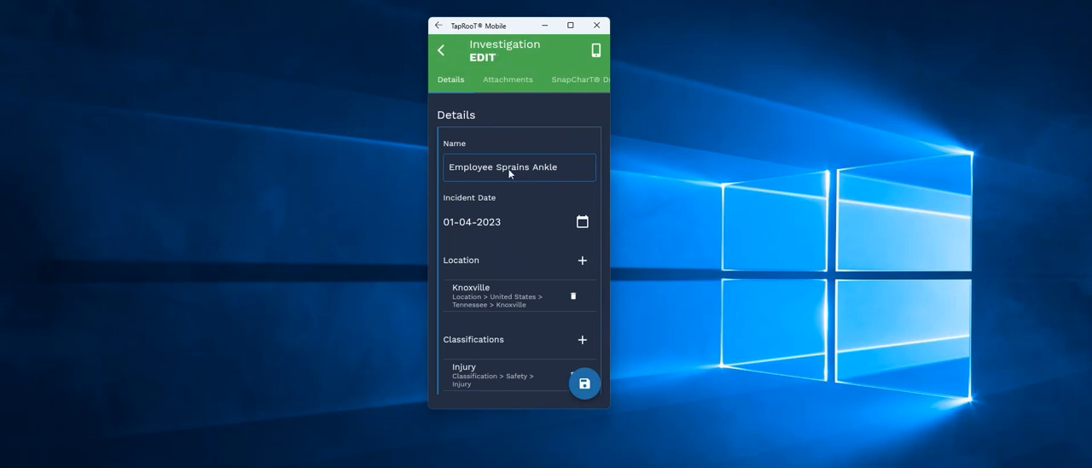
pyautogui.moveTo(519, 385)
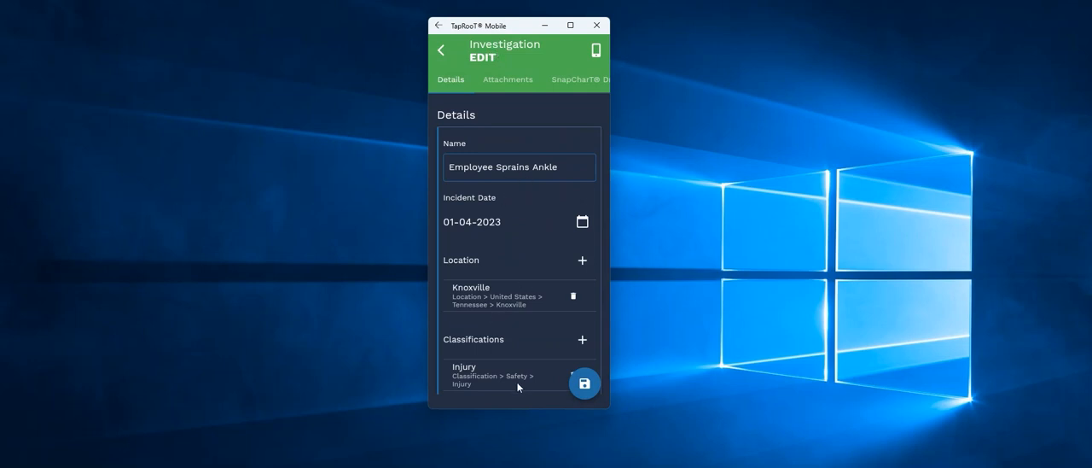
pyautogui.scroll(-3)
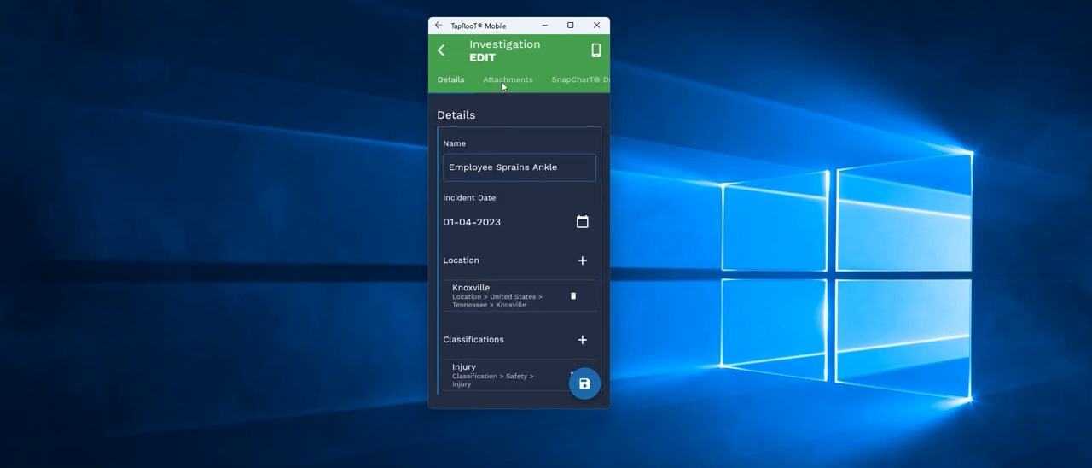
pyautogui.click(507, 79)
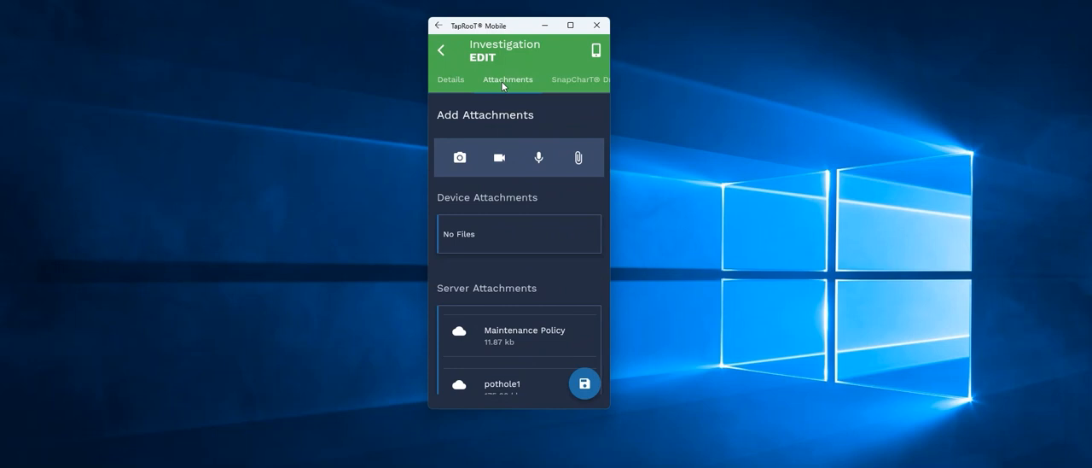
pyautogui.moveTo(539, 88)
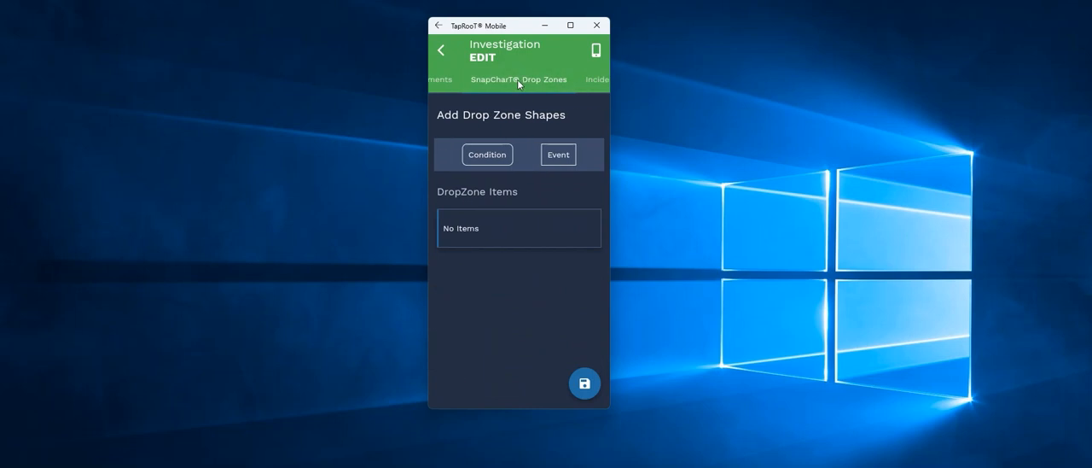
pyautogui.moveTo(590, 87)
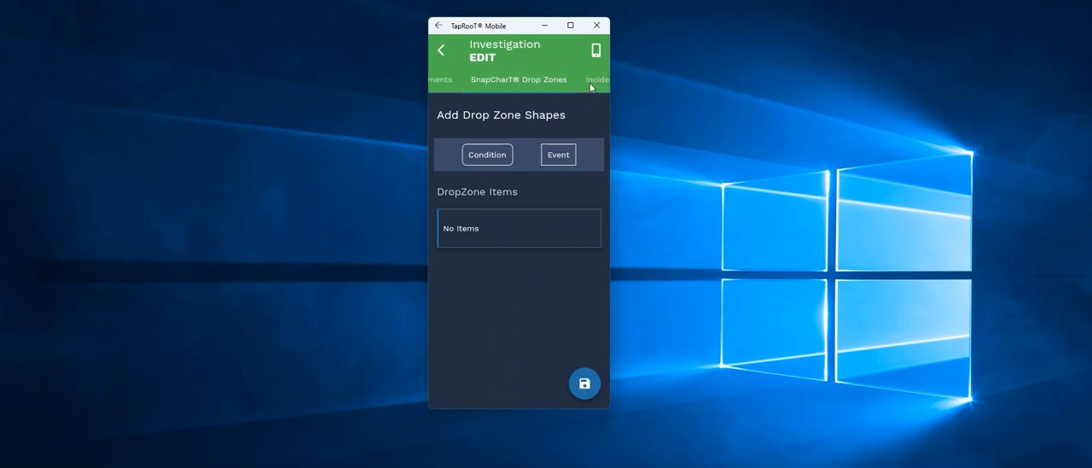
pyautogui.click(597, 78)
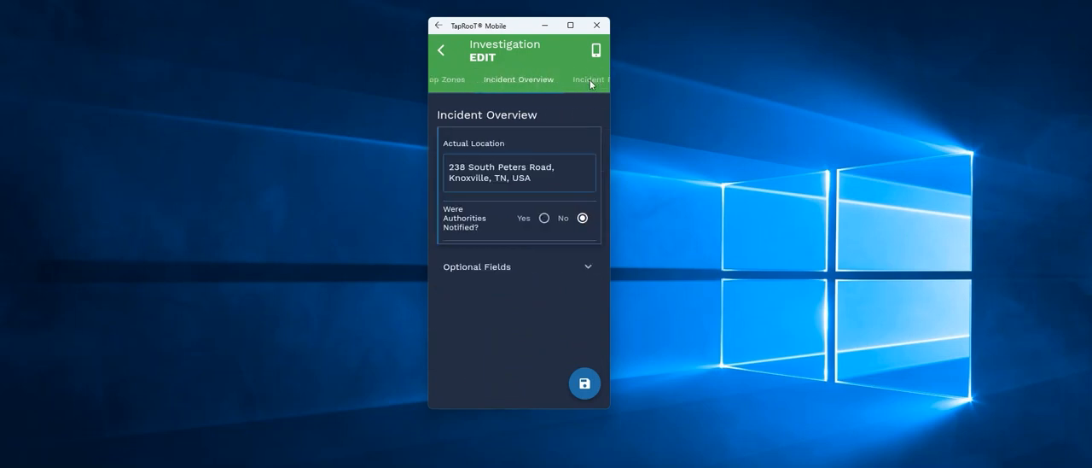
pyautogui.click(589, 78)
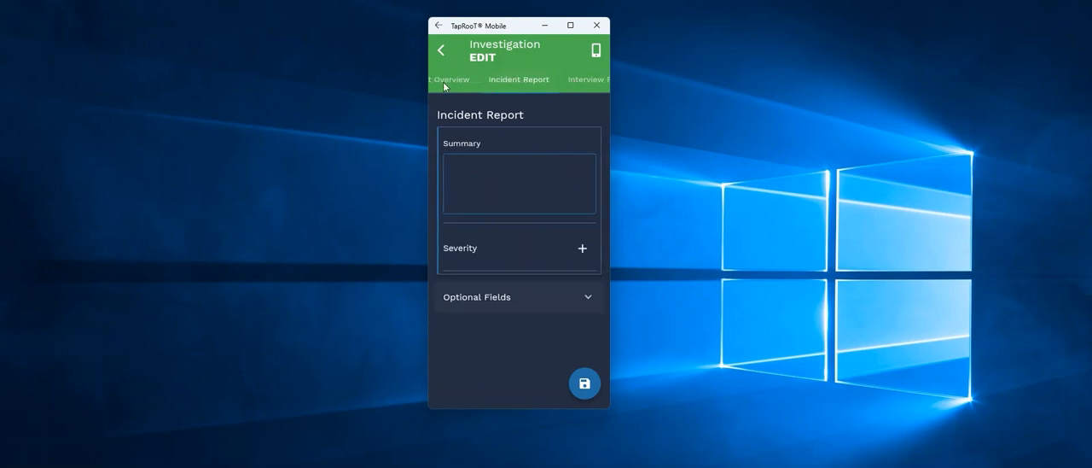
pyautogui.click(451, 78)
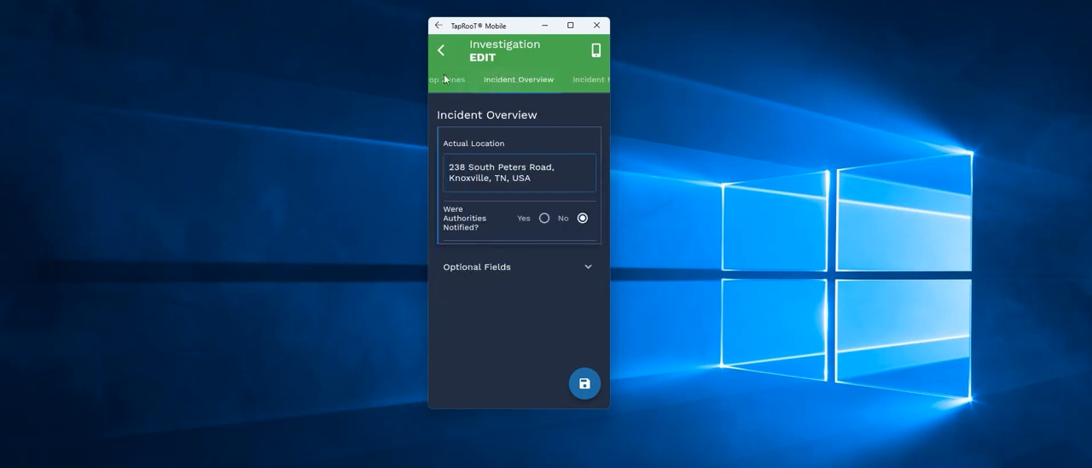
pyautogui.click(440, 47)
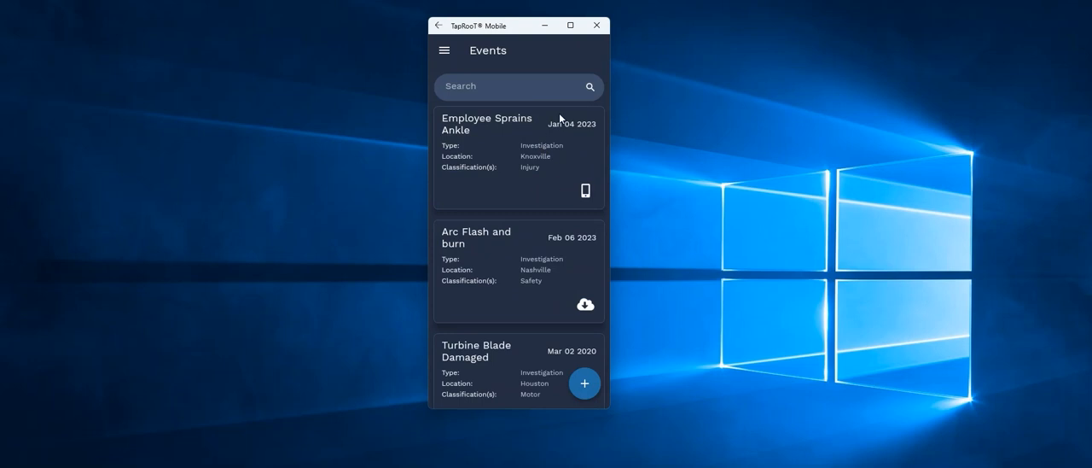
pyautogui.moveTo(591, 203)
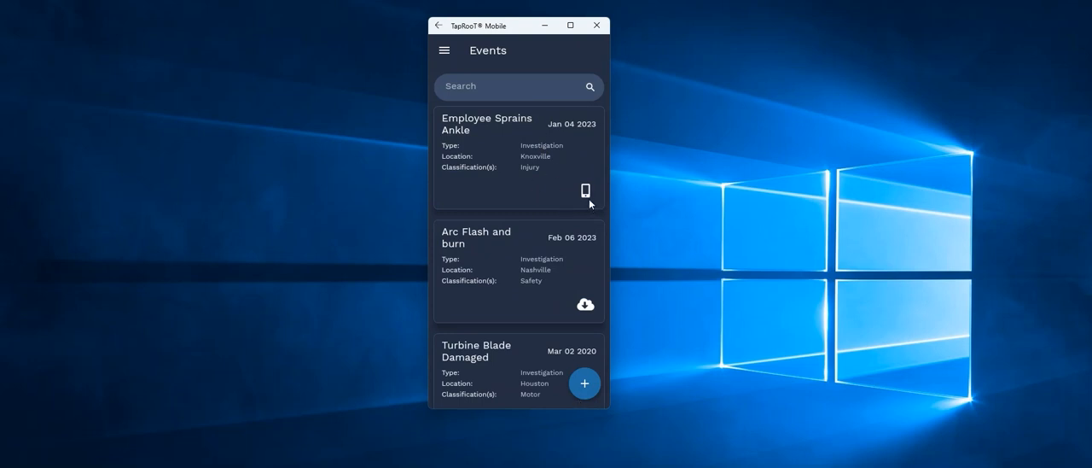
# Sync and check in Employee Sprains Ankle, confirming and dismissing the success message.
pyautogui.click(585, 191)
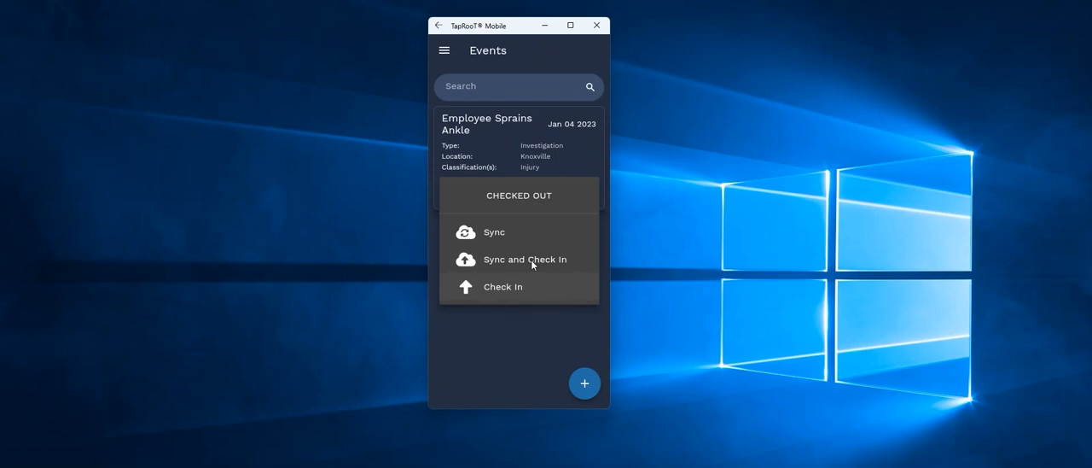
pyautogui.click(525, 259)
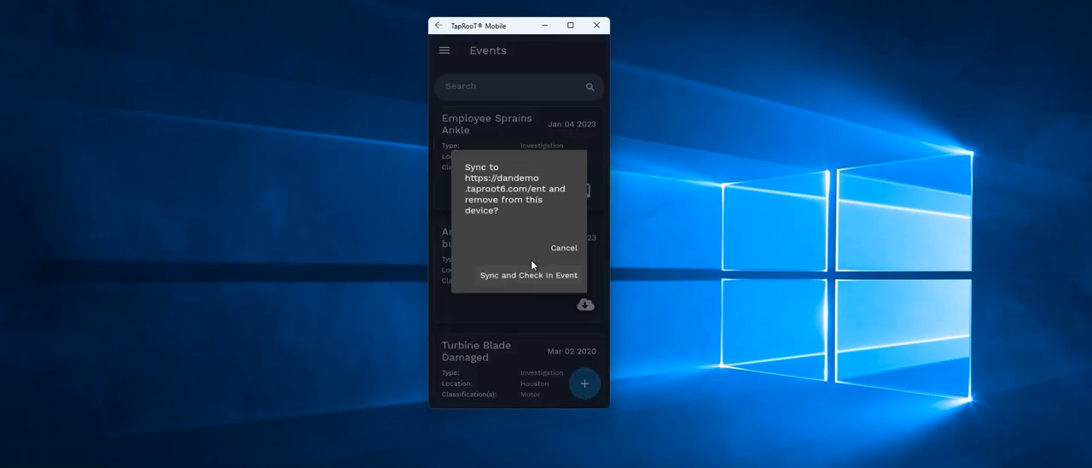
pyautogui.moveTo(539, 285)
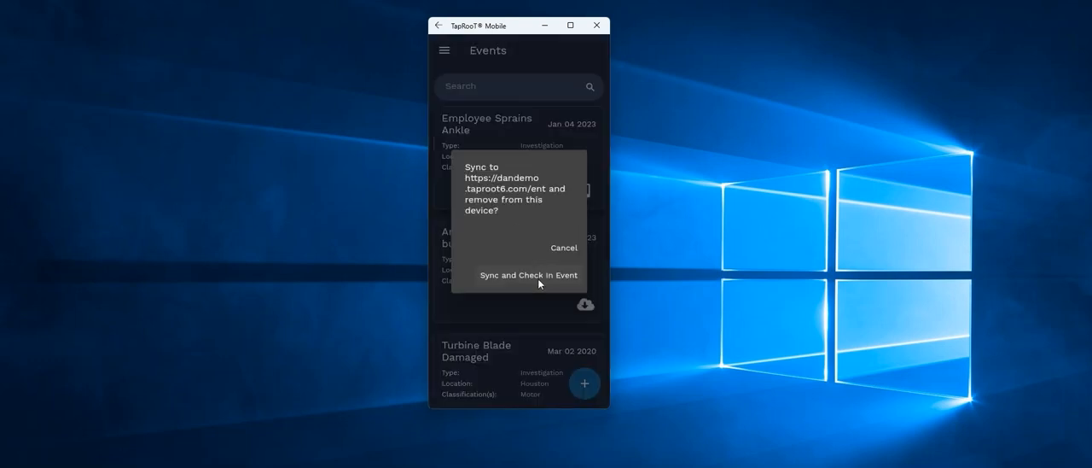
pyautogui.click(527, 275)
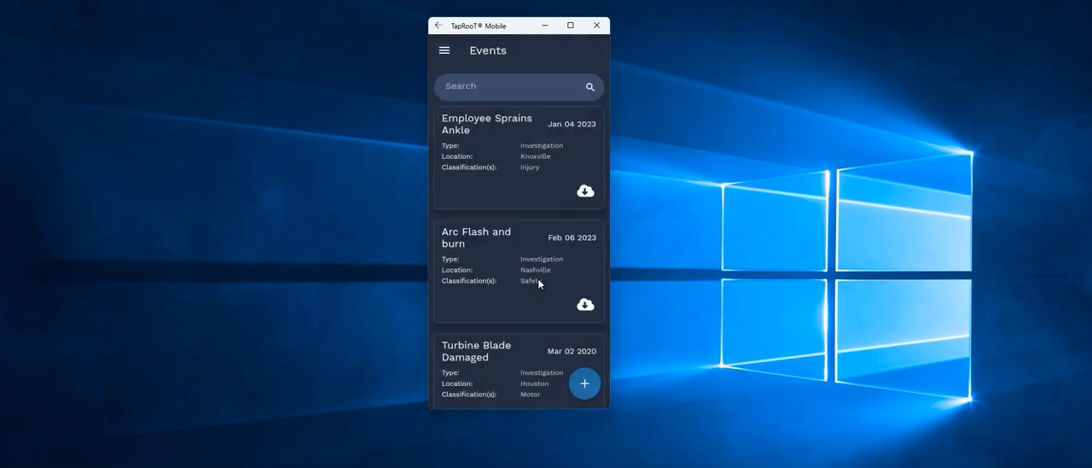
pyautogui.click(584, 191)
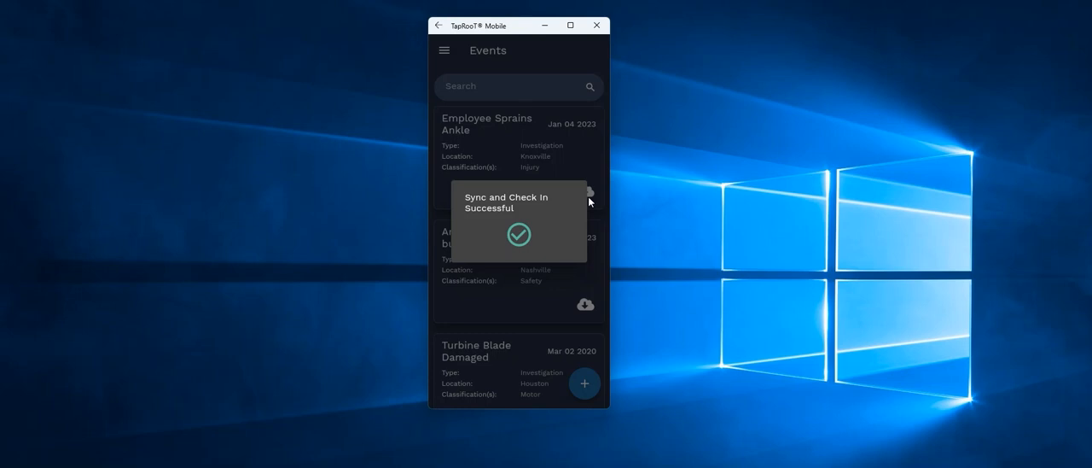
pyautogui.click(583, 191)
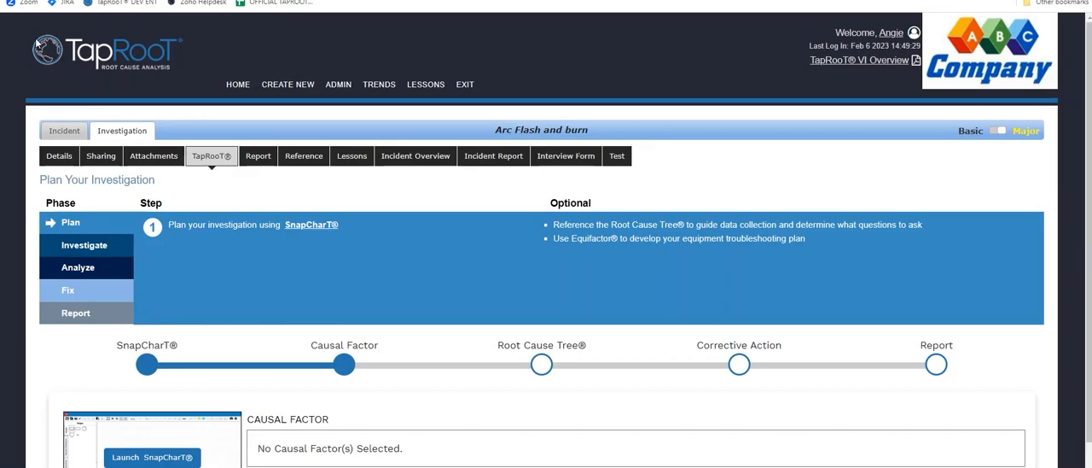
pyautogui.moveTo(239, 86)
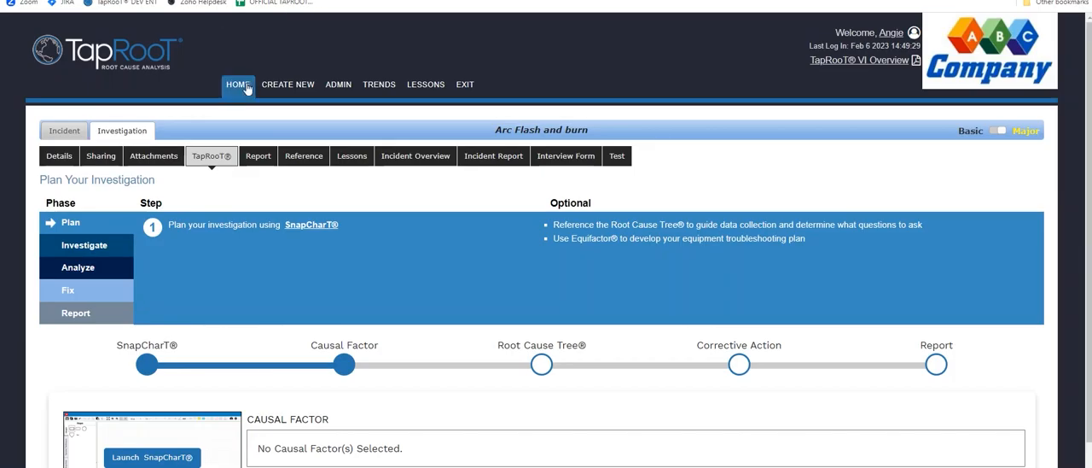
# Return to the TapRooT web home list via HOME in the top navigation.
pyautogui.click(238, 84)
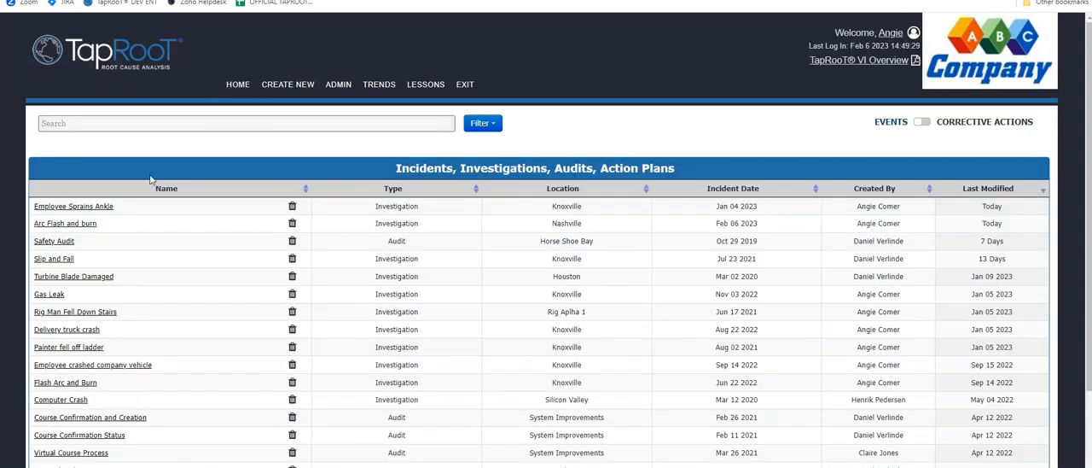
pyautogui.moveTo(102, 211)
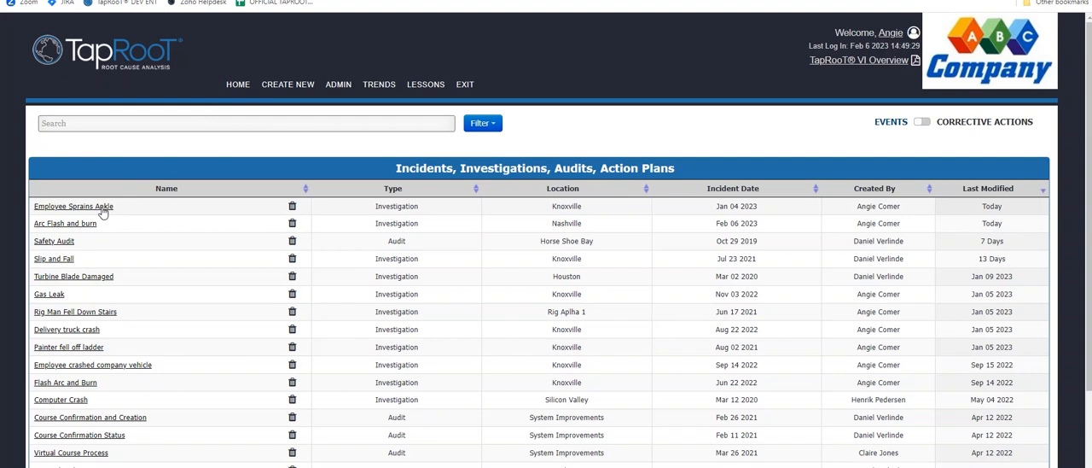
pyautogui.moveTo(118, 212)
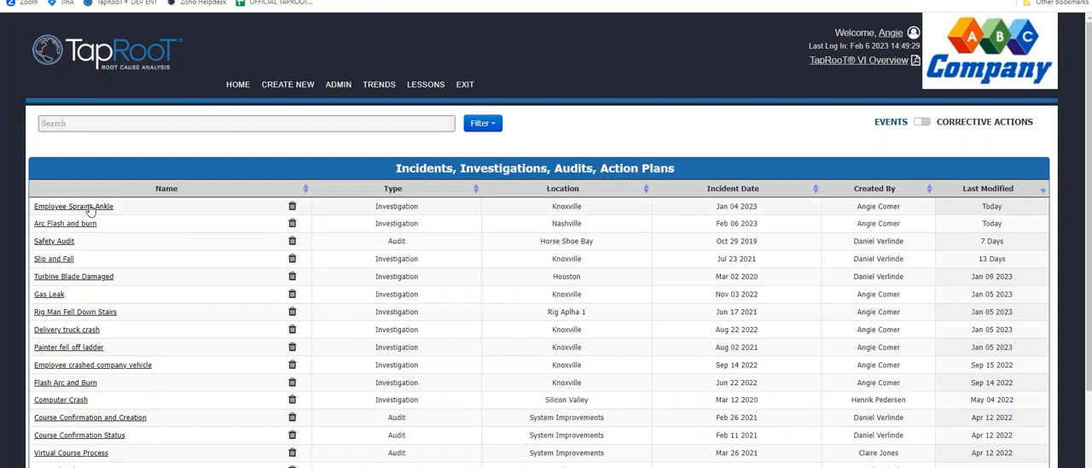
pyautogui.moveTo(86, 219)
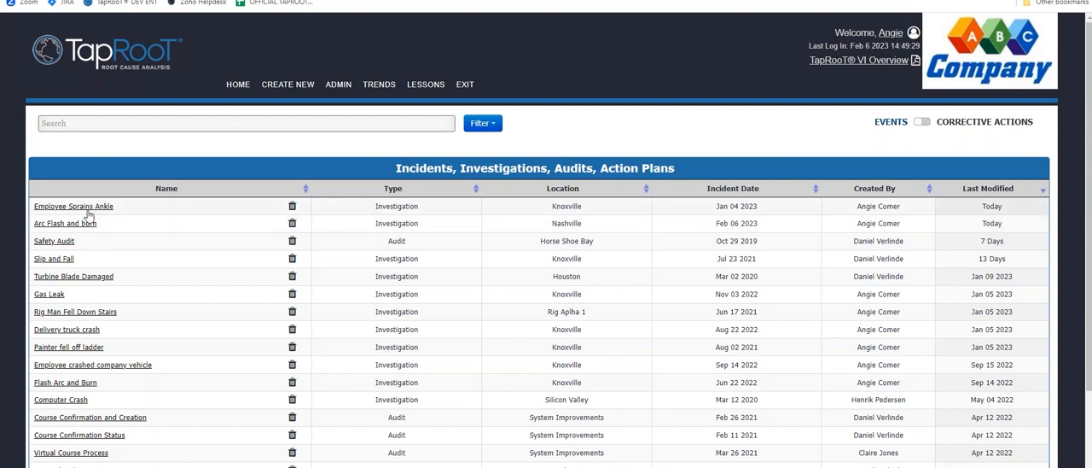
pyautogui.moveTo(99, 232)
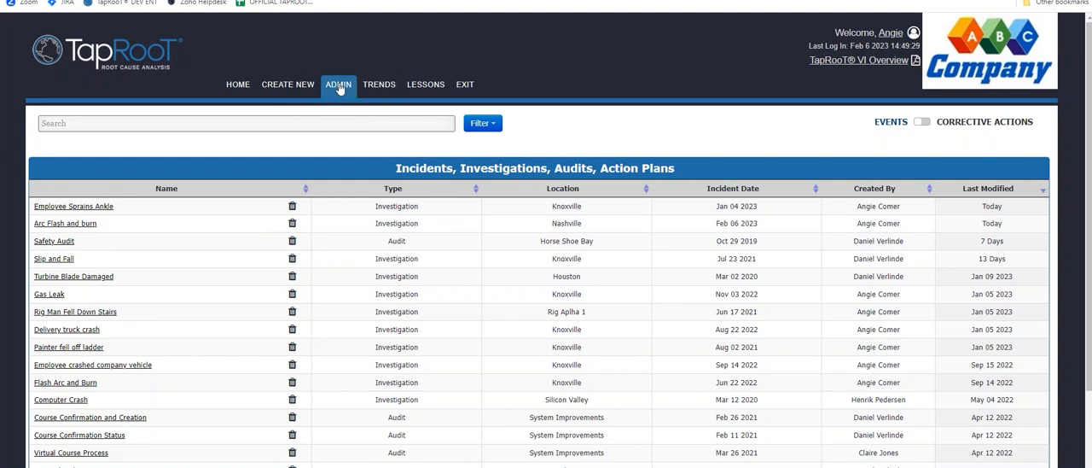
# Go to Admin Global Settings and scroll the sidebar toward the TapRooT App checkout page.
pyautogui.click(338, 83)
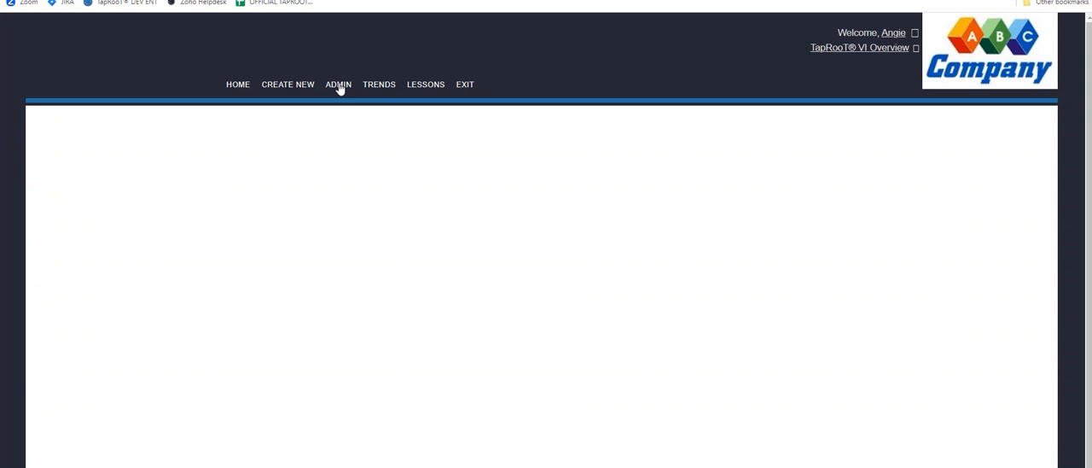
pyautogui.click(338, 84)
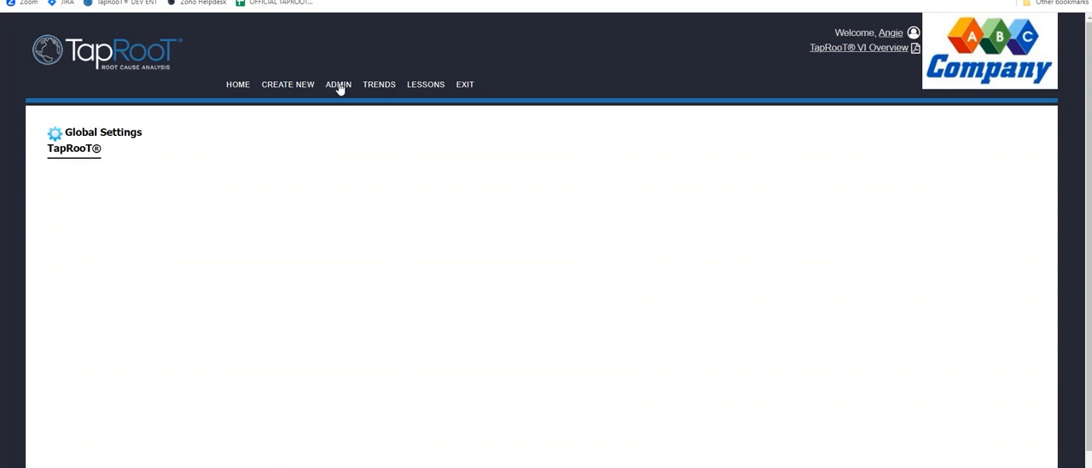
pyautogui.click(338, 84)
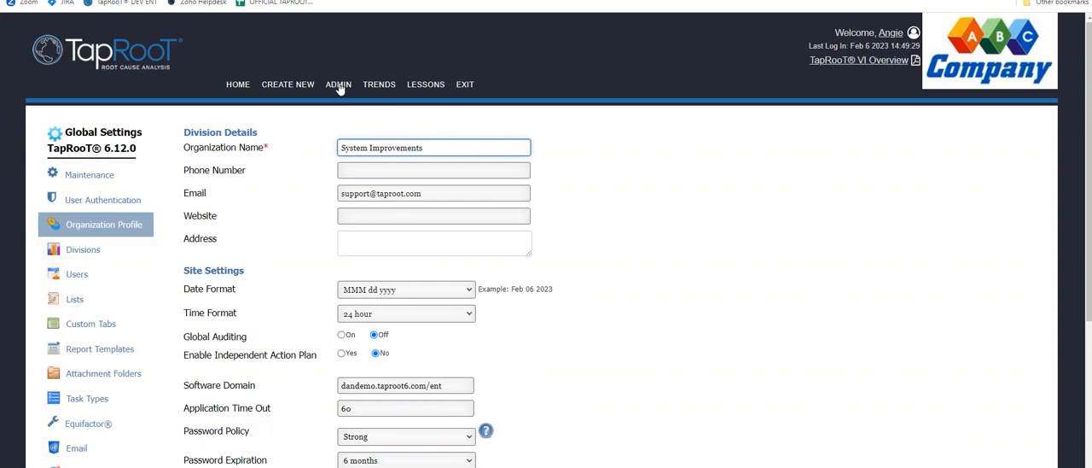
pyautogui.moveTo(122, 181)
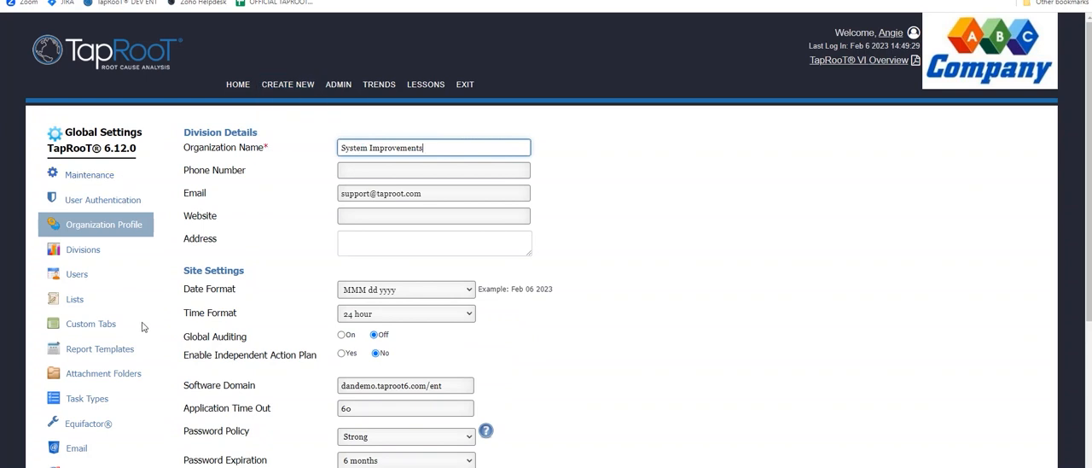
pyautogui.scroll(-3)
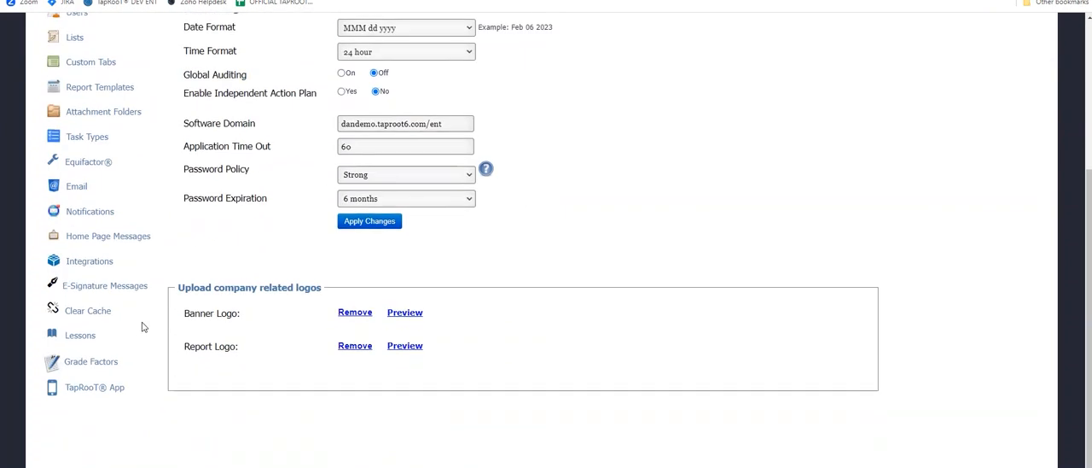
pyautogui.scroll(-3)
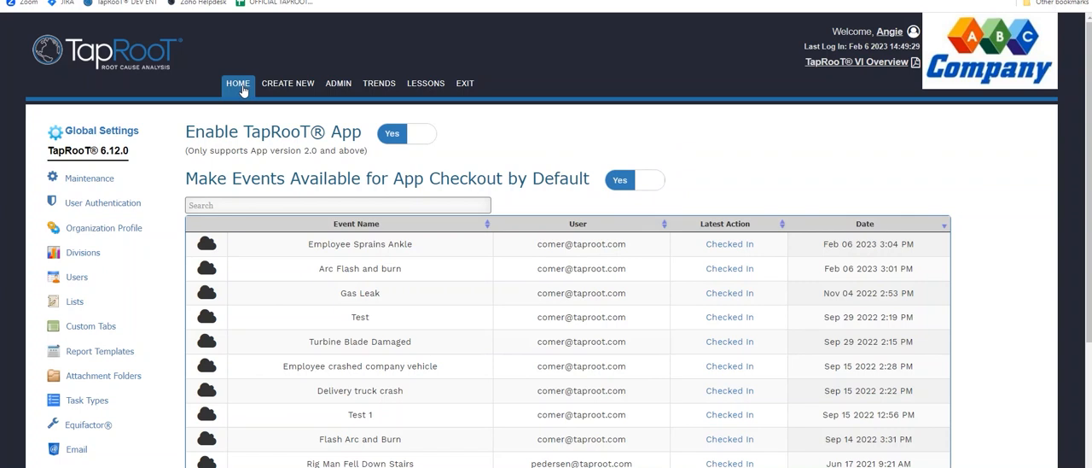
# Open Employee Sprains Ankle from home and toggle Make Visible in App, leaving it checked.
pyautogui.click(239, 84)
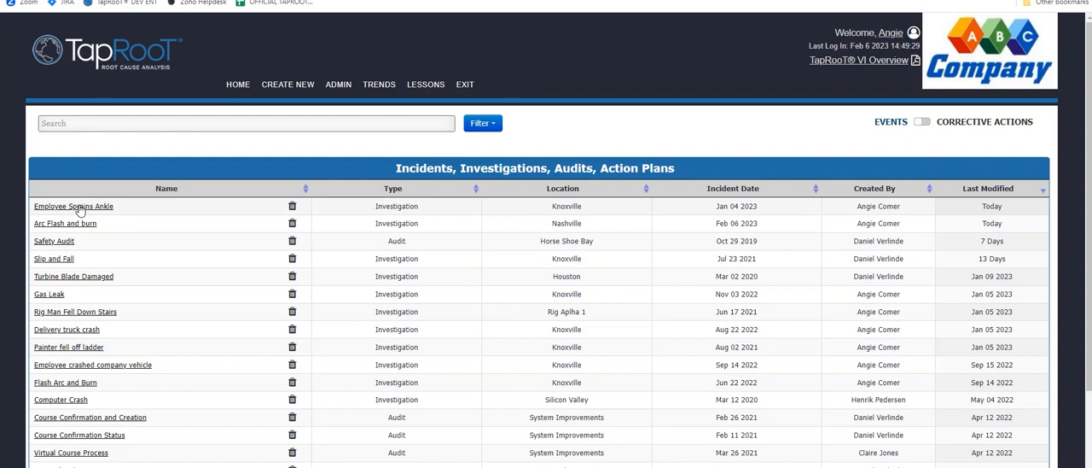
pyautogui.click(74, 205)
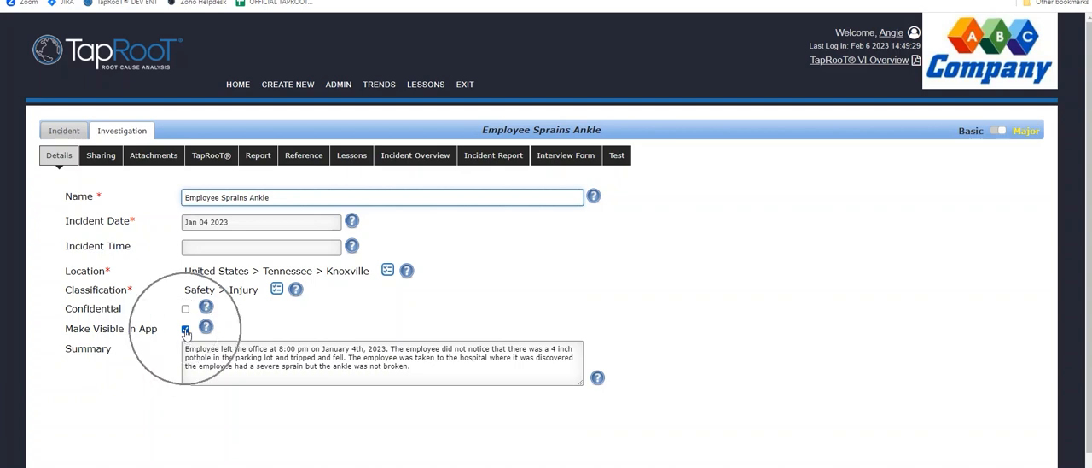
pyautogui.click(184, 329)
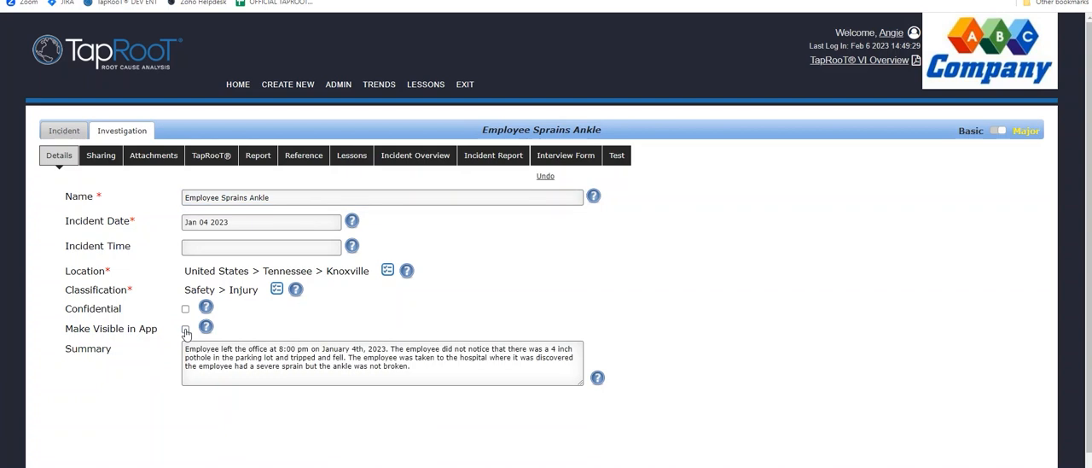
pyautogui.click(185, 328)
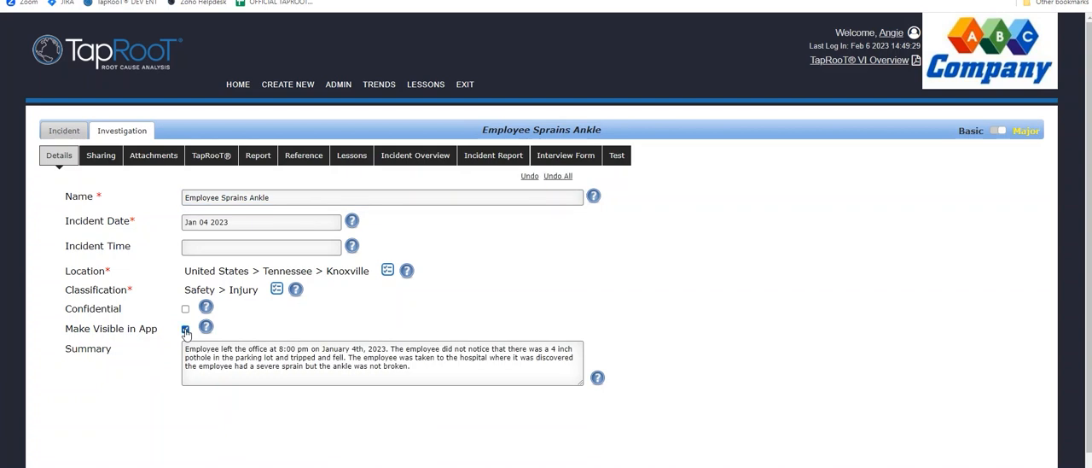
pyautogui.click(184, 328)
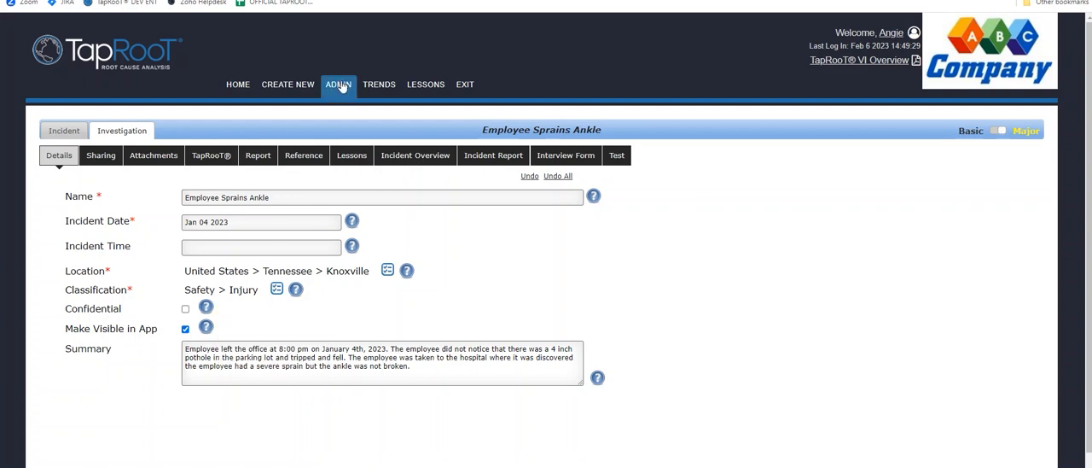
pyautogui.moveTo(341, 88)
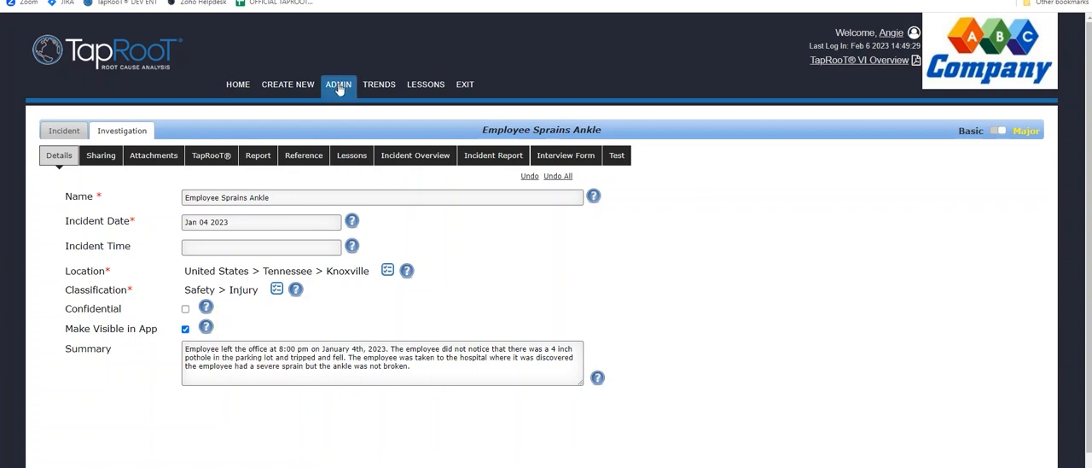
# Return to the TapRooT App checkout settings through the ADMIN global settings sidebar.
pyautogui.click(338, 83)
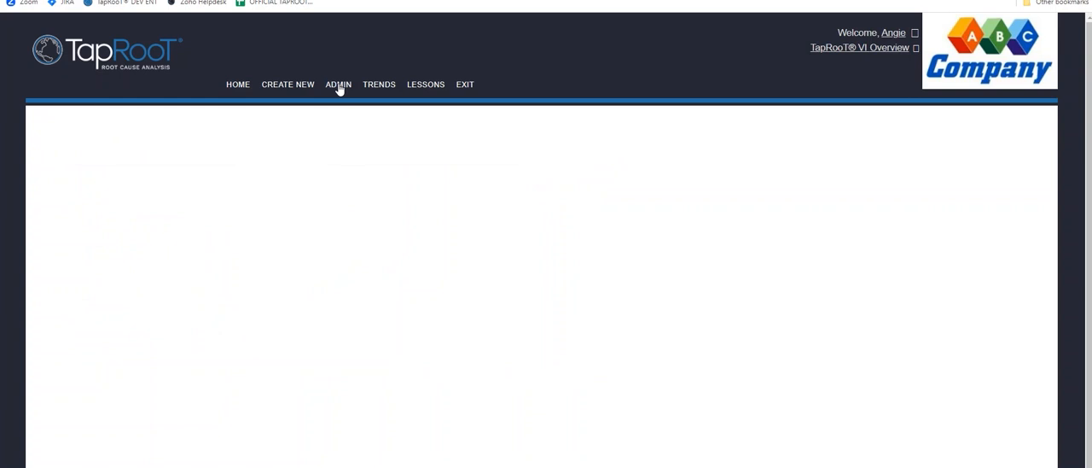
pyautogui.click(338, 84)
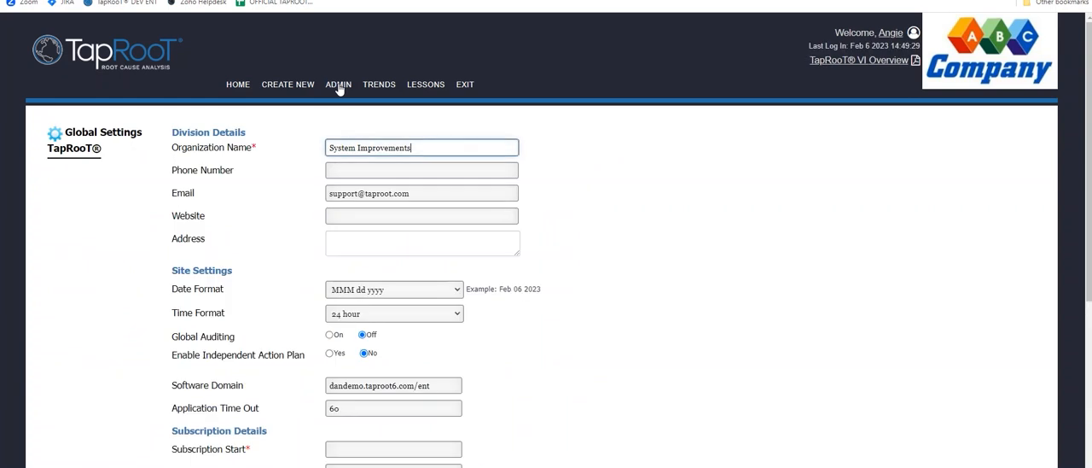
pyautogui.click(338, 84)
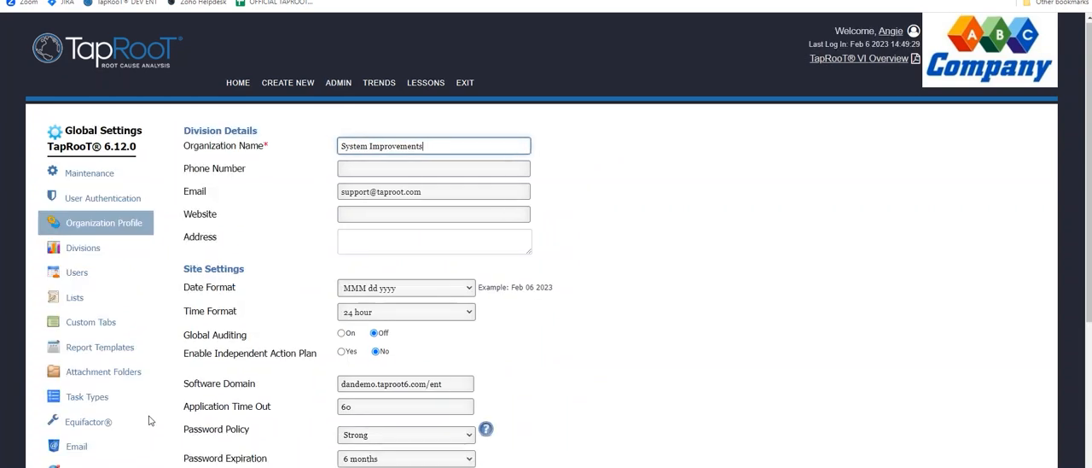
pyautogui.scroll(-3)
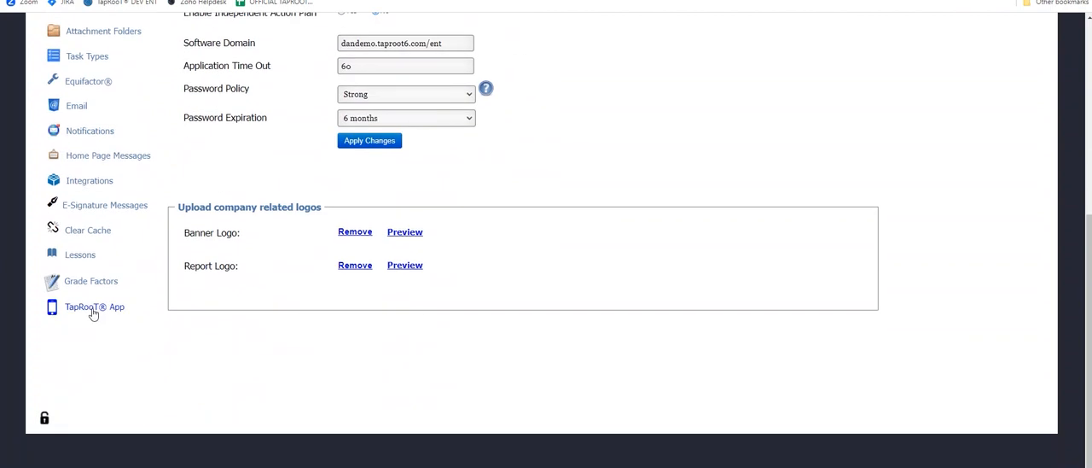
pyautogui.click(94, 307)
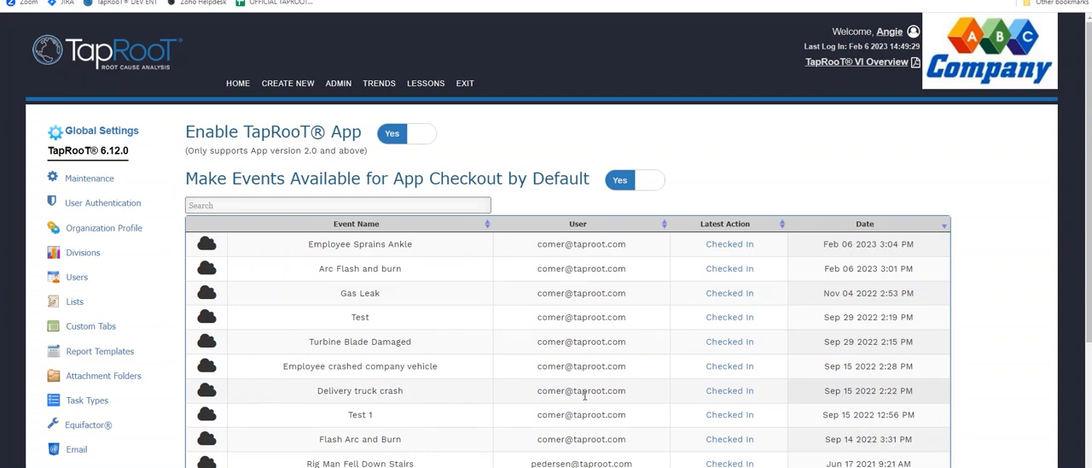
pyautogui.moveTo(720, 259)
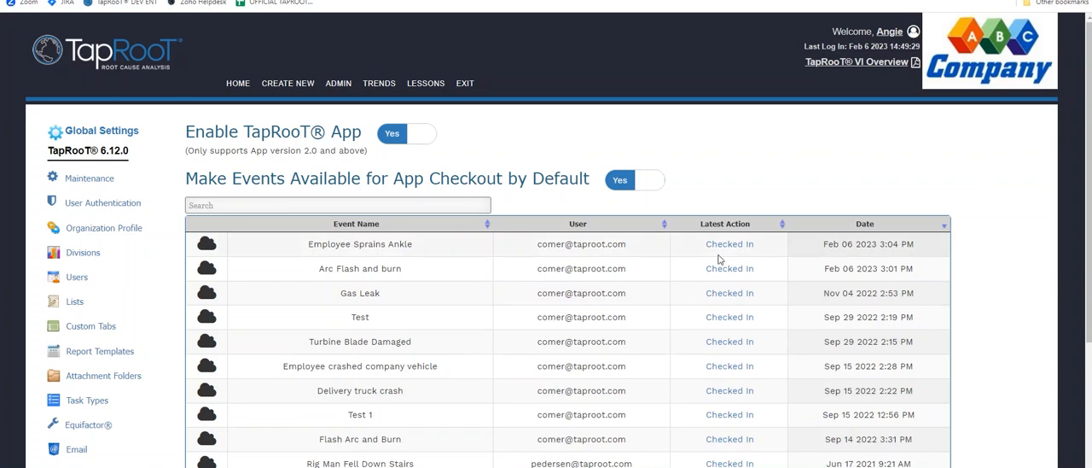
pyautogui.moveTo(729, 244)
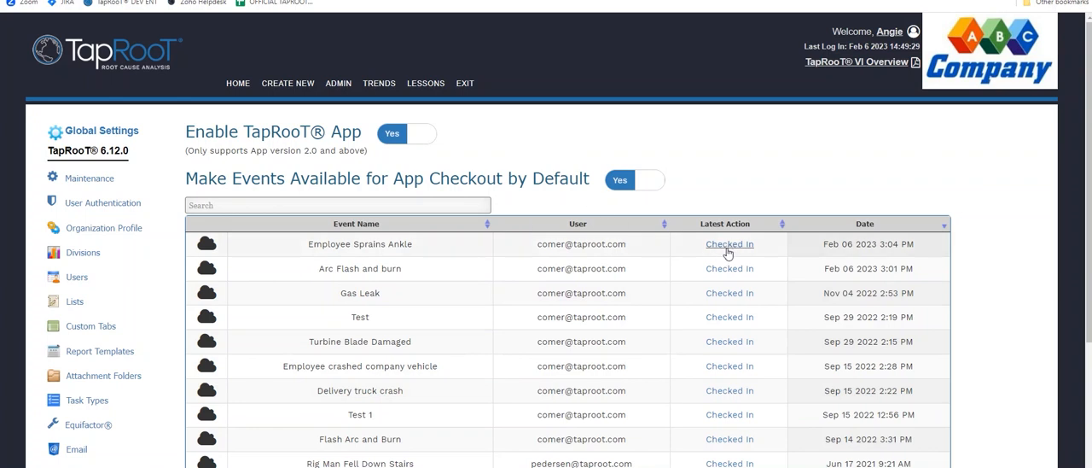
pyautogui.moveTo(430, 247)
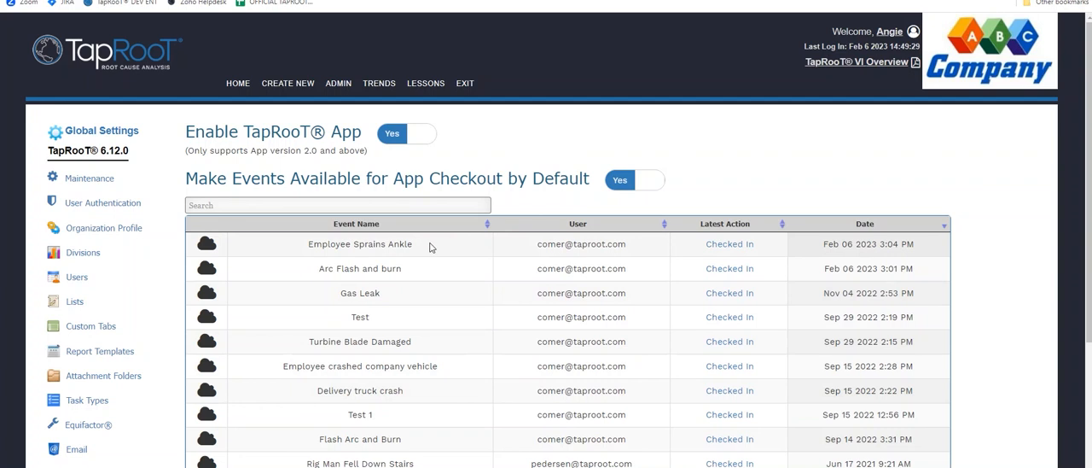
pyautogui.moveTo(664, 355)
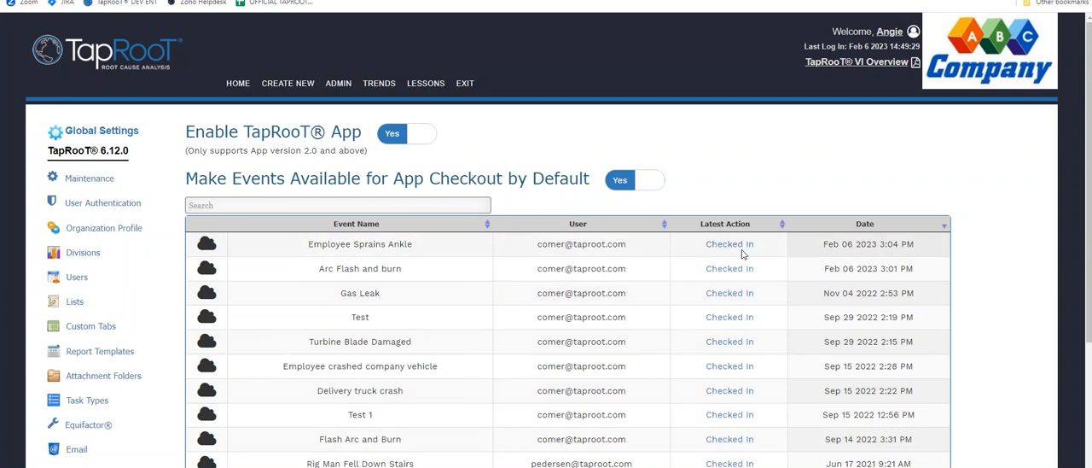
# Review the 14-event checkout table, with Employee Sprains Ankle first and checked in.
pyautogui.scroll(-3)
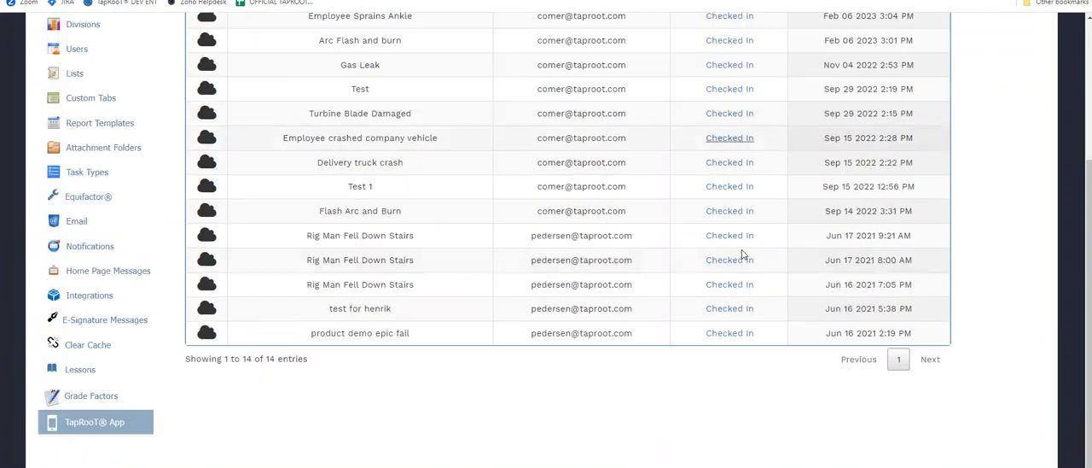
pyautogui.scroll(3)
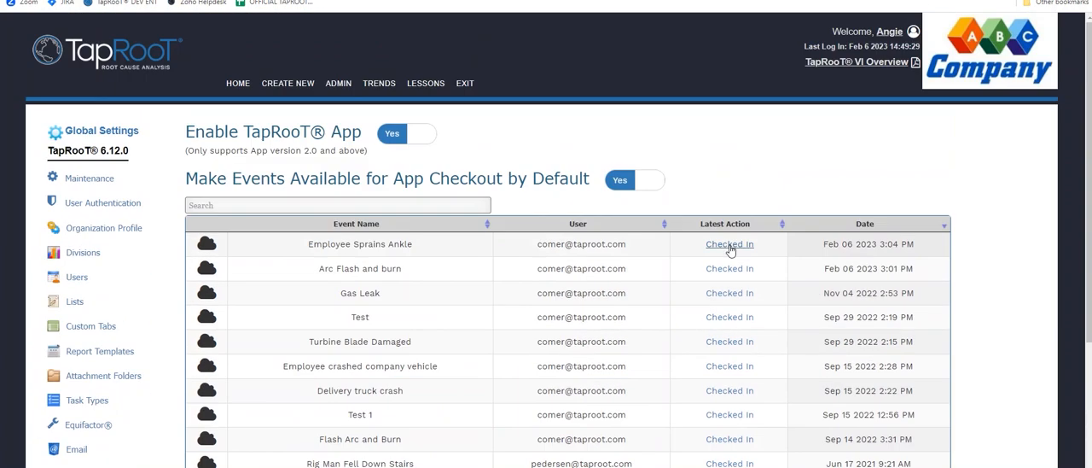
pyautogui.click(730, 244)
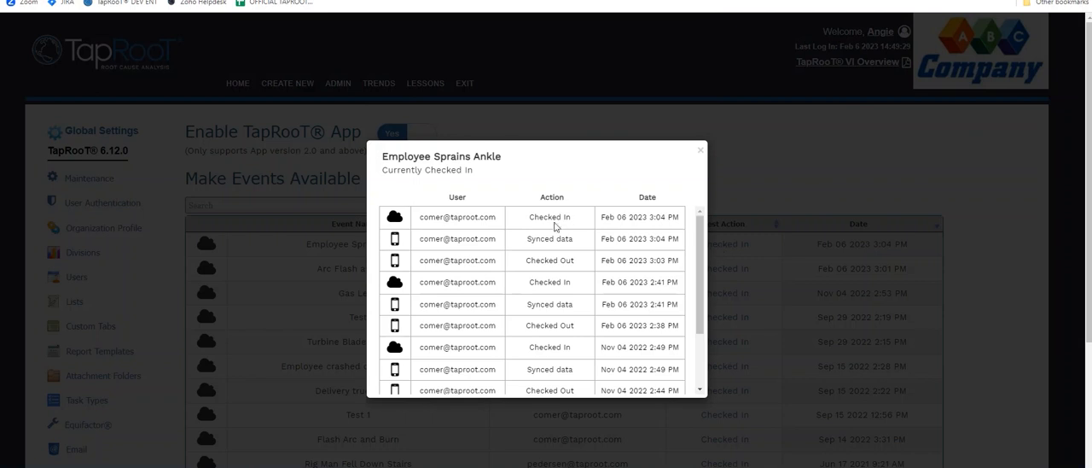
pyautogui.moveTo(556, 225)
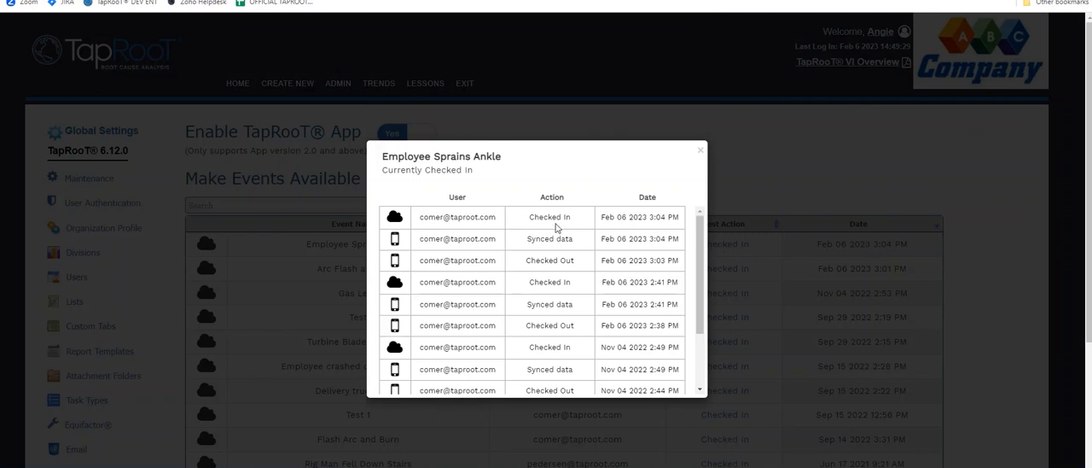
pyautogui.moveTo(560, 262)
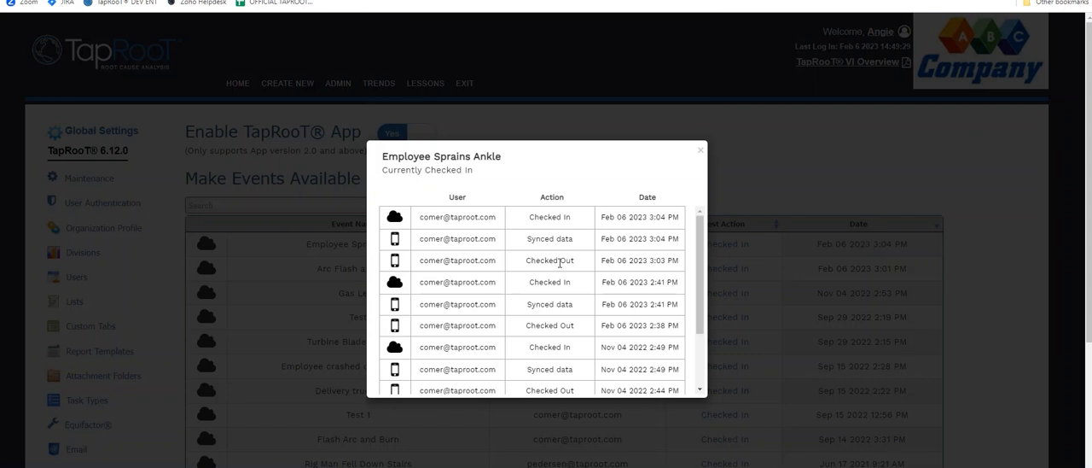
pyautogui.scroll(-3)
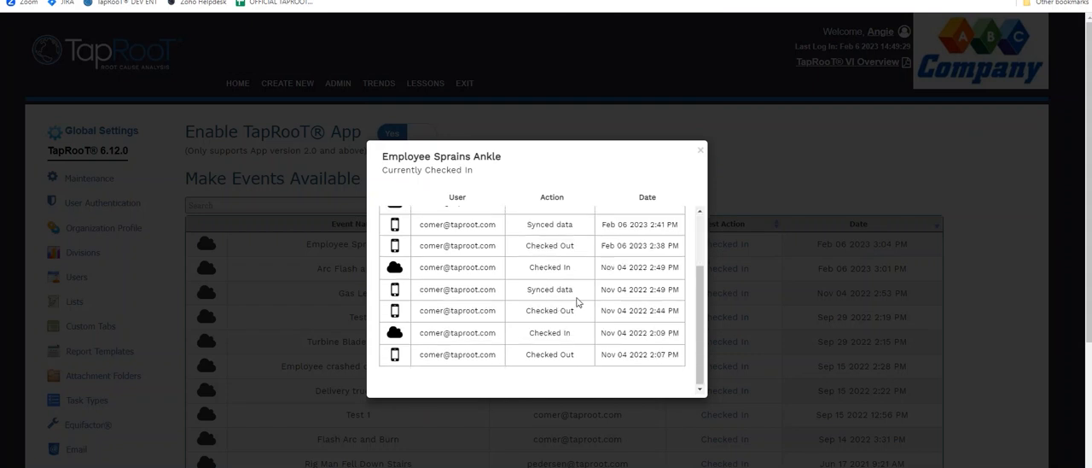
pyautogui.moveTo(715, 169)
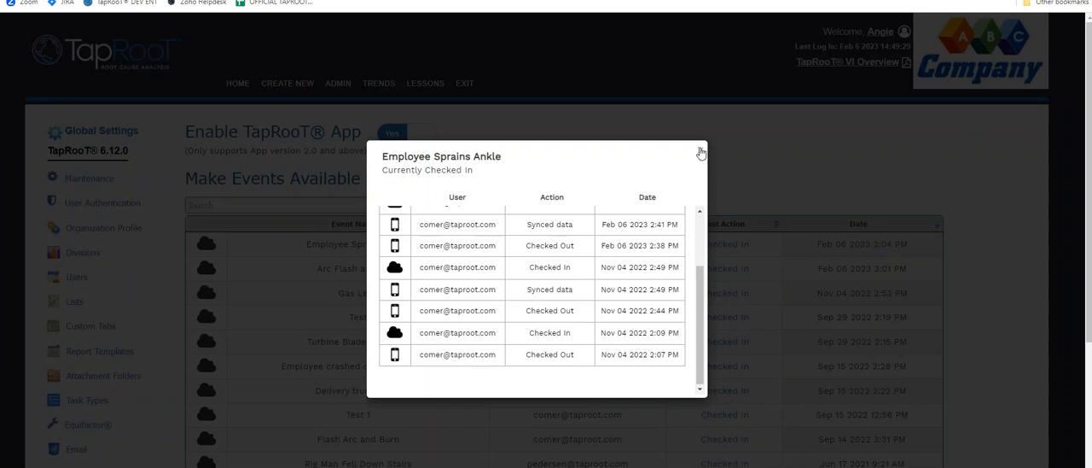
pyautogui.click(700, 152)
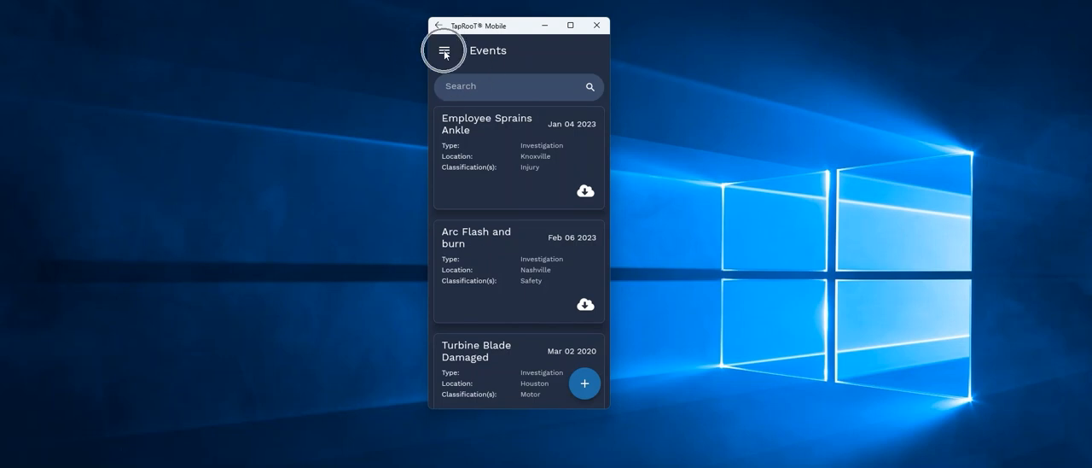
# Show the side menu with the signed-in account, Work Offline, Logout and Reset to Factory.
pyautogui.click(444, 52)
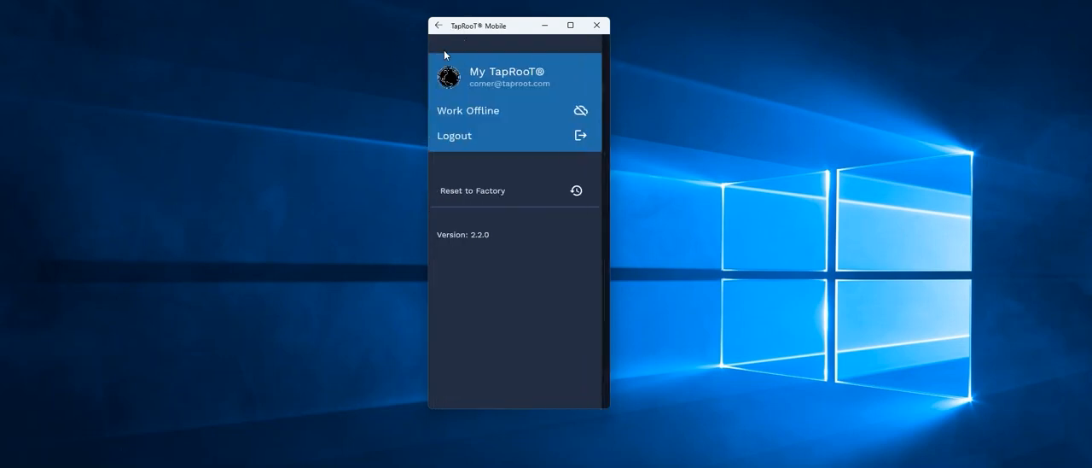
pyautogui.moveTo(609, 123)
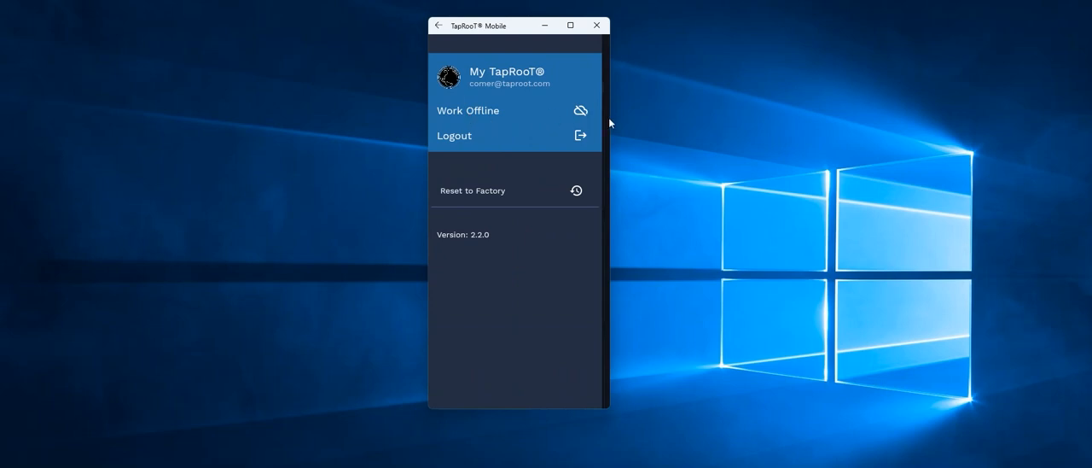
pyautogui.moveTo(583, 113)
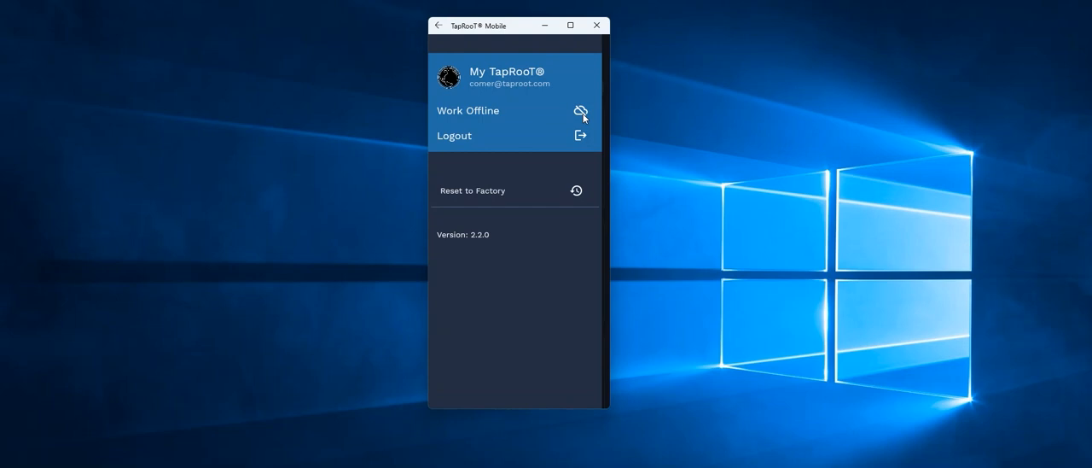
pyautogui.moveTo(598, 24)
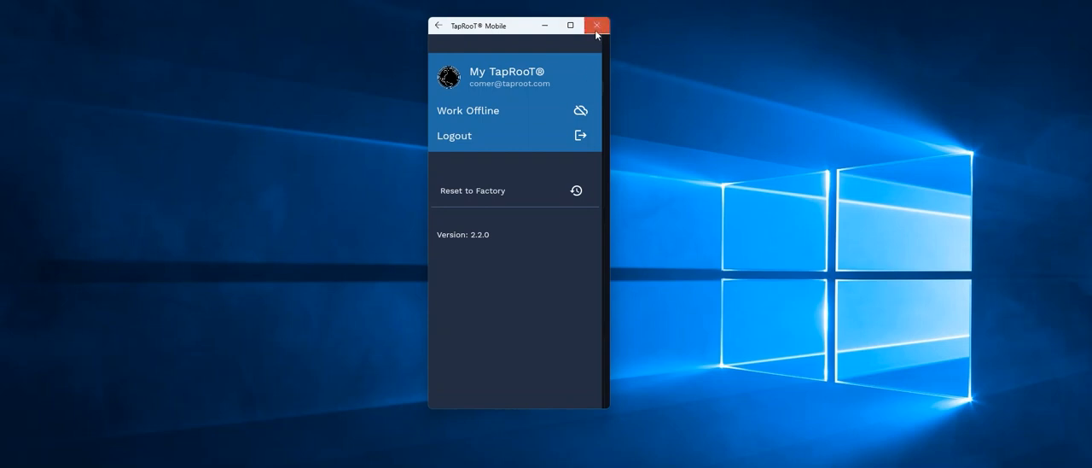
pyautogui.moveTo(598, 26)
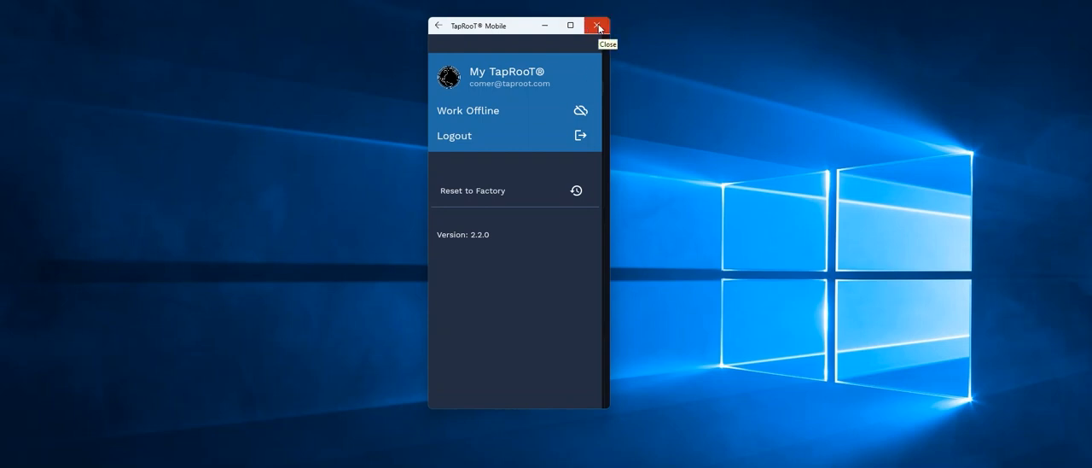